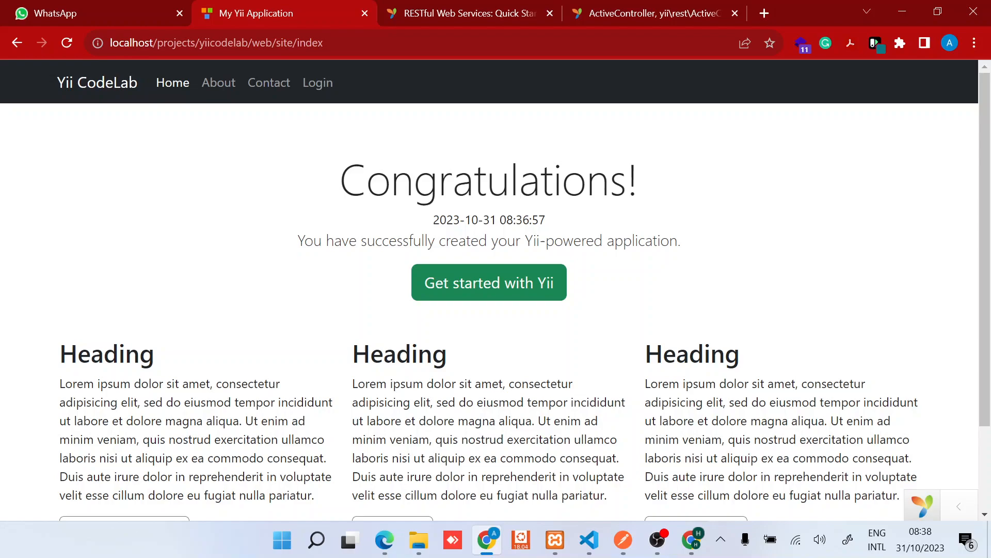
mouse_move(588, 540)
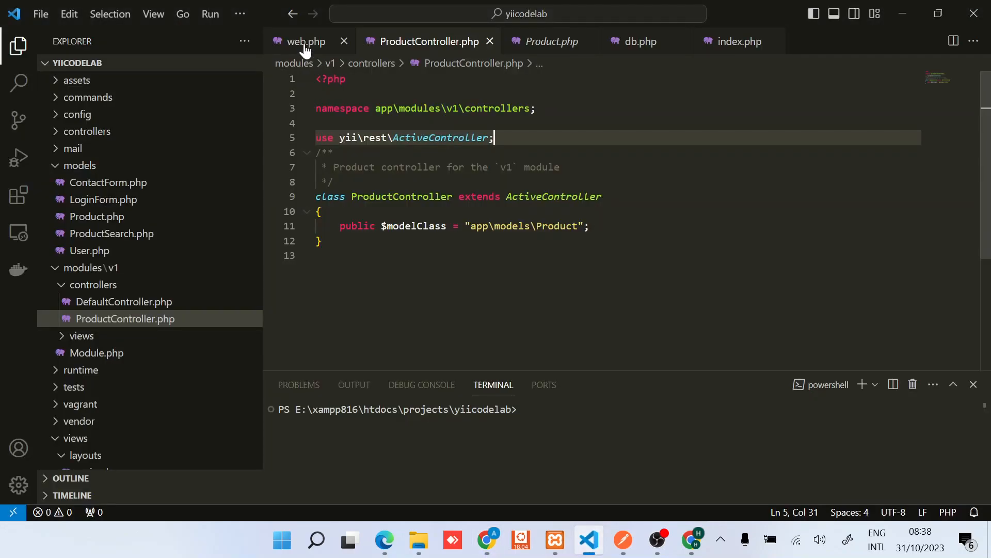
Open config/db.php in VS Code and check the dsn points to the yiicodelab database
click(635, 41)
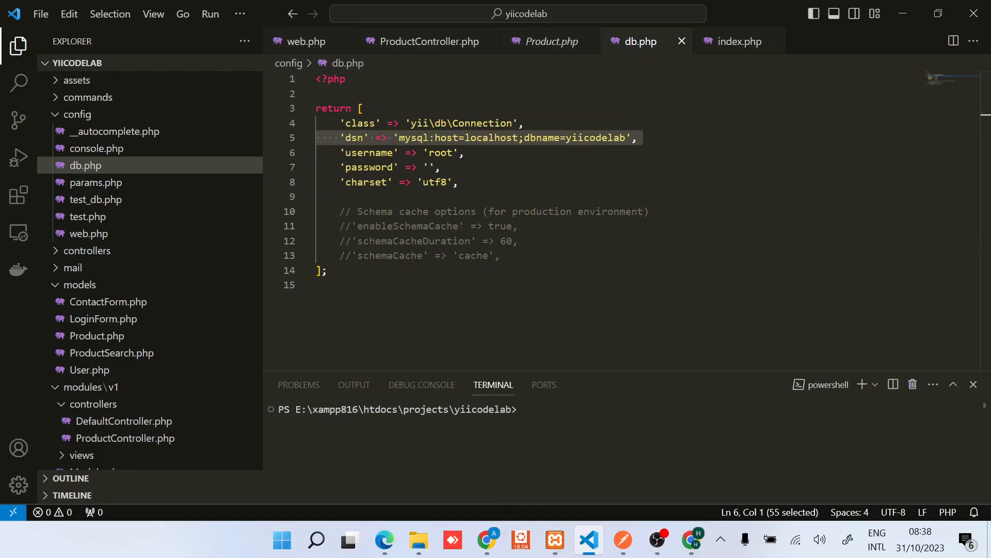
click(555, 540)
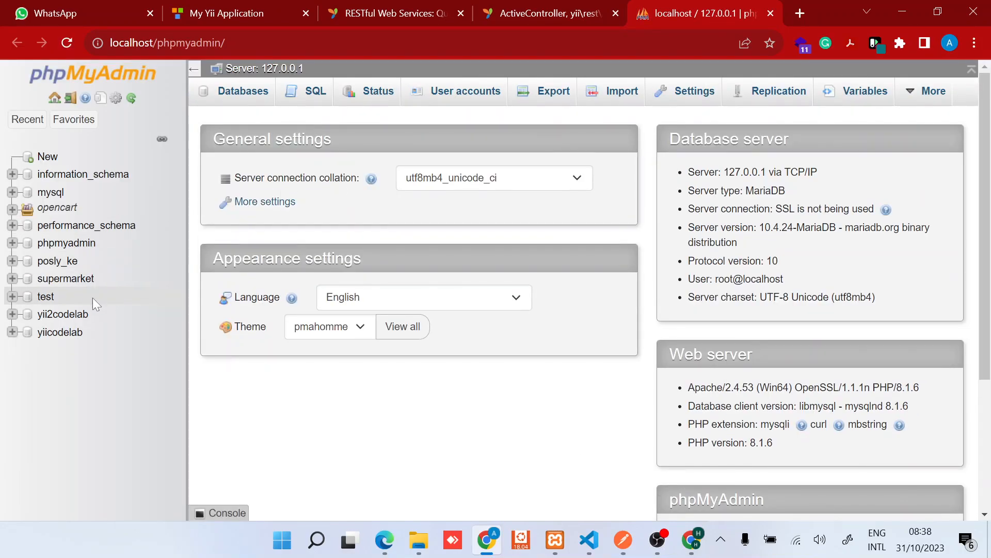
Select the yiicodelab database and start a new table beneath it
click(60, 332)
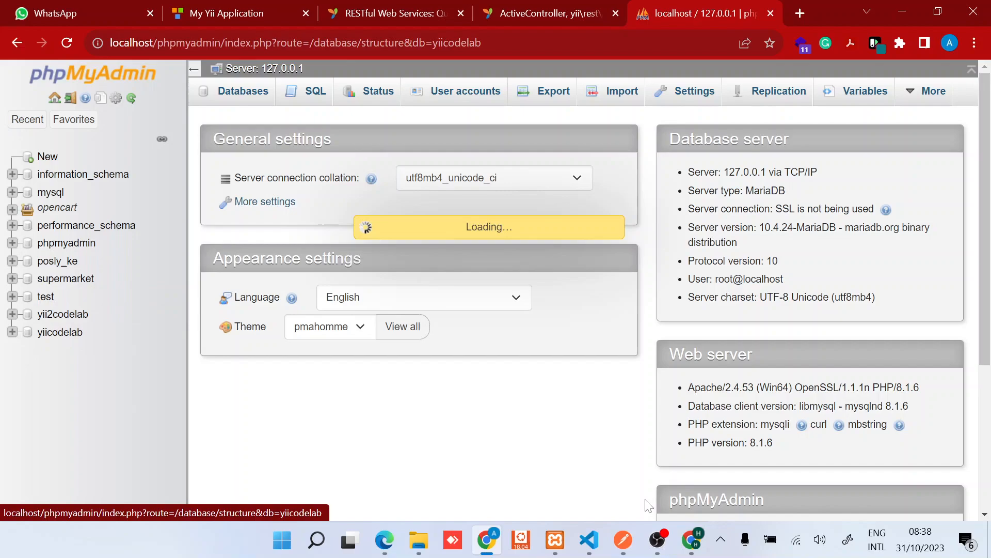
click(587, 540)
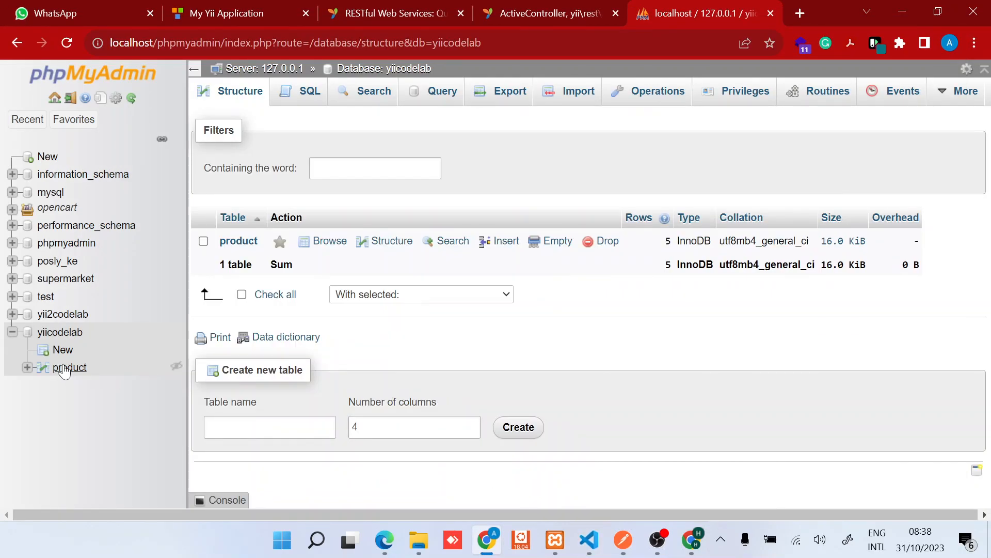
click(63, 350)
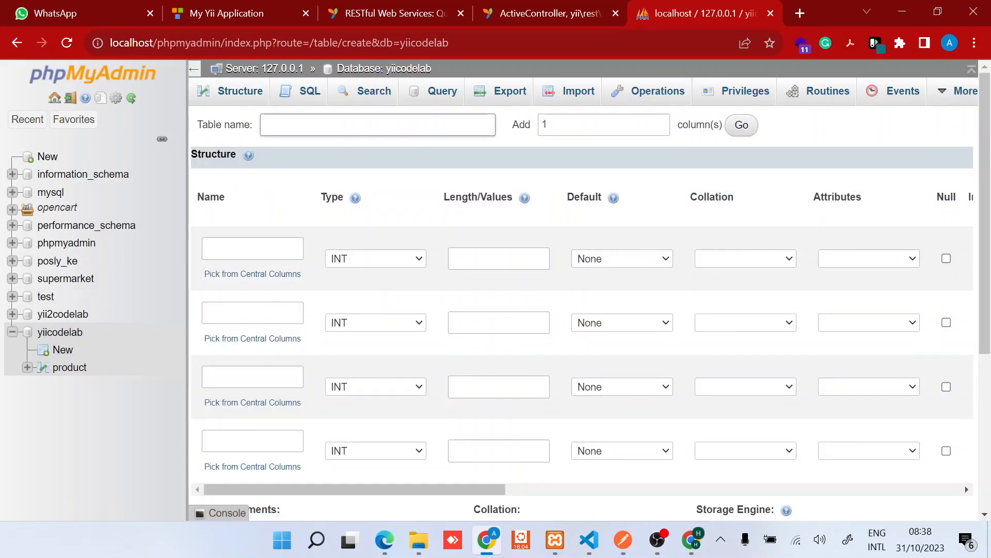
Name the table blog and its first columns id and title
click(377, 125)
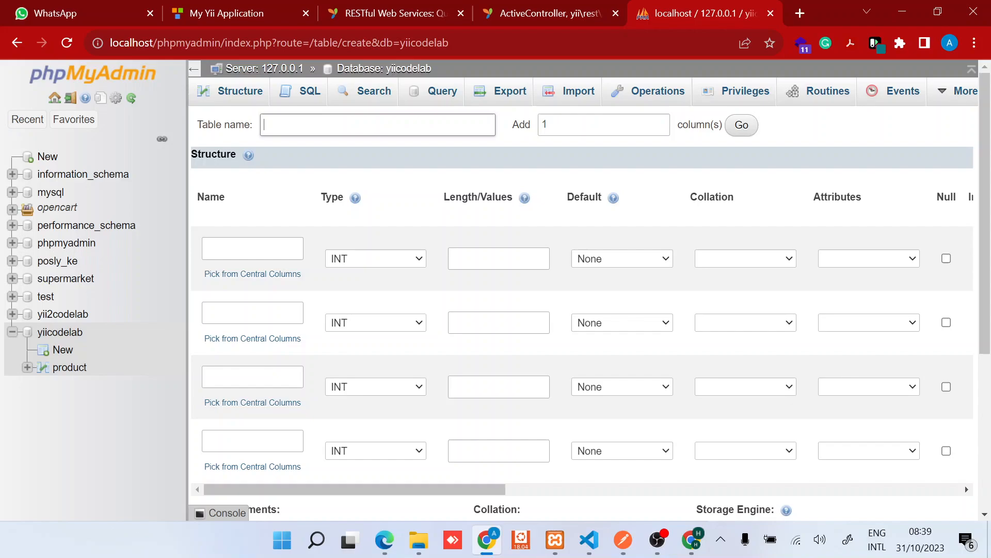
text(blog)
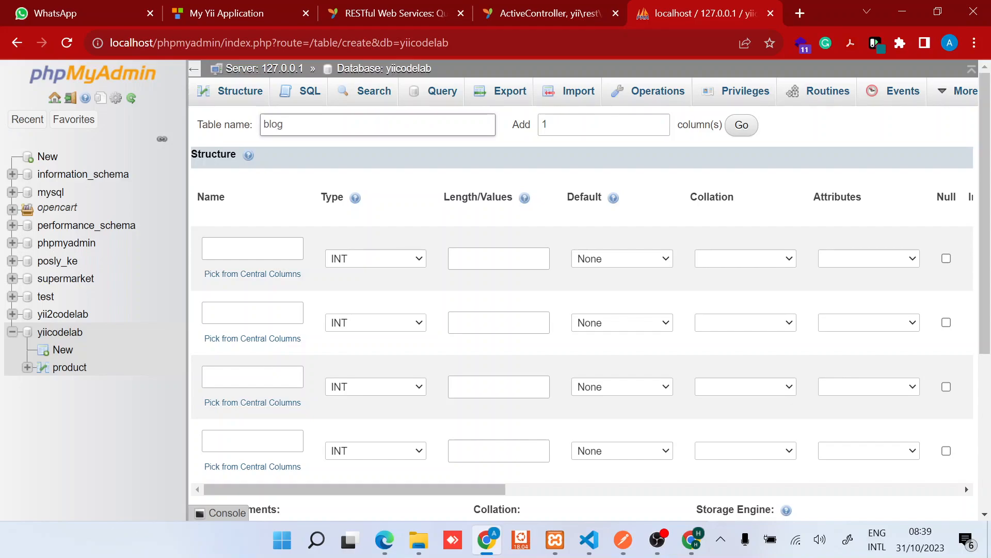
click(252, 248)
text(id)
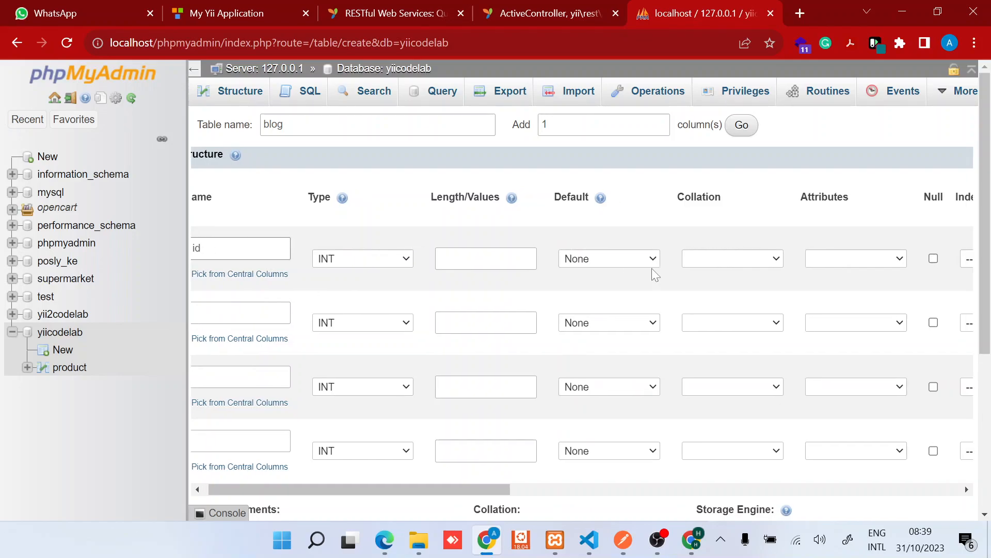
scroll(right, 3)
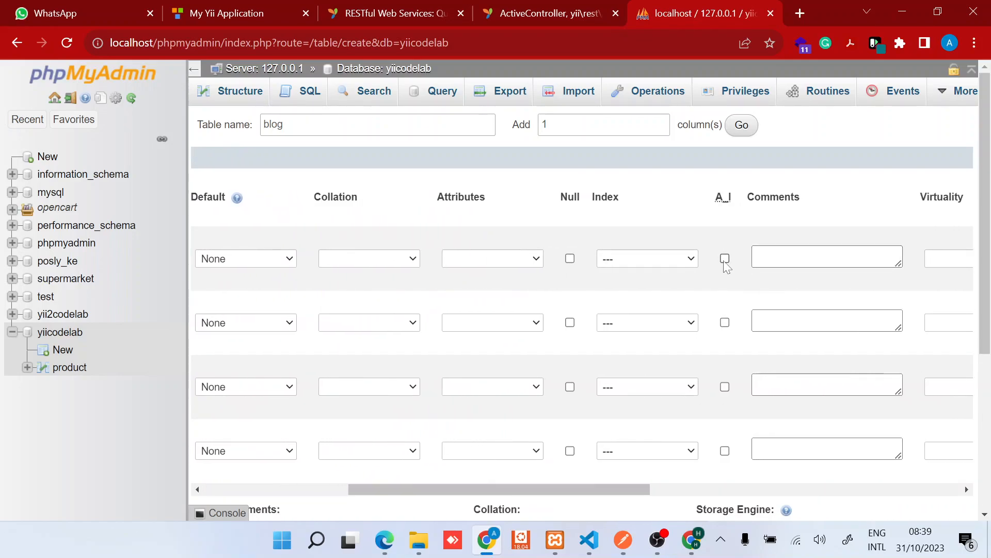
click(725, 258)
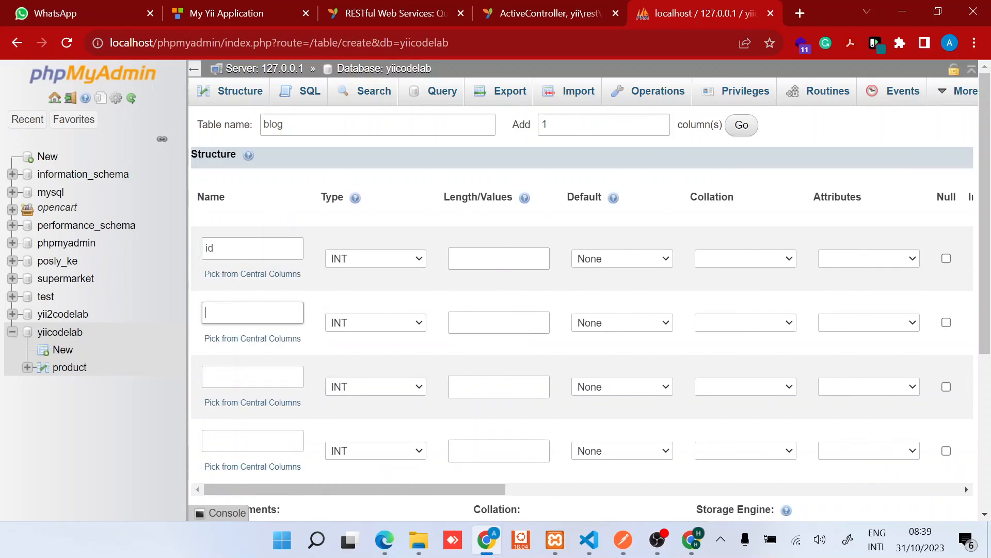
text(title)
click(252, 376)
text(content)
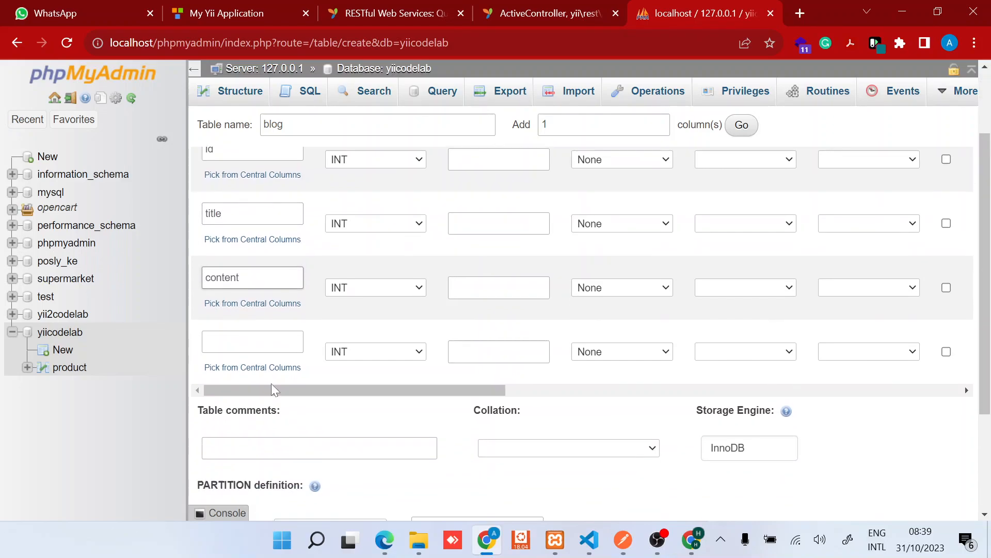
Name the remaining columns content, created_at and updated_at
click(252, 342)
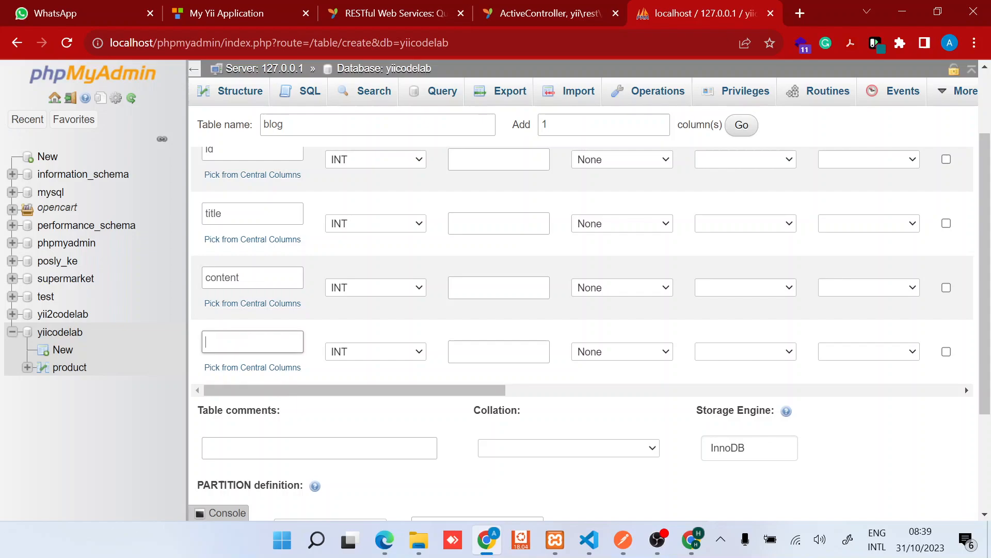
text(created_a)
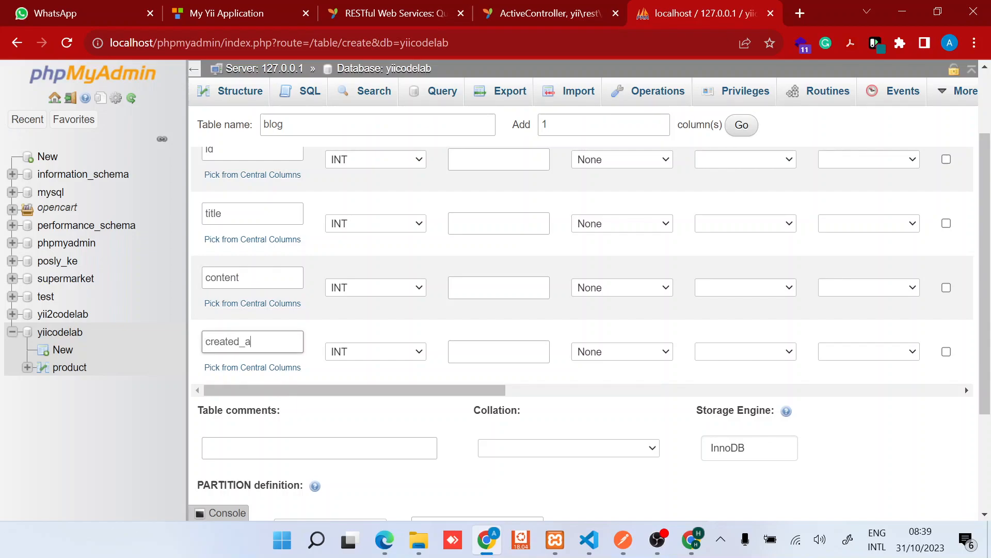
scroll(down, 3)
text(u)
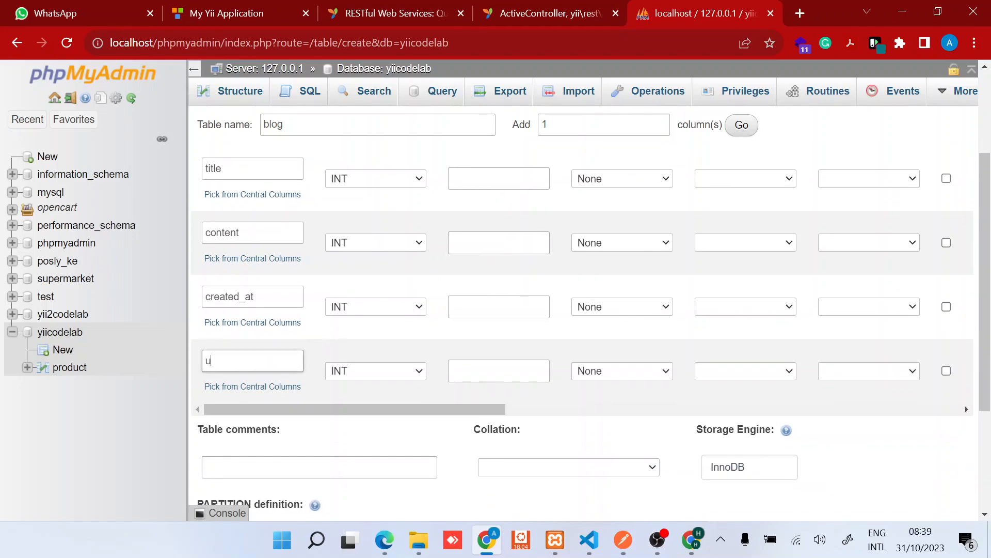
text(pdated_a)
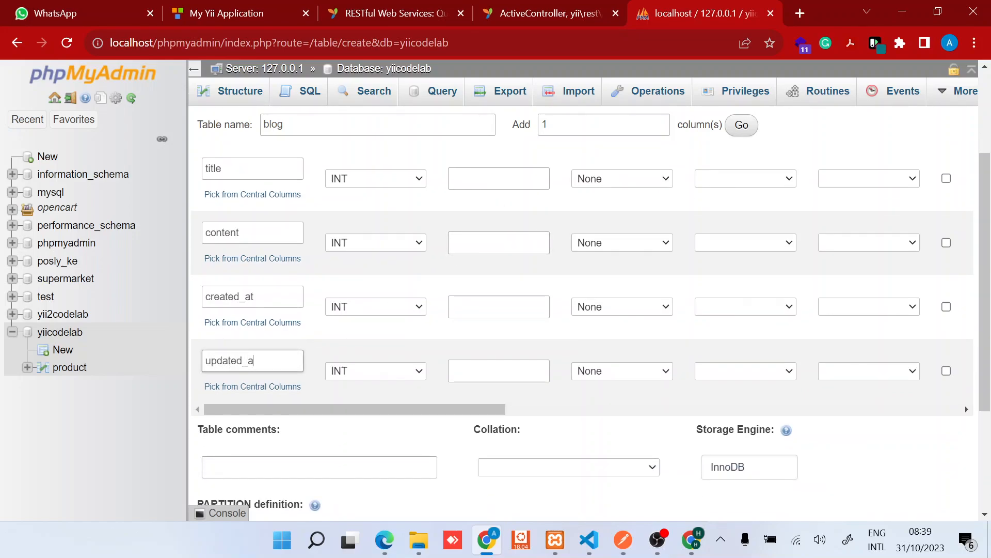
text(t)
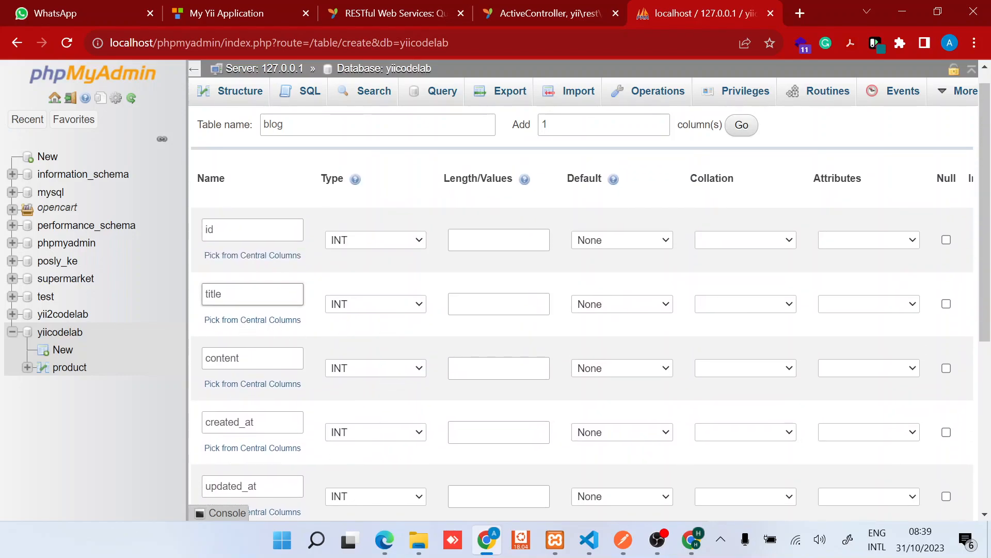
Make title VARCHAR(255) and content a TEXT column
click(375, 303)
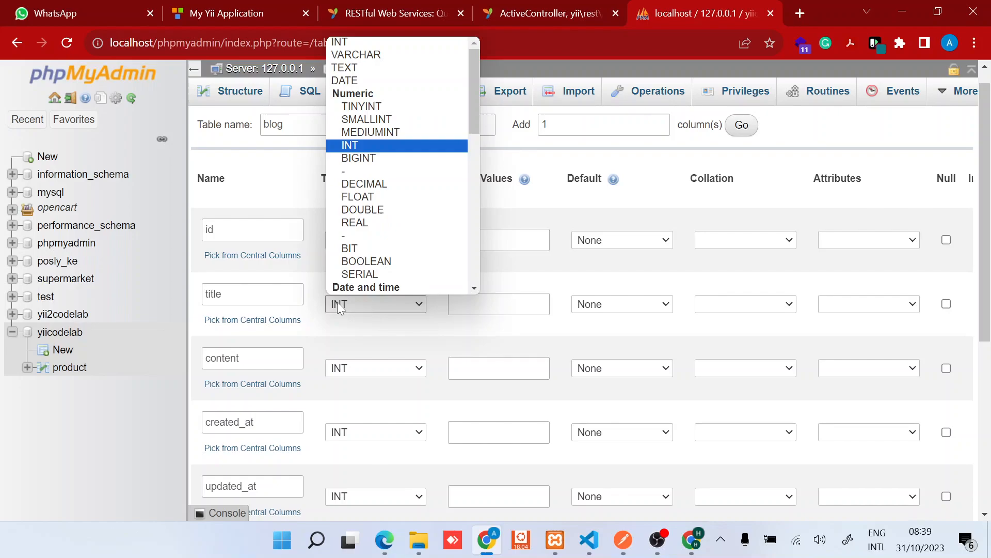
click(355, 55)
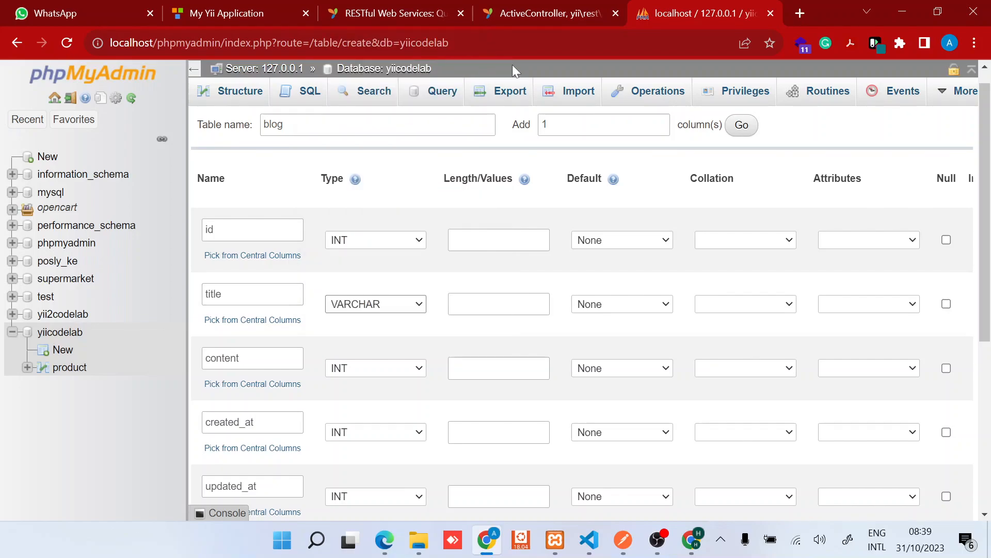
click(498, 304)
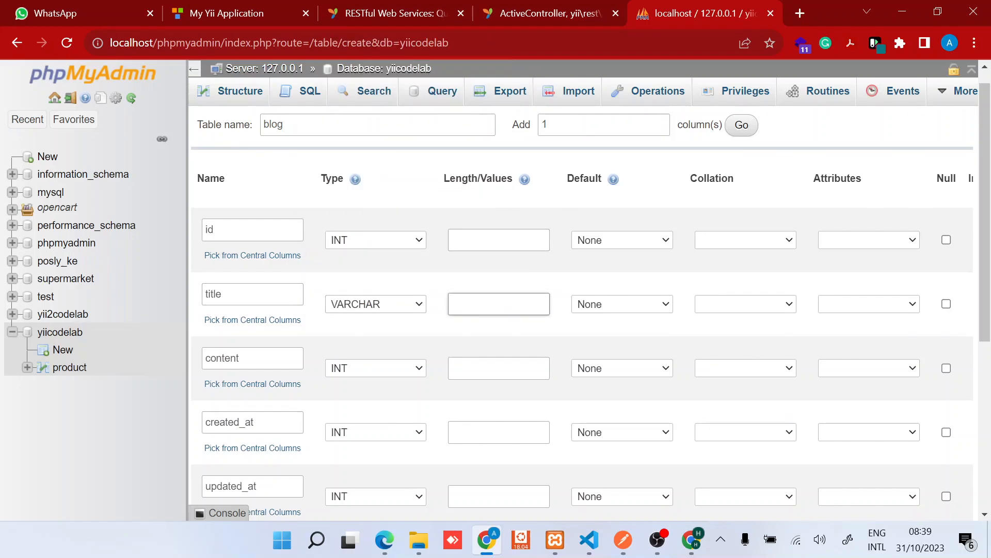
text(255)
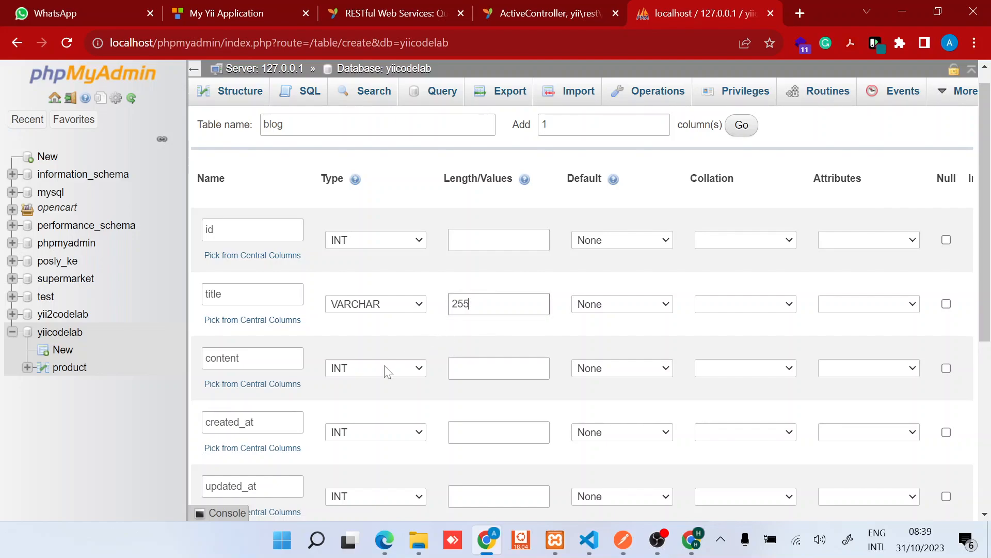
click(375, 367)
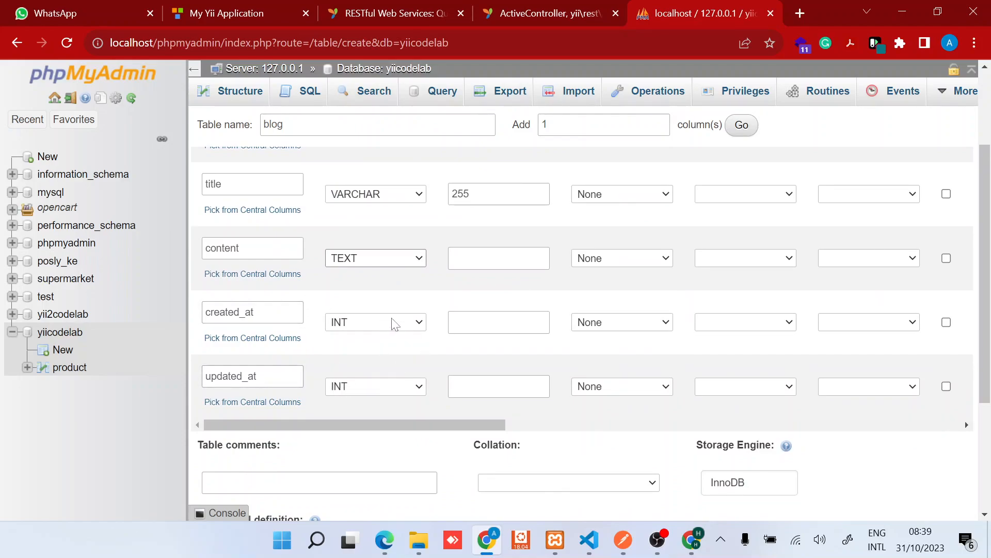
mouse_move(378, 360)
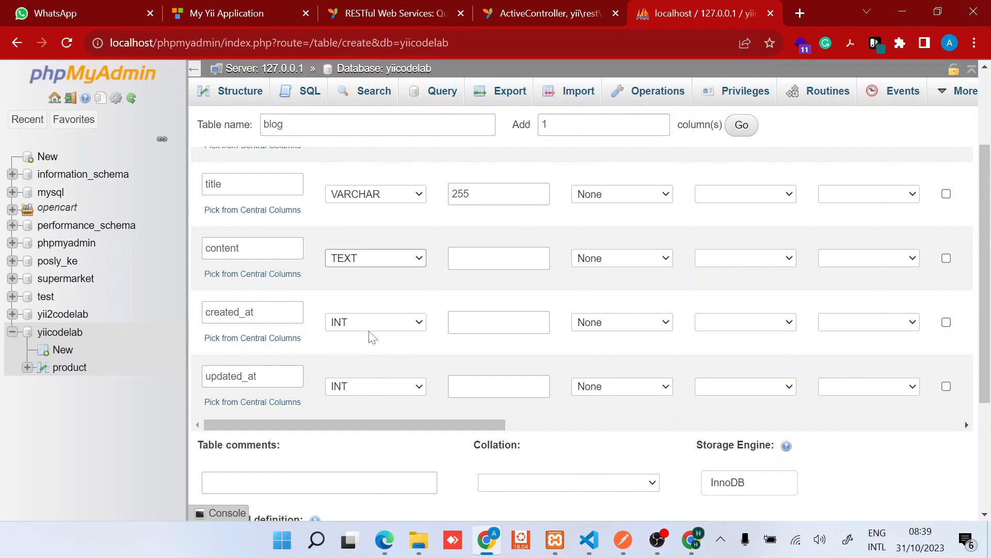
mouse_move(402, 343)
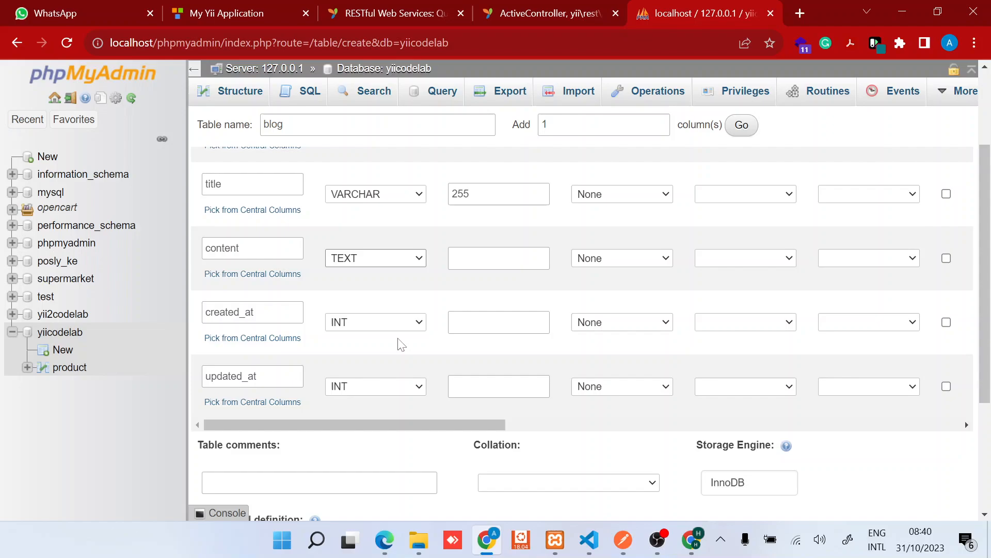
scroll(up, 3)
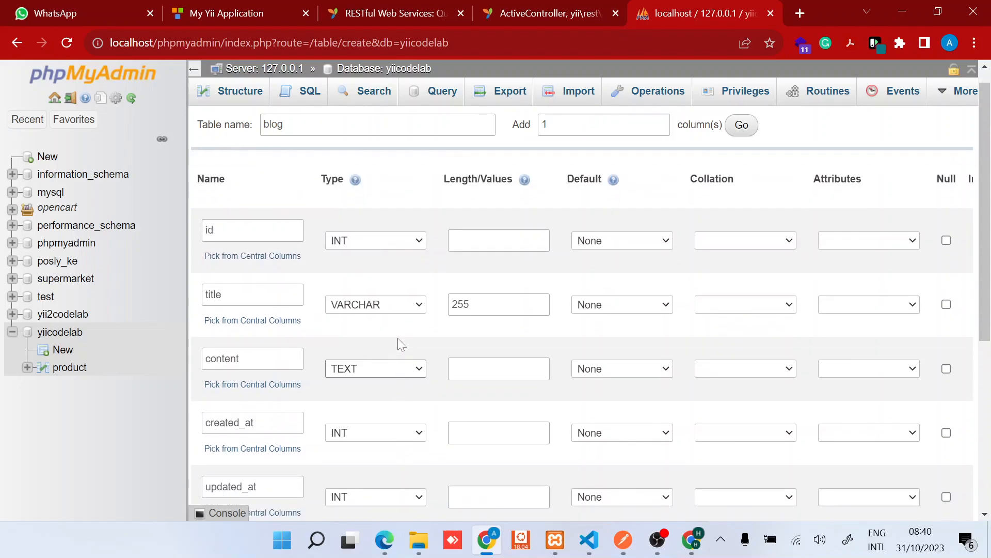
Set id as the PRIMARY index with auto-increment and confirm the Add index dialog
scroll(right, 3)
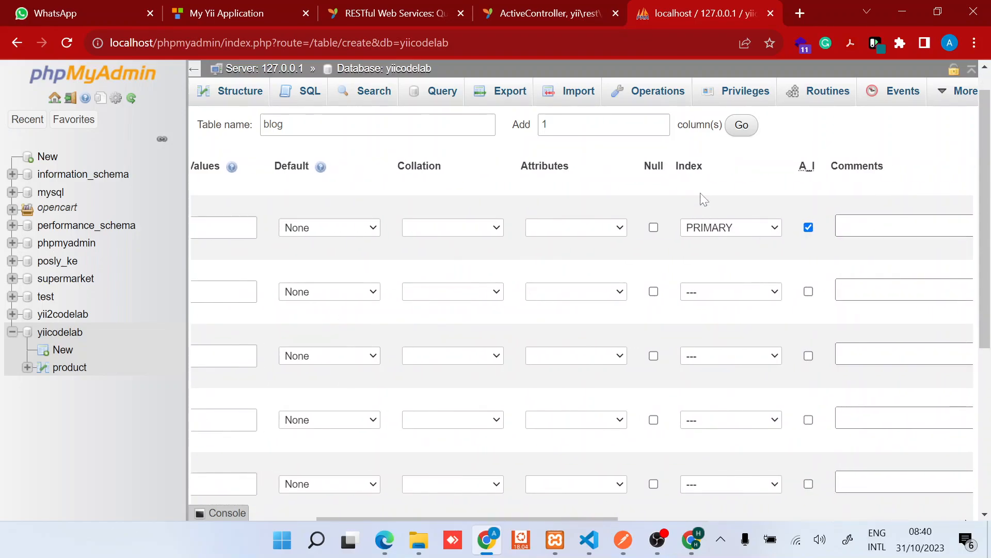
click(730, 227)
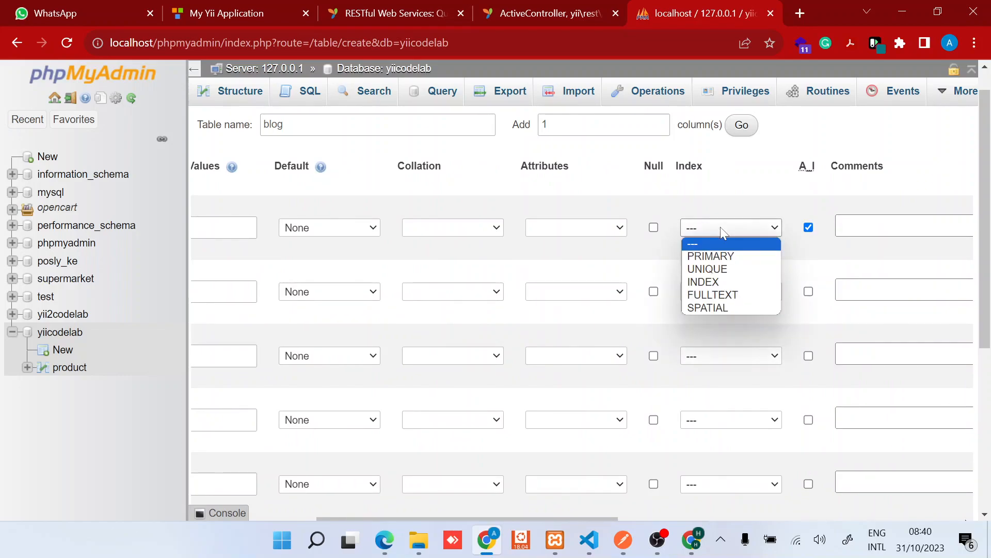
mouse_move(711, 256)
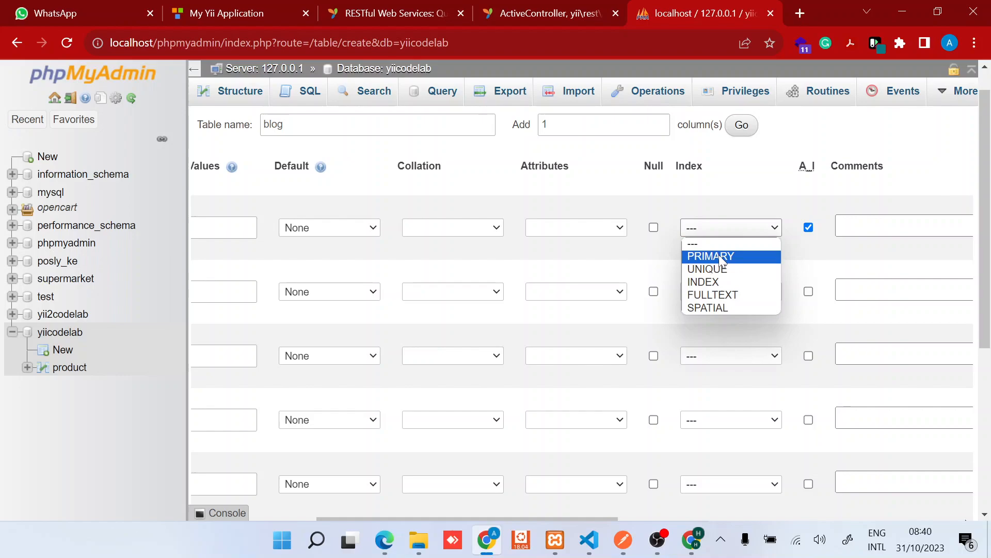
click(711, 256)
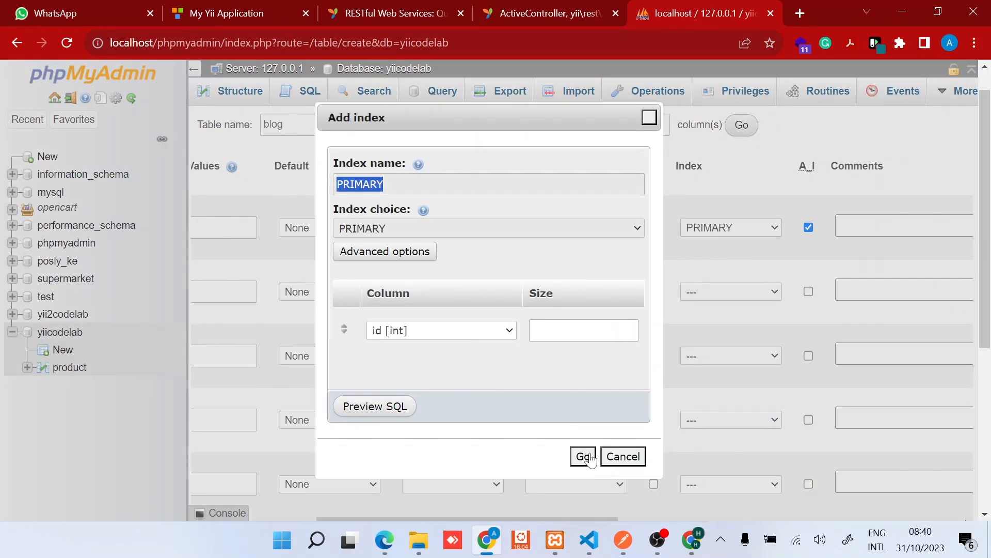
click(581, 455)
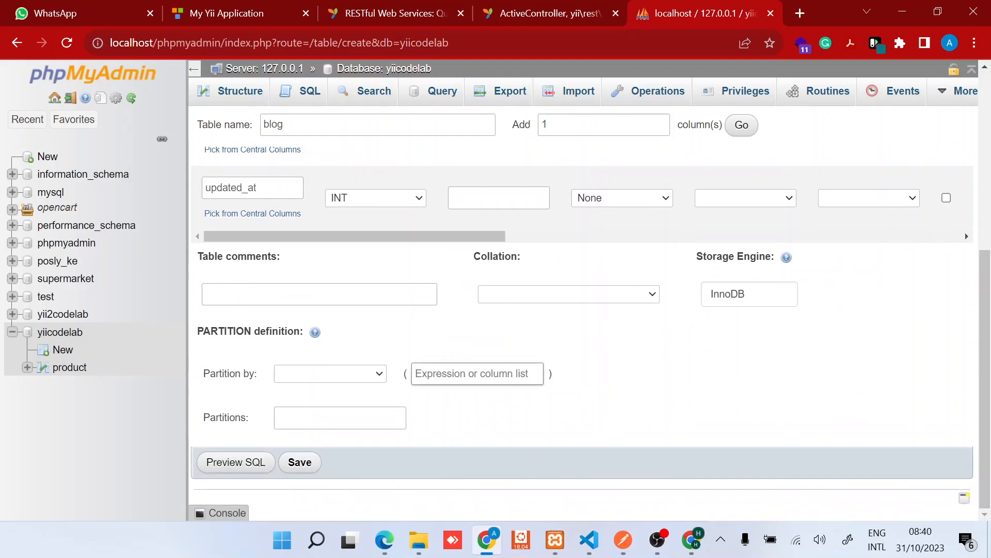
Save the blog table, browse it to confirm it is empty, then return to the Yii app page
click(300, 461)
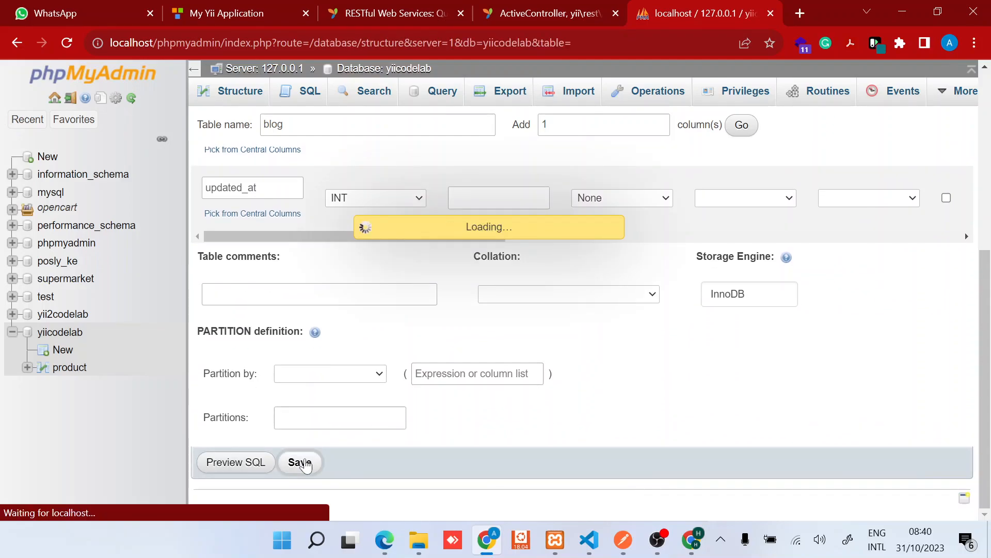
click(300, 462)
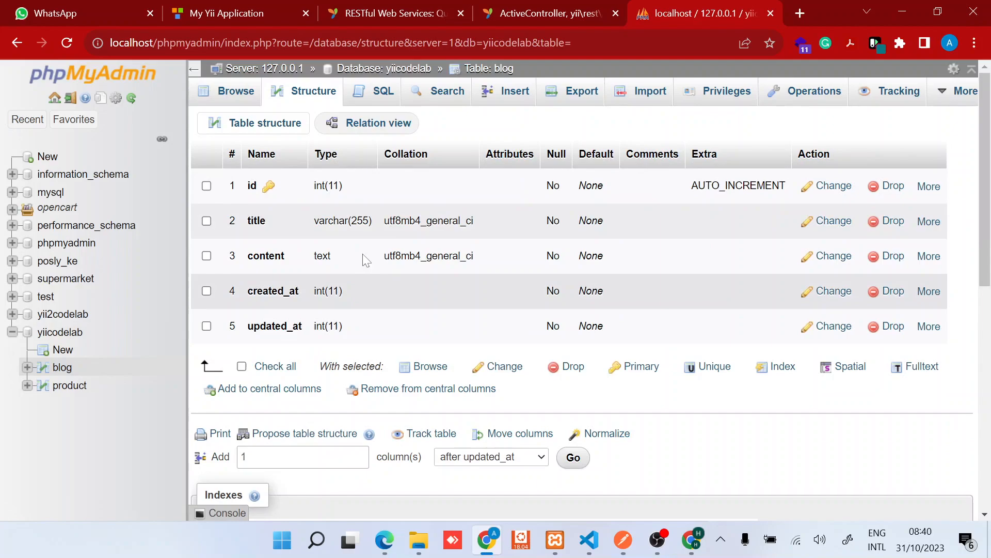
click(236, 91)
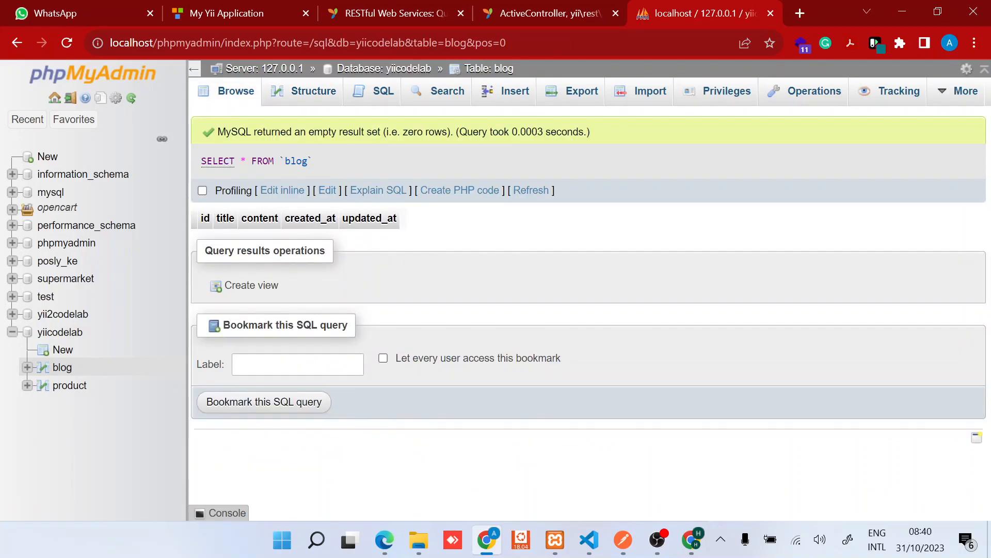
mouse_move(440, 226)
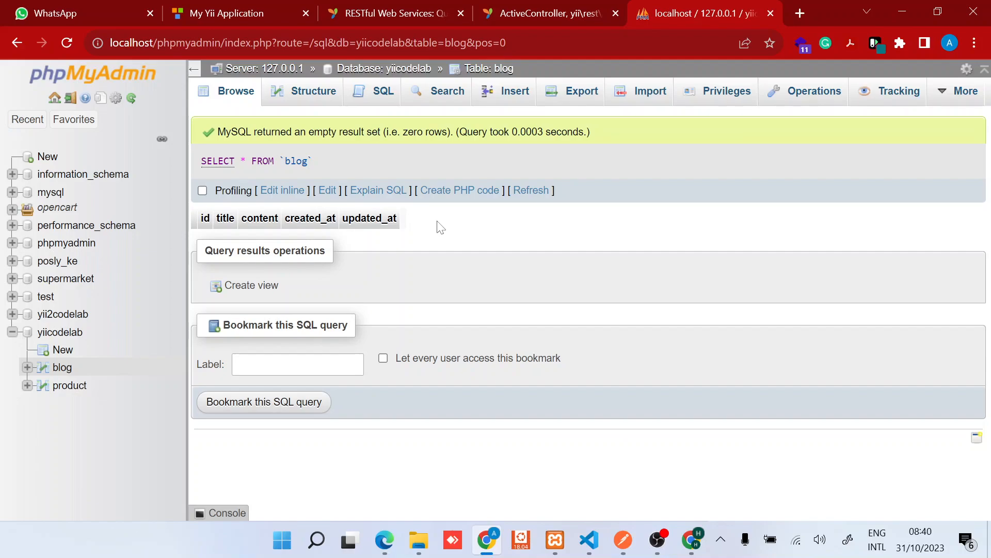
click(227, 14)
text(localhost/projects/yiicodelab/web/gii)
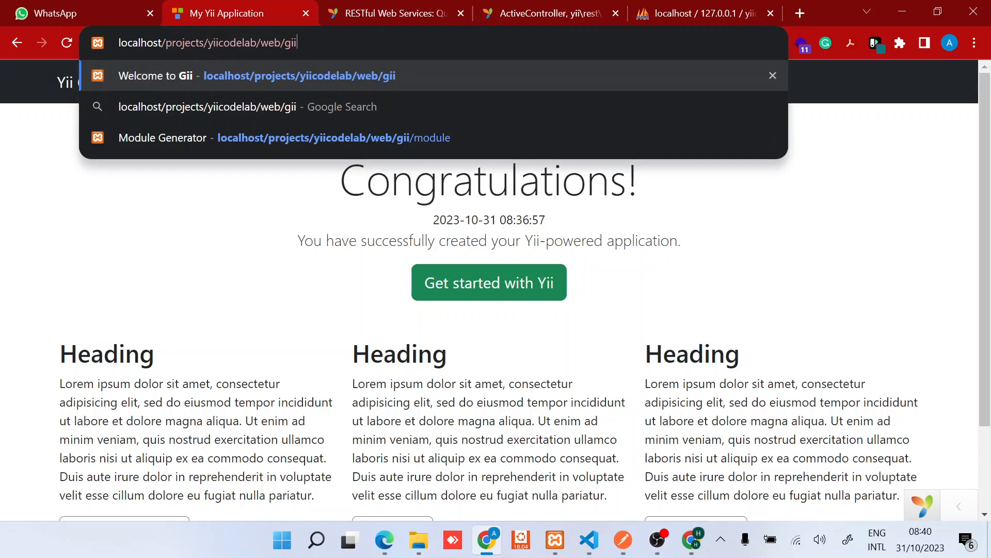
Load localhost/projects/yiicodelab/web/gii and start the Model Generator
key(Enter)
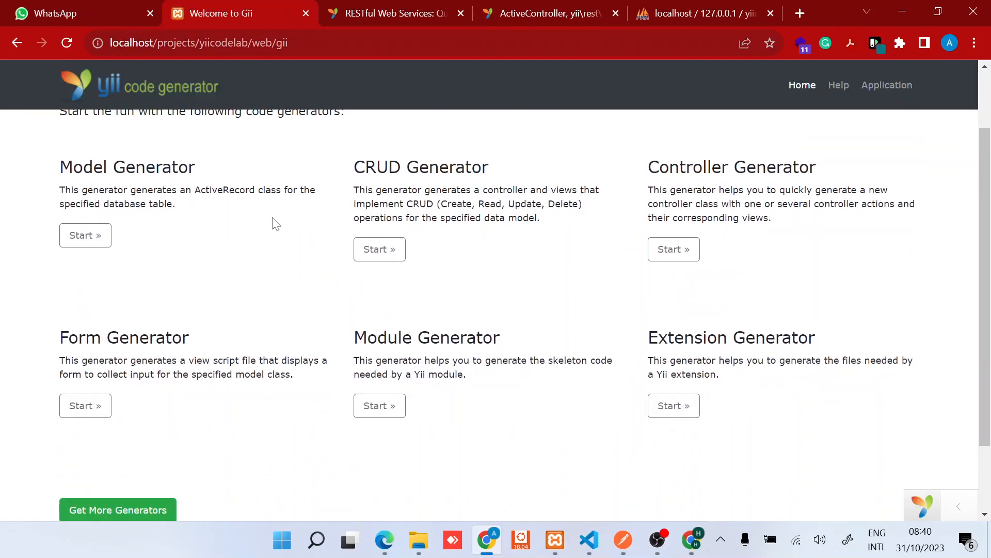
click(84, 234)
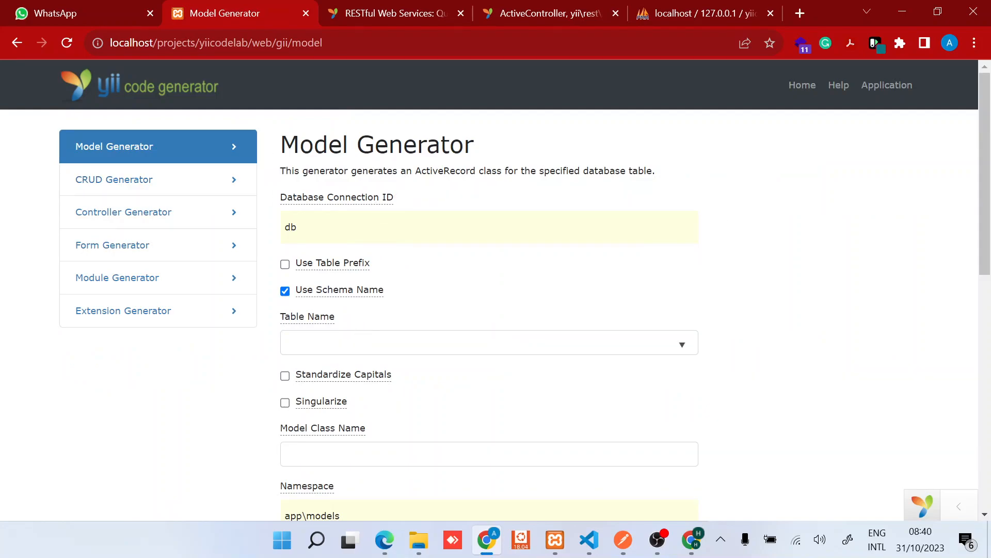
text(b)
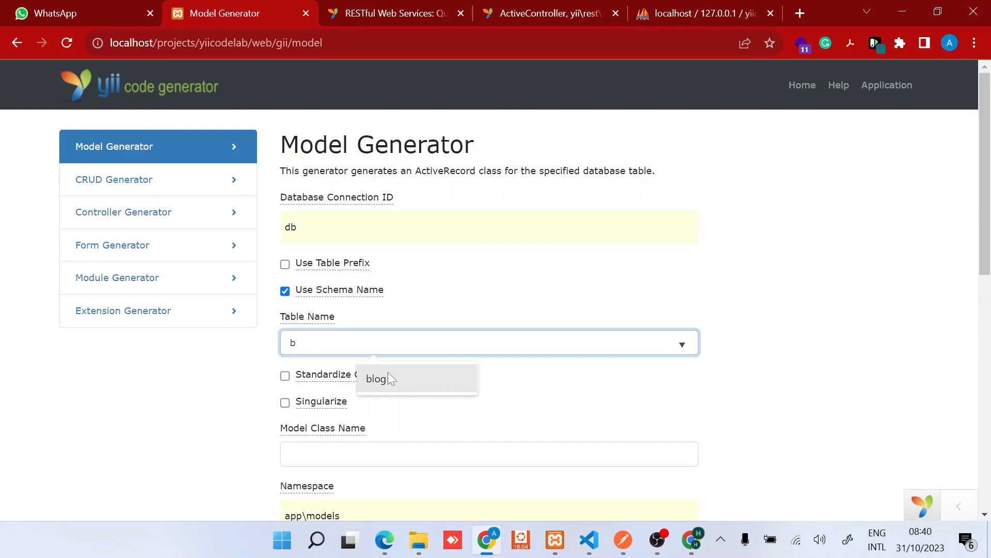
Choose the blog table and tick Standardize Capitals for the model class name
click(377, 378)
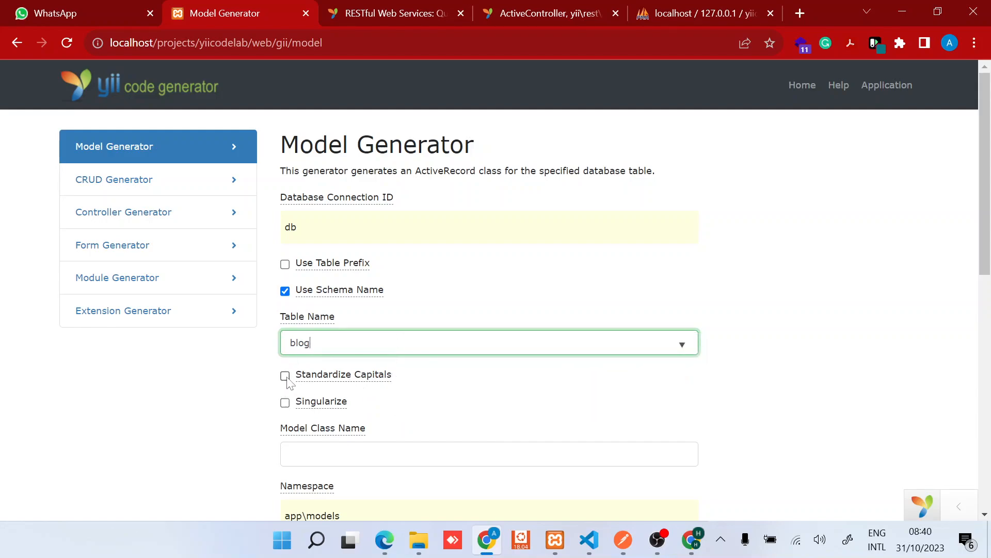
click(285, 376)
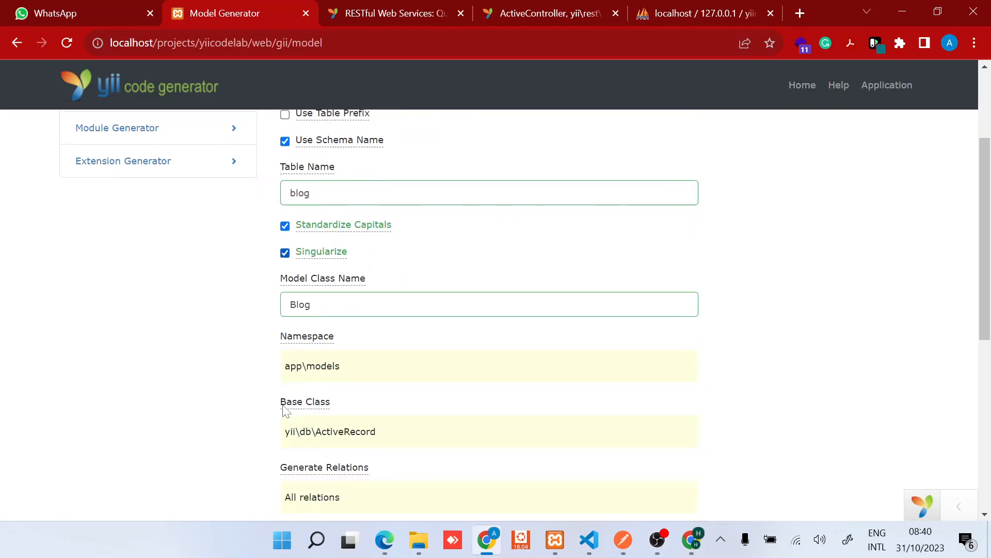
scroll(down, 3)
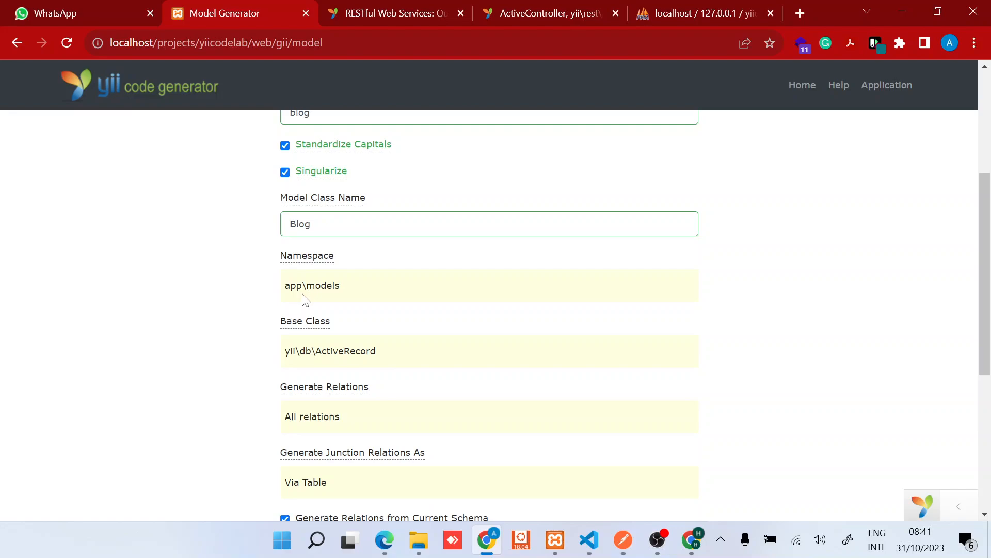
scroll(down, 3)
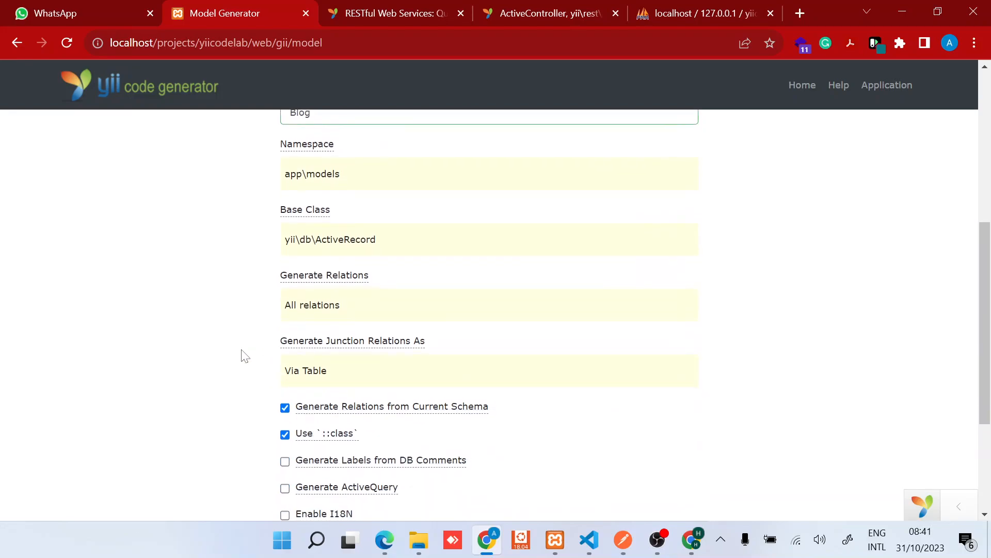
scroll(down, 3)
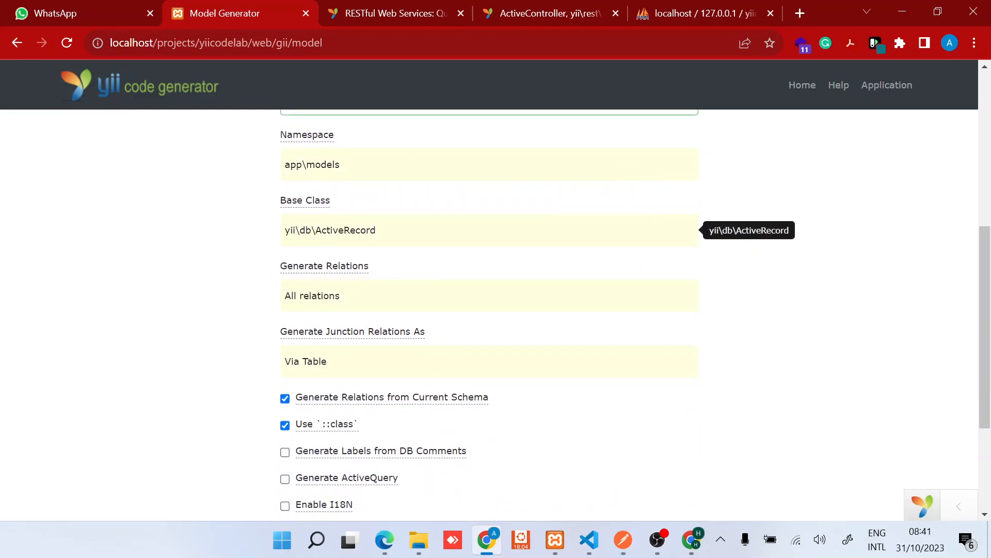
mouse_move(323, 266)
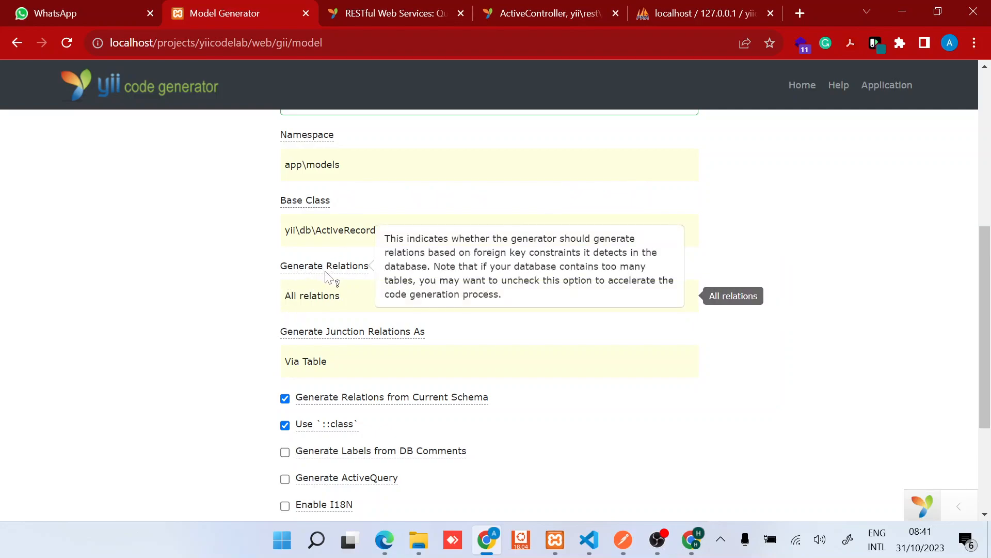
scroll(down, 3)
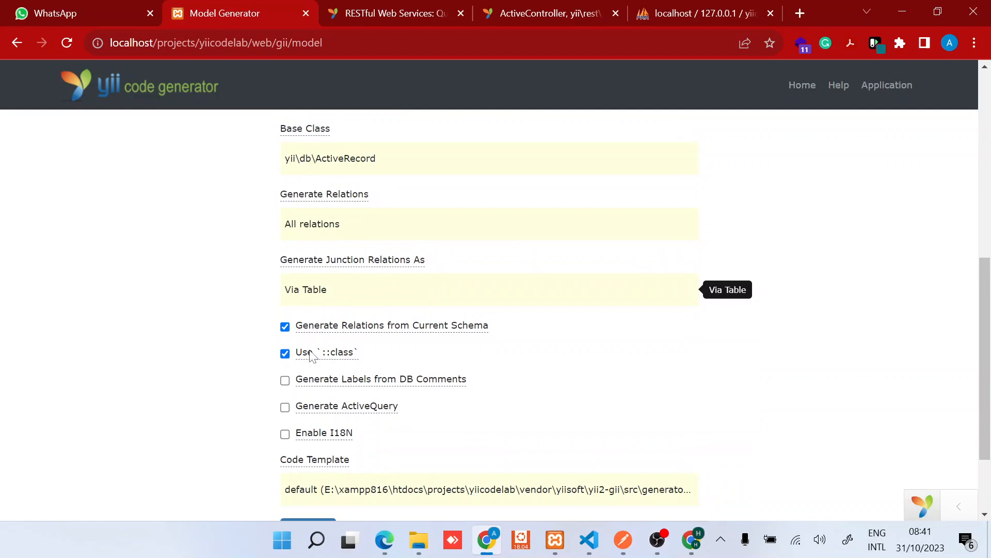
scroll(down, 3)
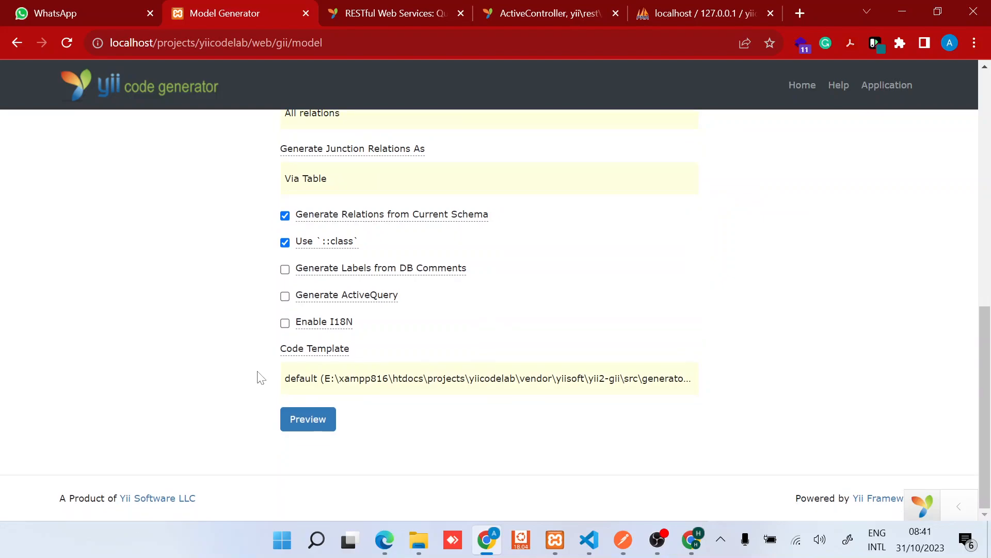
Preview and generate models/Blog.php, picking out the Blog class name
click(308, 418)
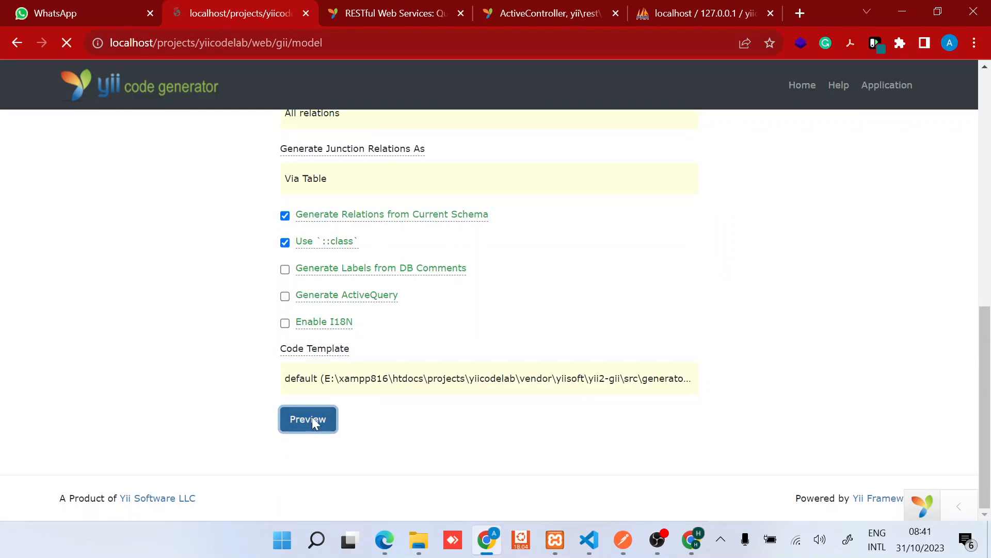
click(308, 420)
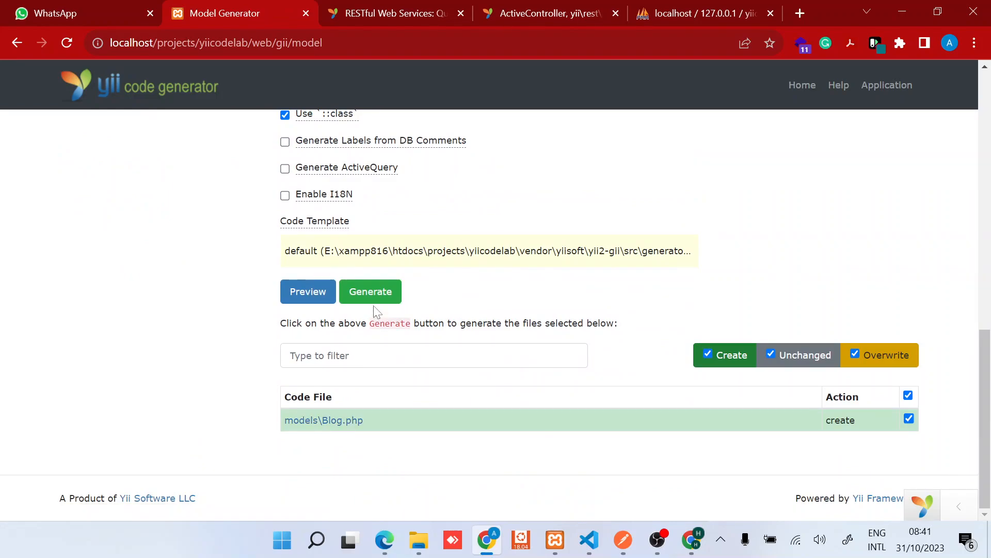
click(370, 291)
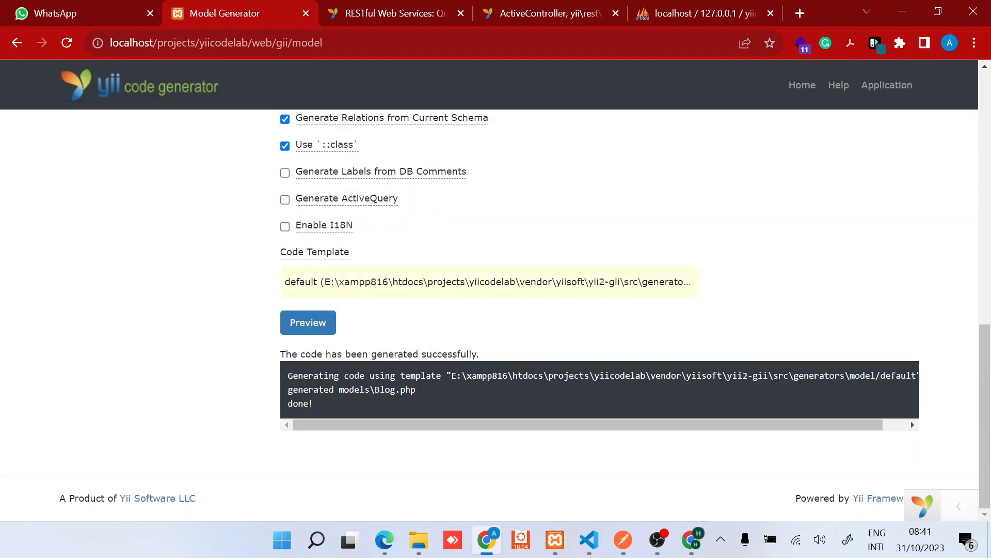
double_click(384, 390)
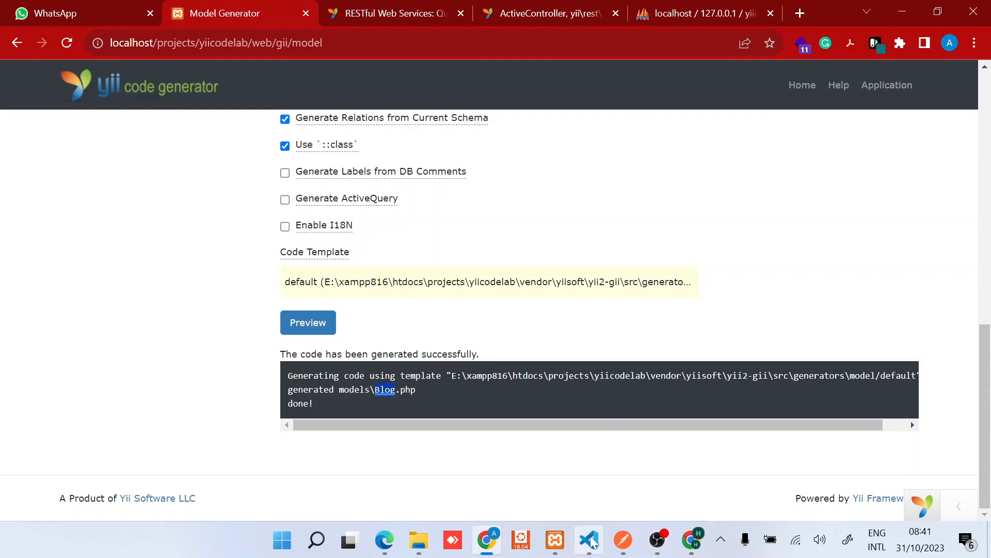
Review Blog.php's tableName and attributeLabels in VS Code
click(588, 540)
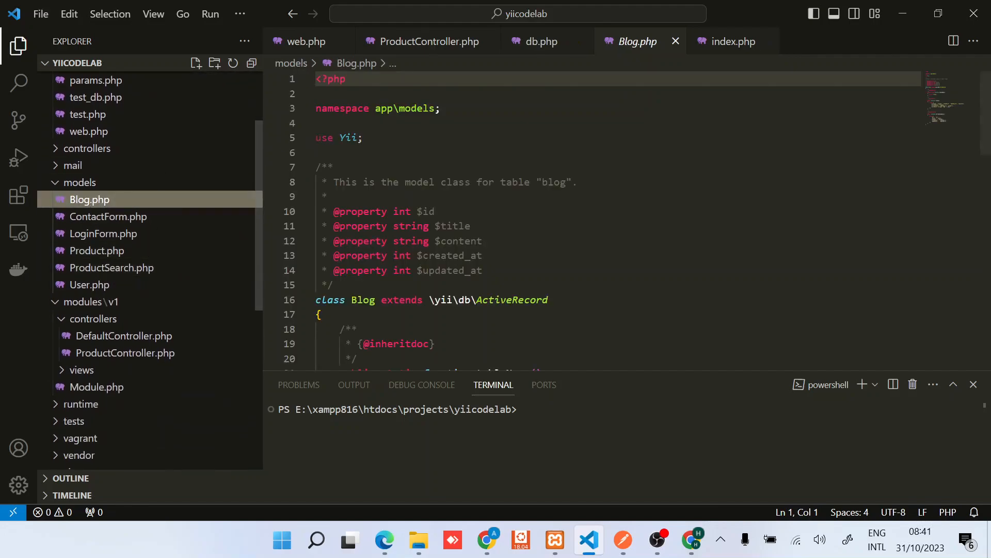
scroll(down, 3)
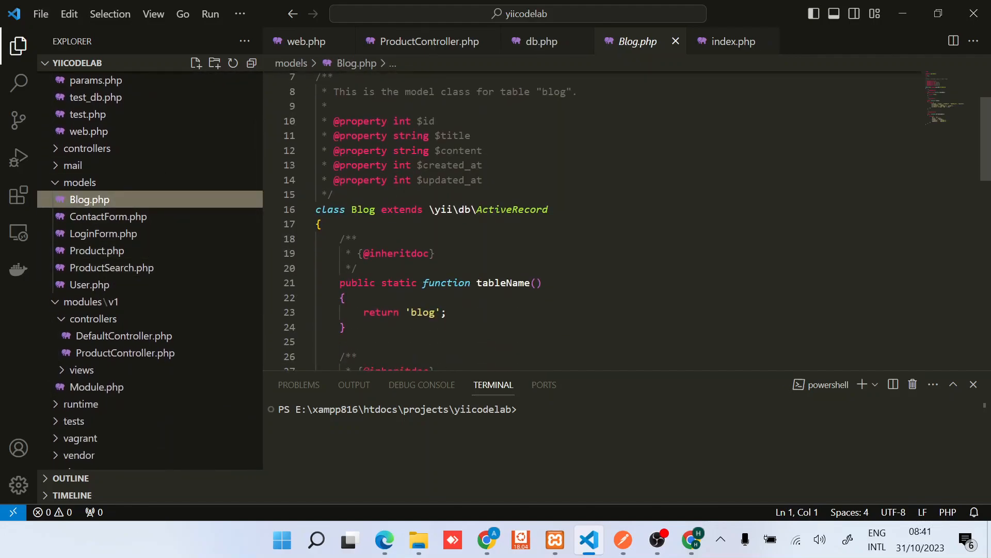
click(334, 194)
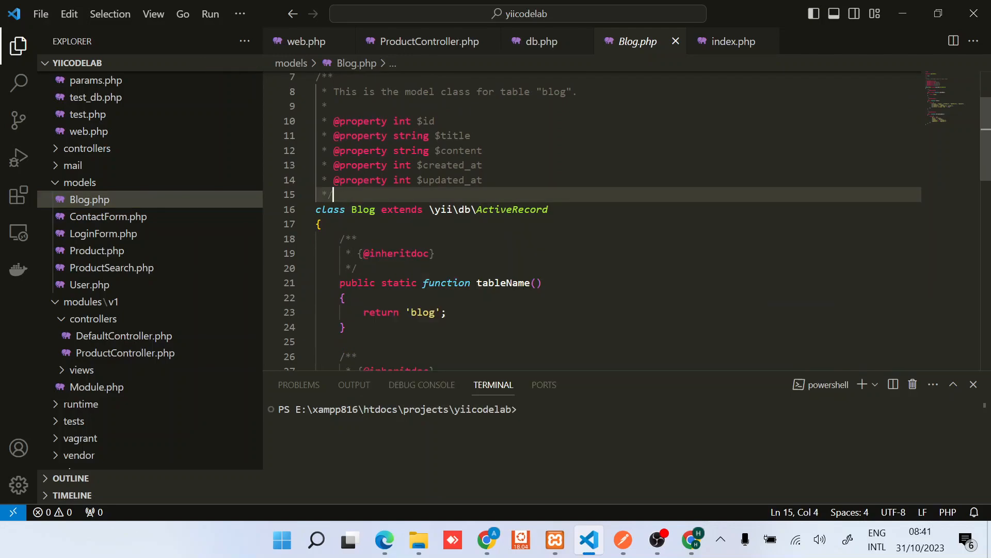
double_click(421, 215)
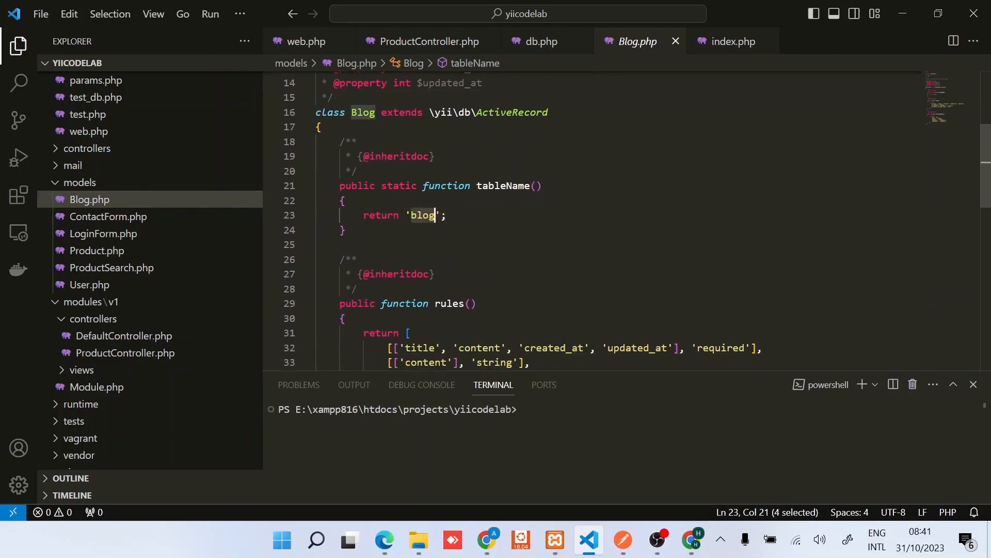
scroll(down, 3)
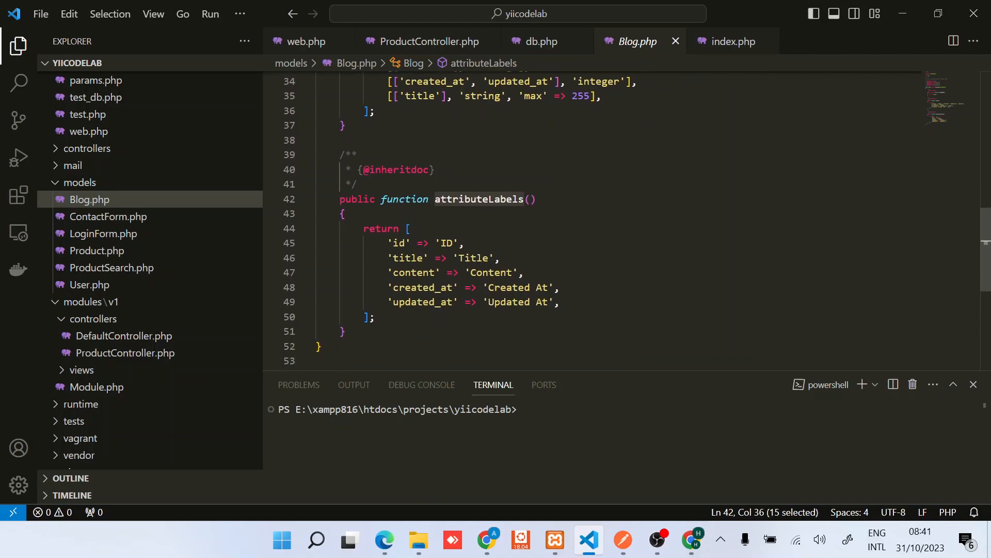
double_click(408, 259)
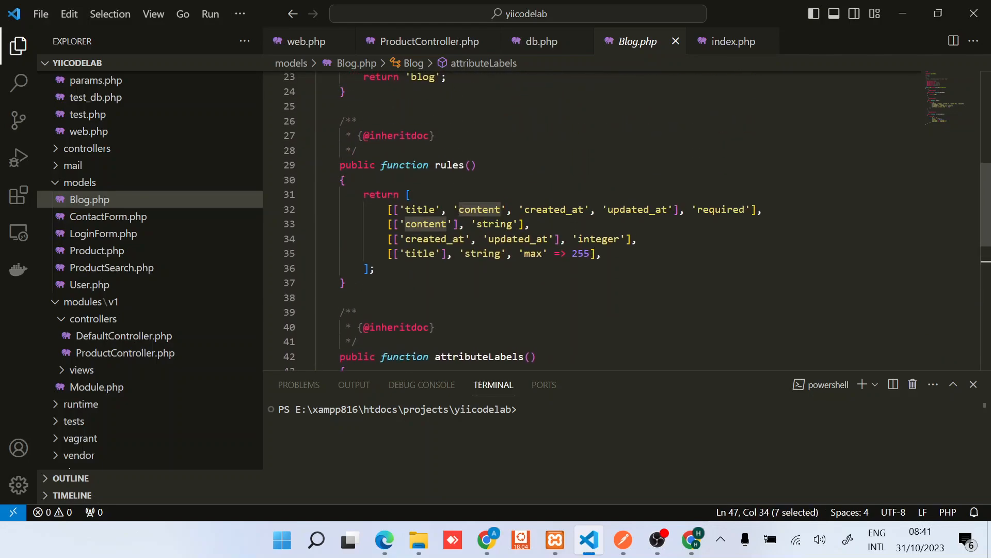
Remove created_at and updated_at from the required rule and save Blog.php
drag(351, 210, 601, 254)
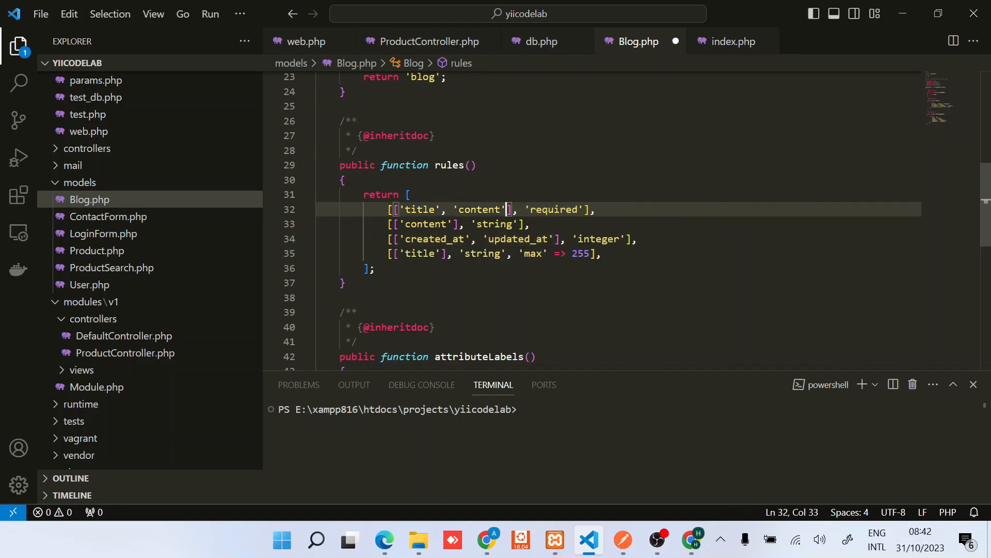
key(ctrl+s)
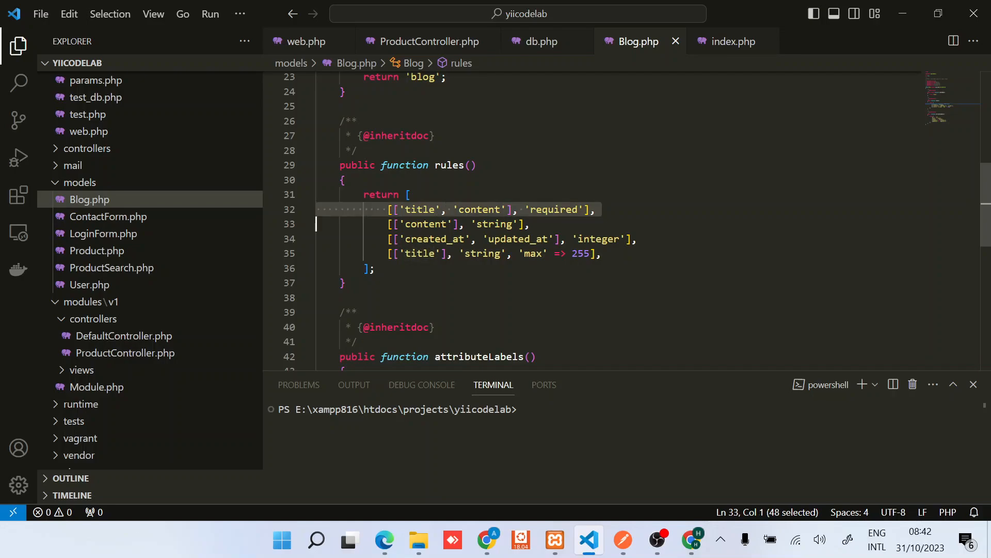
click(469, 210)
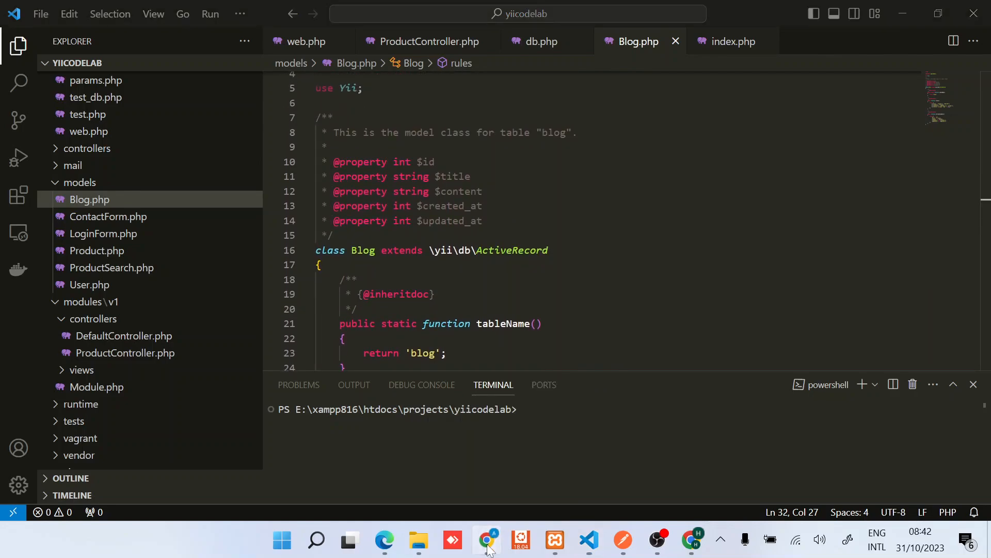
Search Google for 'yii timestampbehavior' and open the yiiframework.com API page
click(486, 540)
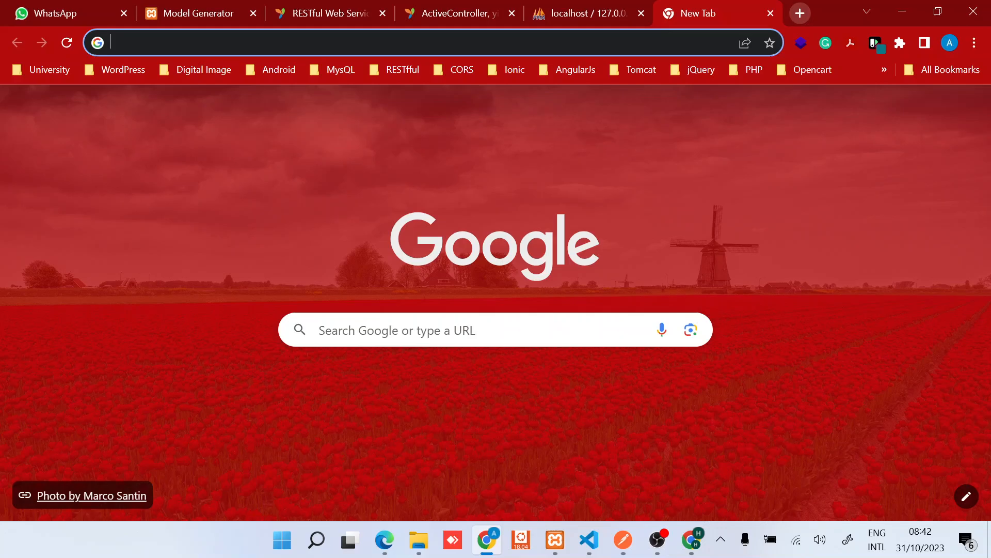
text(yii)
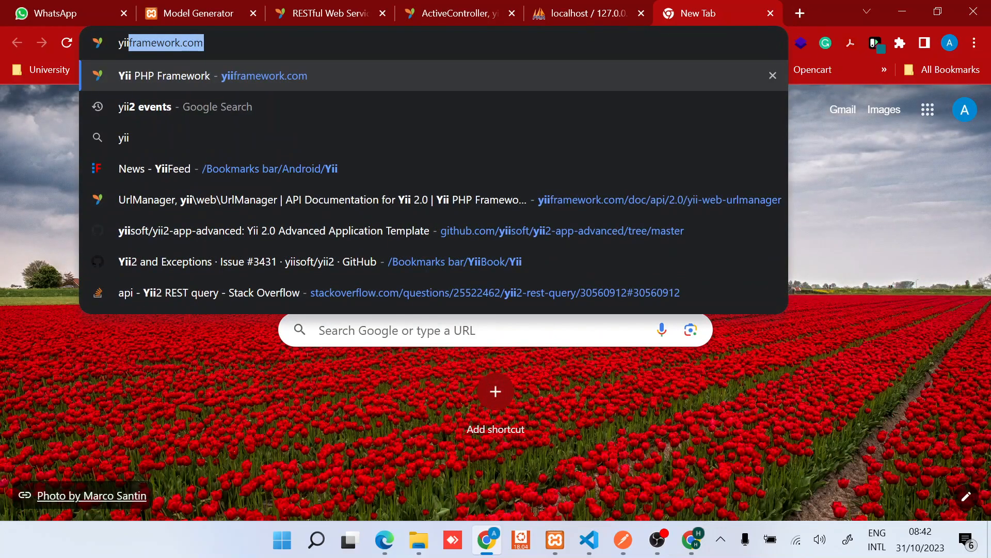
text(yii times)
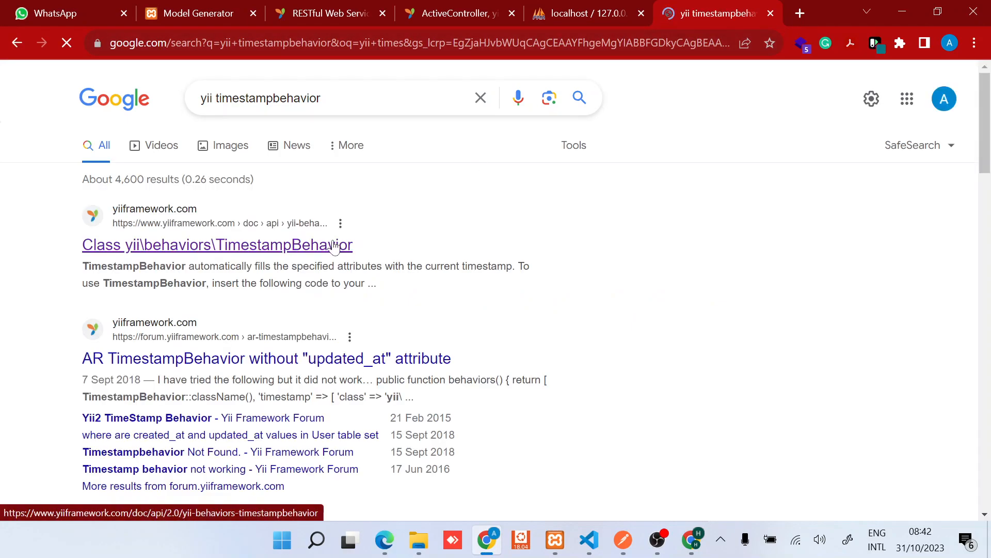
click(217, 245)
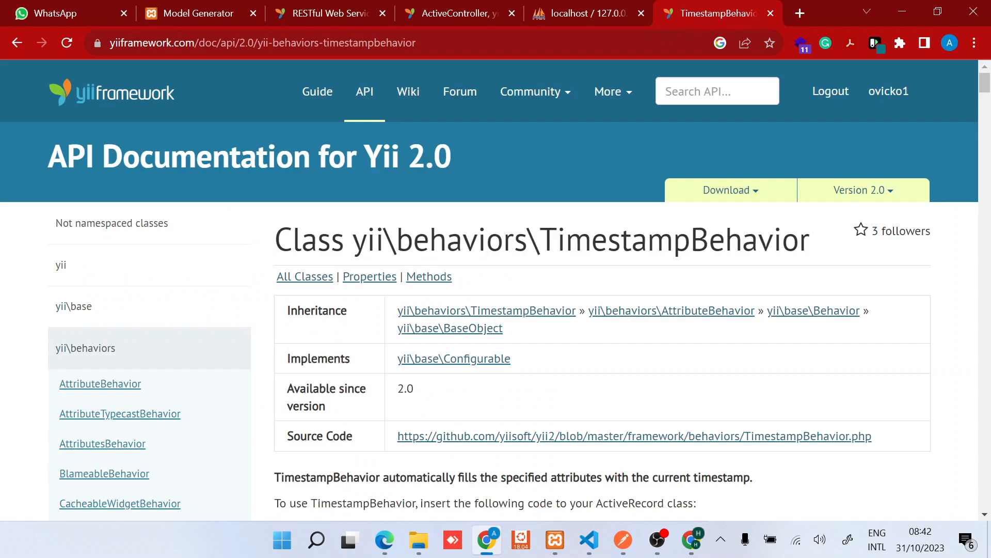
scroll(down, 3)
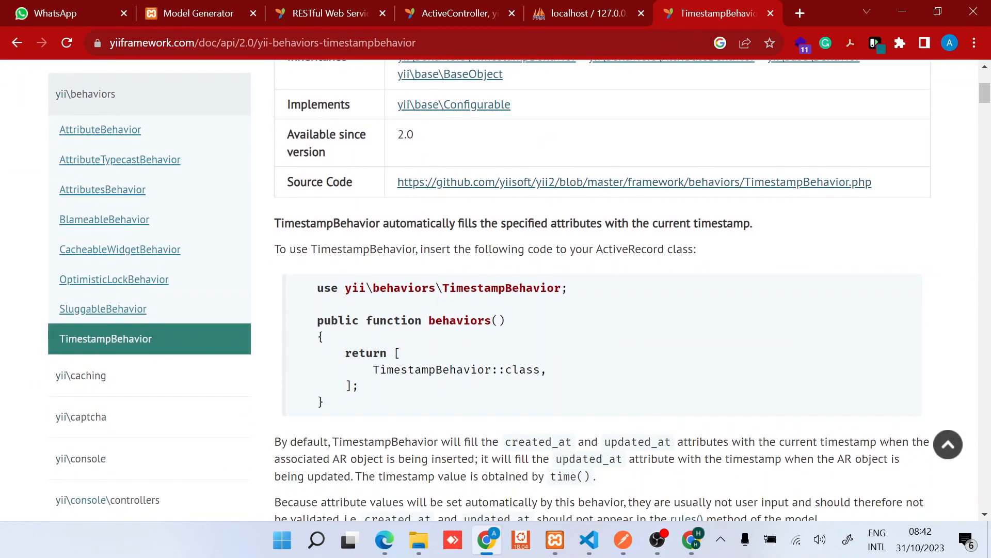
scroll(down, 3)
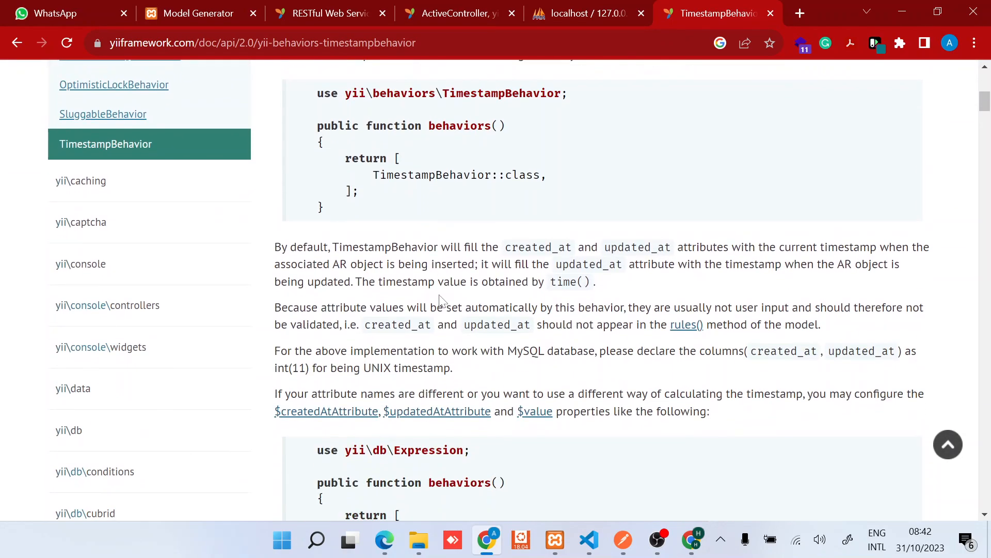
scroll(down, 3)
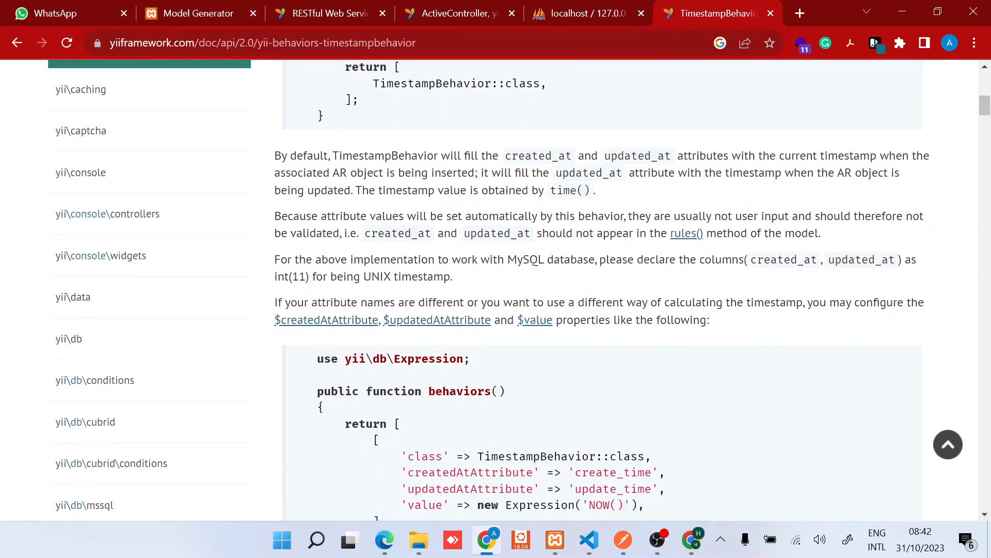
scroll(down, 3)
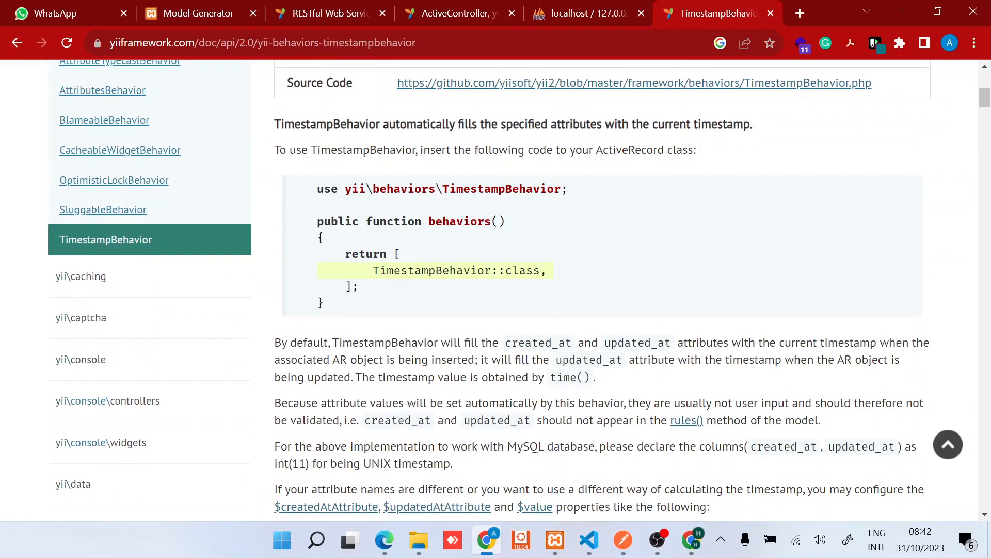
mouse_move(348, 320)
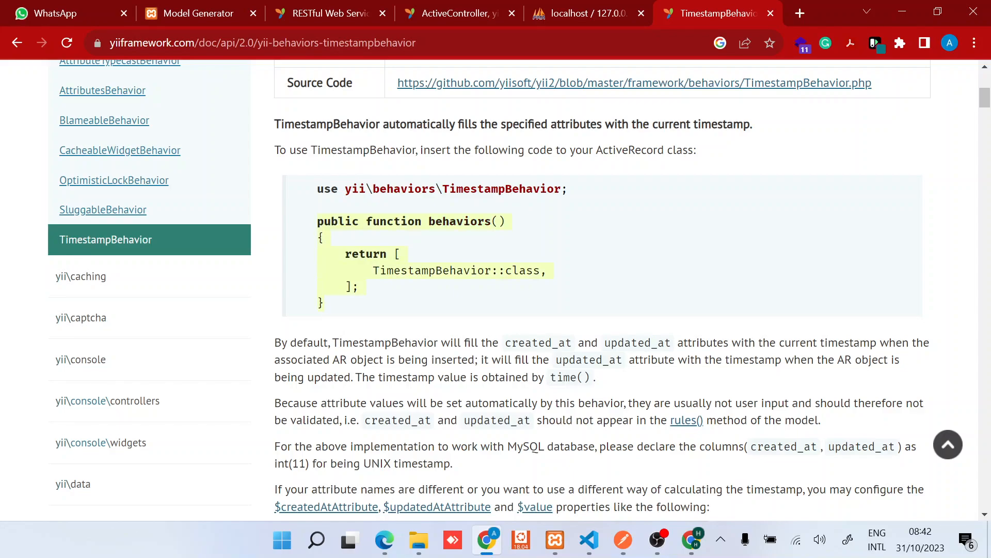
Read and highlight the paragraphs on default created_at/updated_at filling
scroll(down, 3)
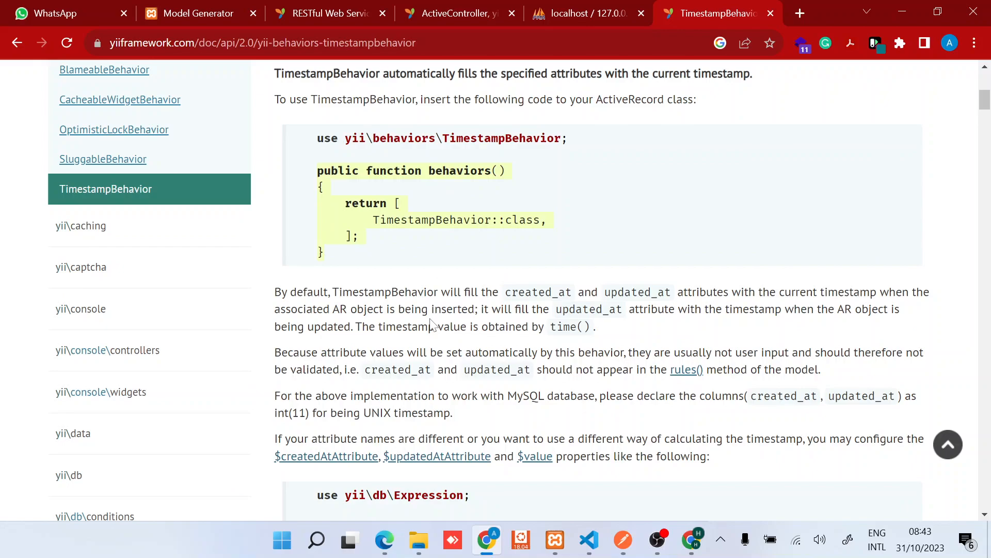
scroll(down, 3)
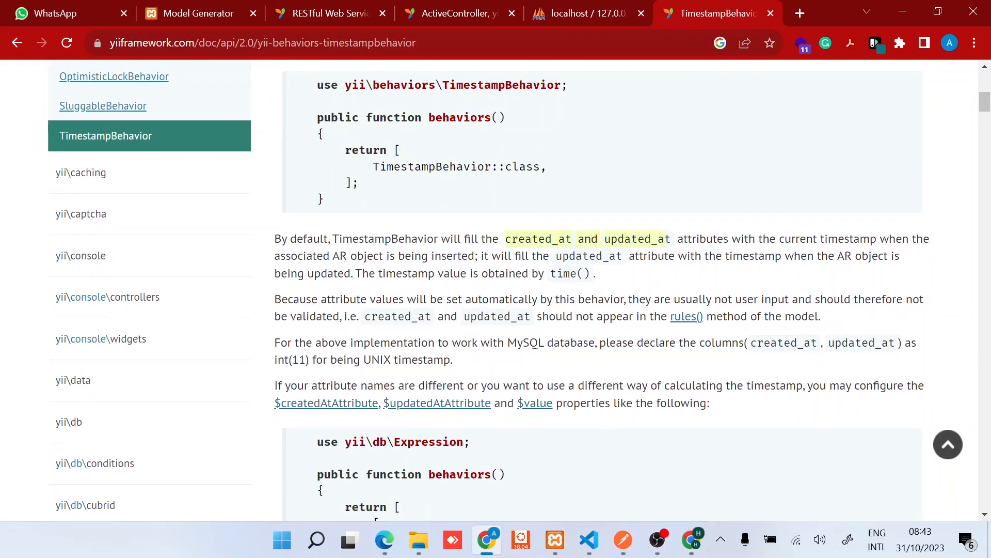
double_click(703, 238)
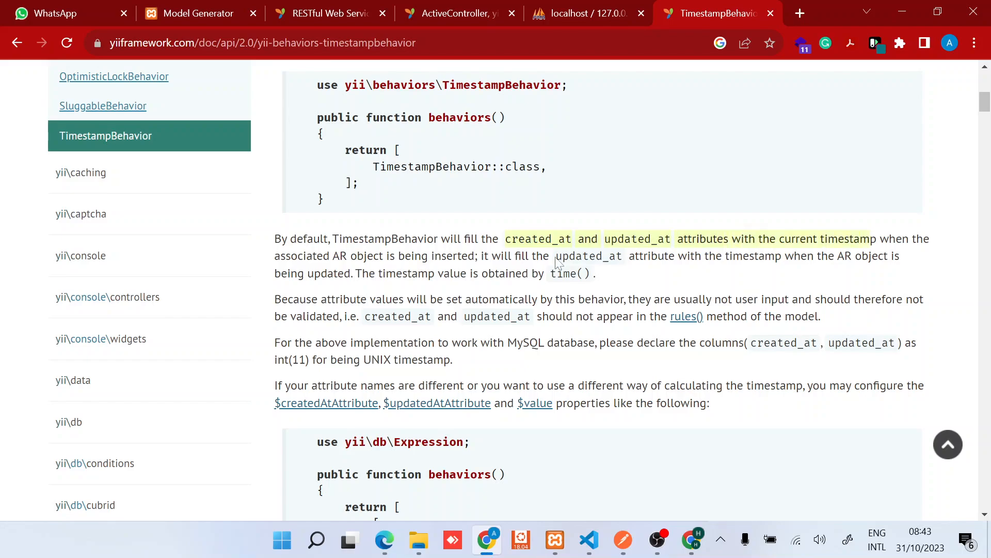
scroll(down, 3)
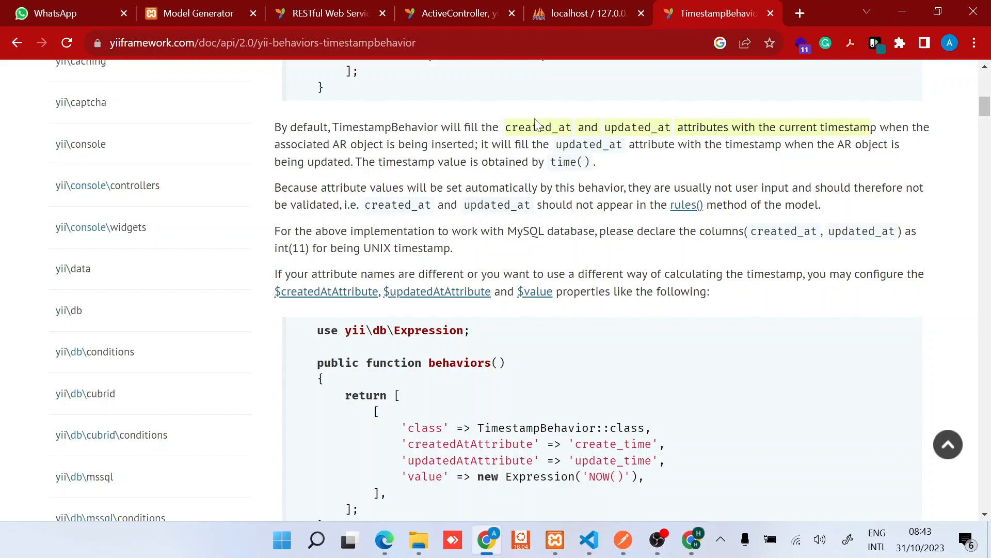
scroll(down, 3)
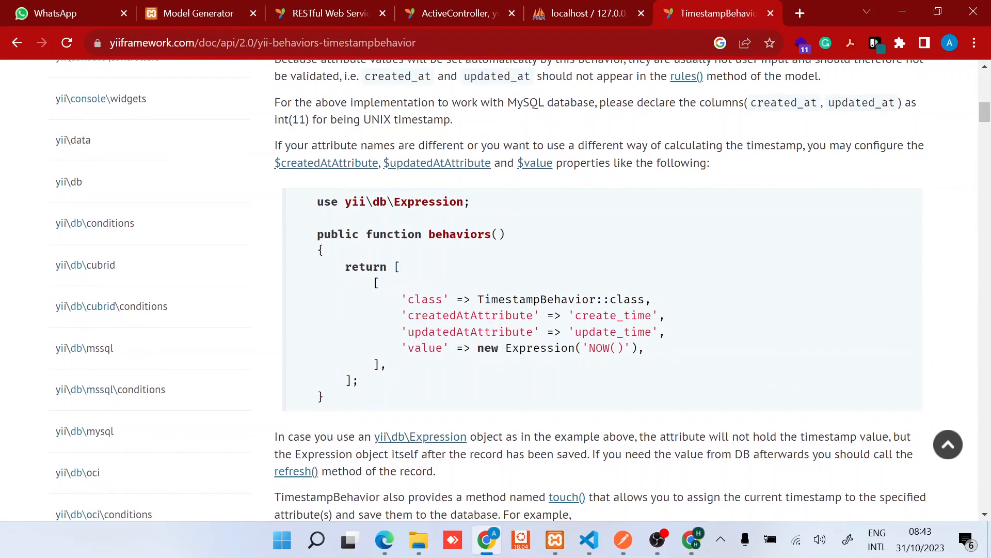
drag(405, 316, 658, 329)
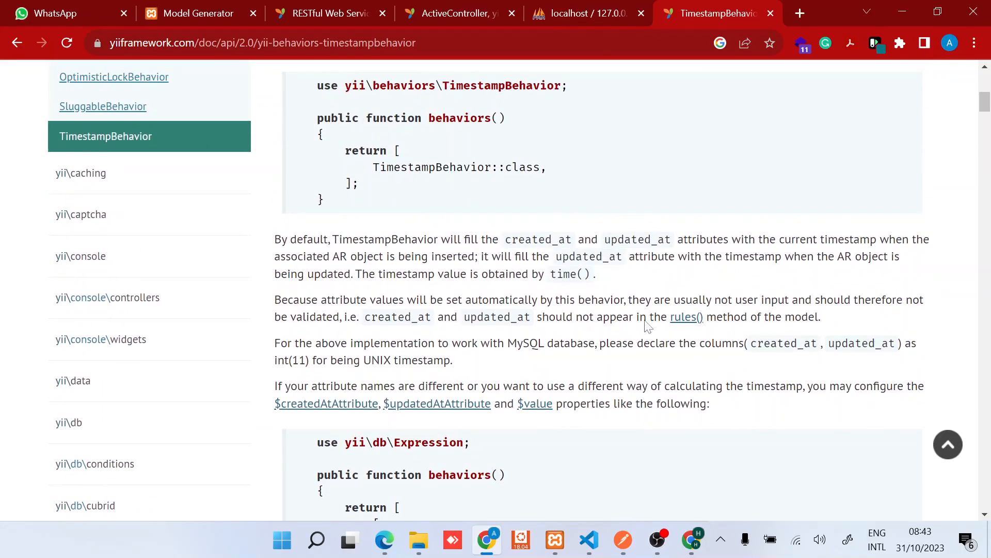
drag(275, 238, 595, 273)
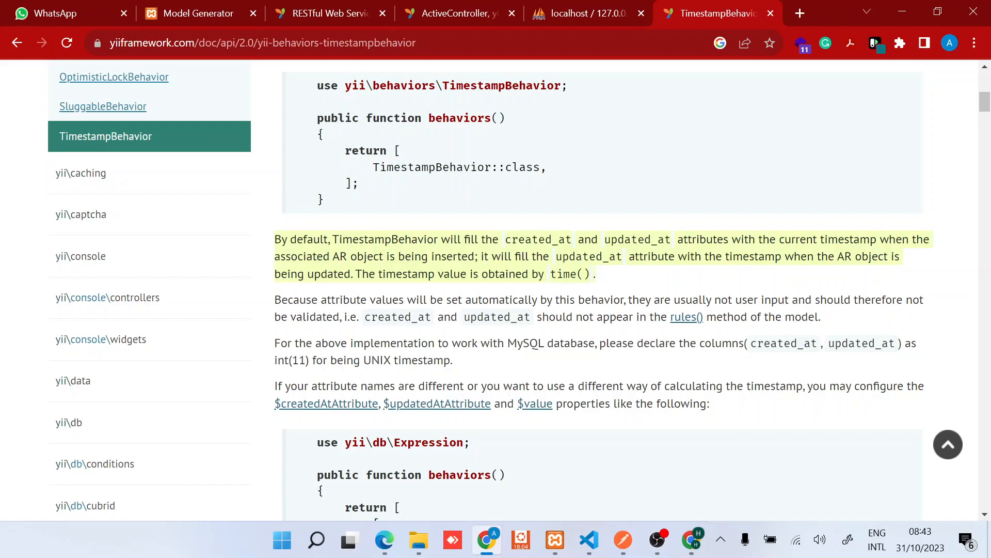
Add a behaviors() method returning TimestampBehavior to Blog.php, then go back to the docs
click(588, 541)
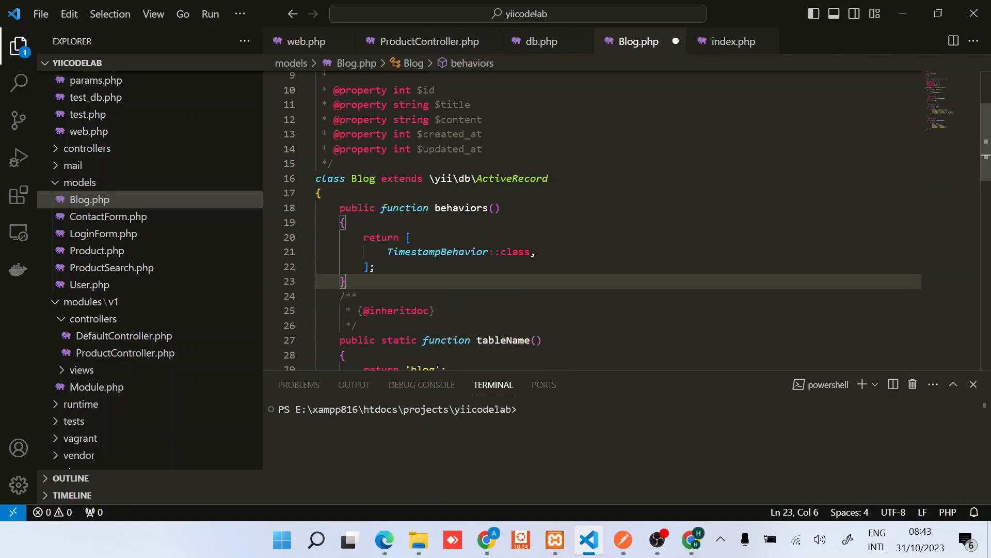
click(472, 252)
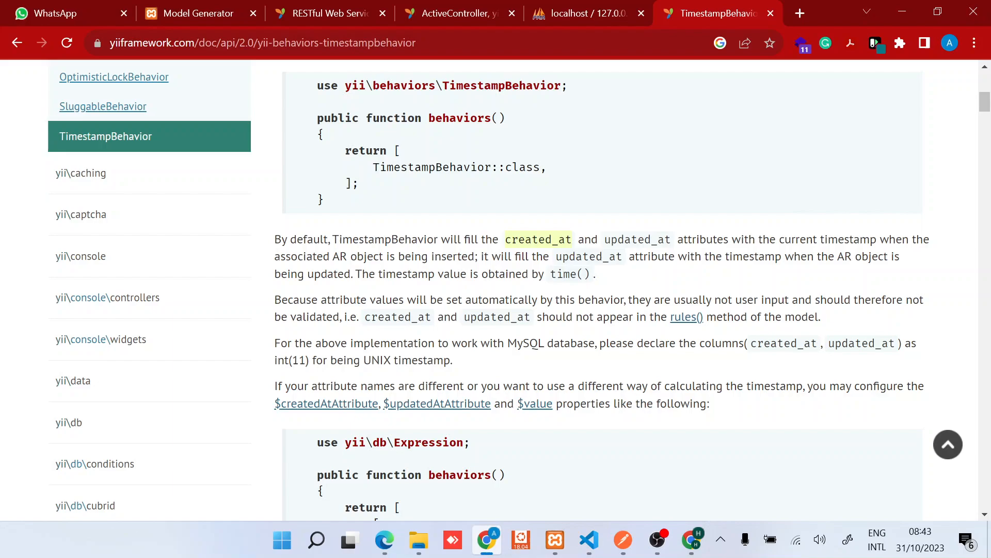
Review the createdAtAttribute example, then bring up the Gii Model Generator page again
scroll(down, 3)
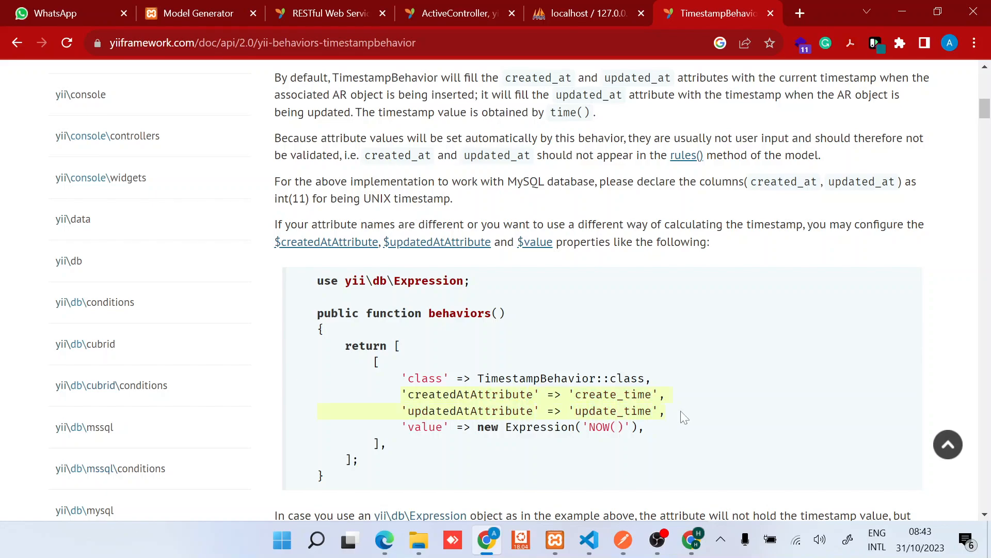
mouse_move(589, 540)
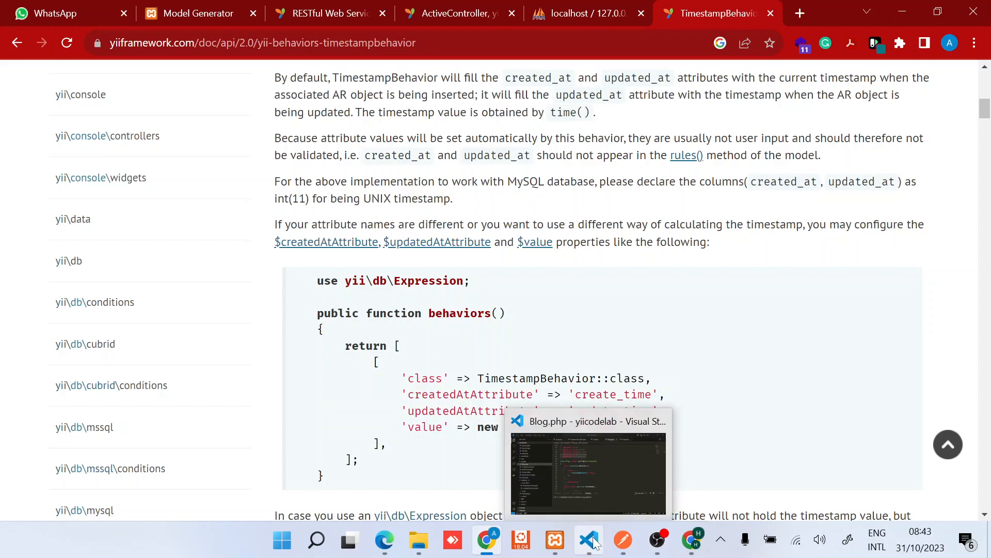
click(588, 541)
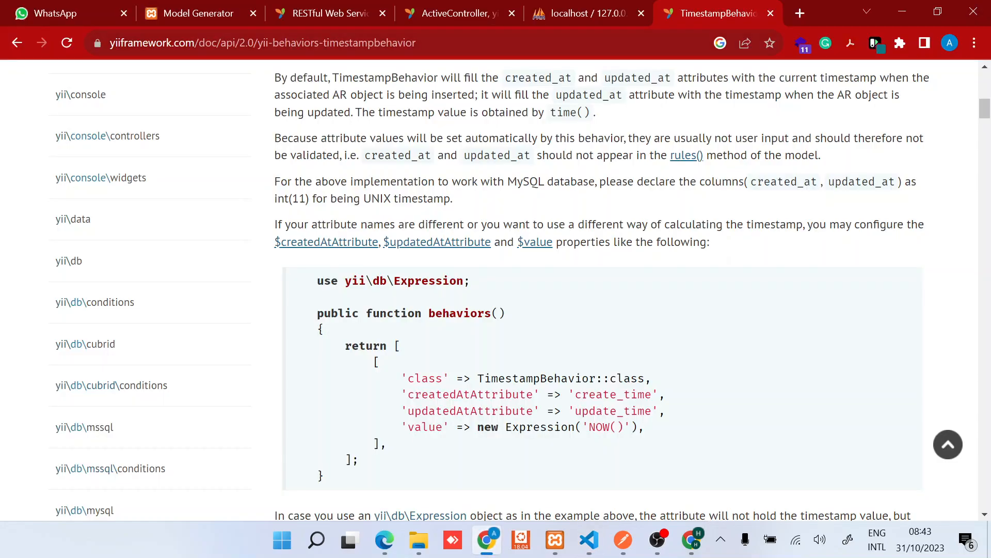
click(198, 13)
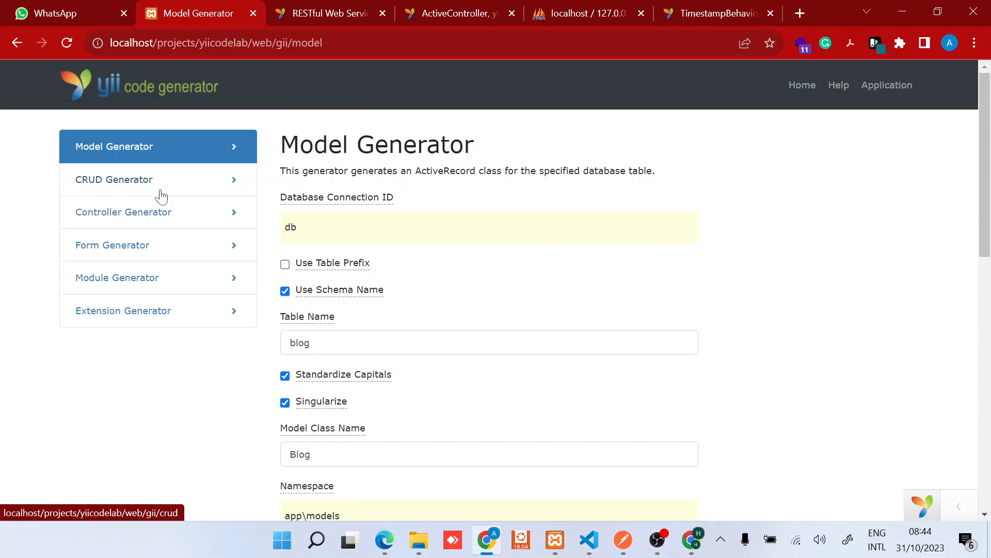
In the CRUD Generator, enter app\models\Blog as Model Class and app\models\BlogSearch as Search Model Class
click(114, 179)
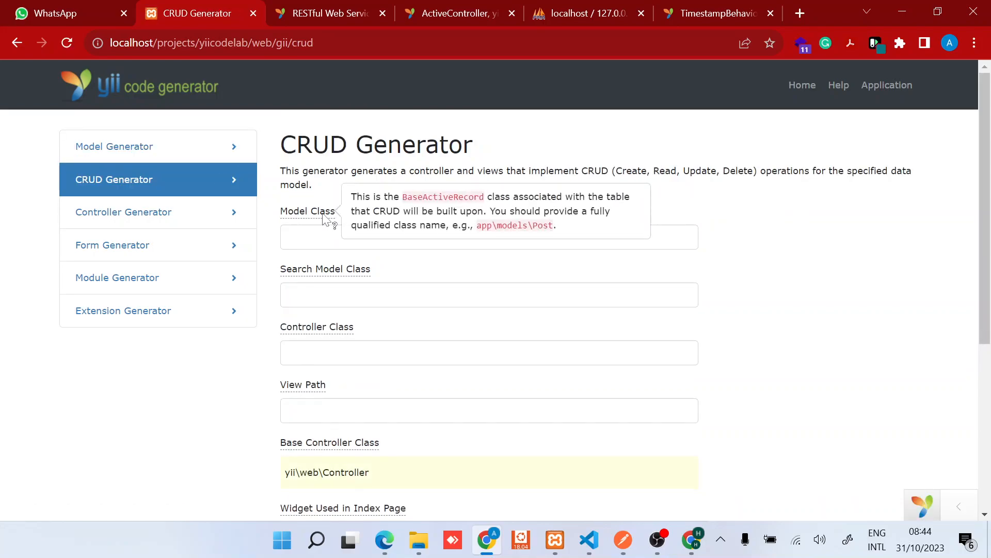
text(a)
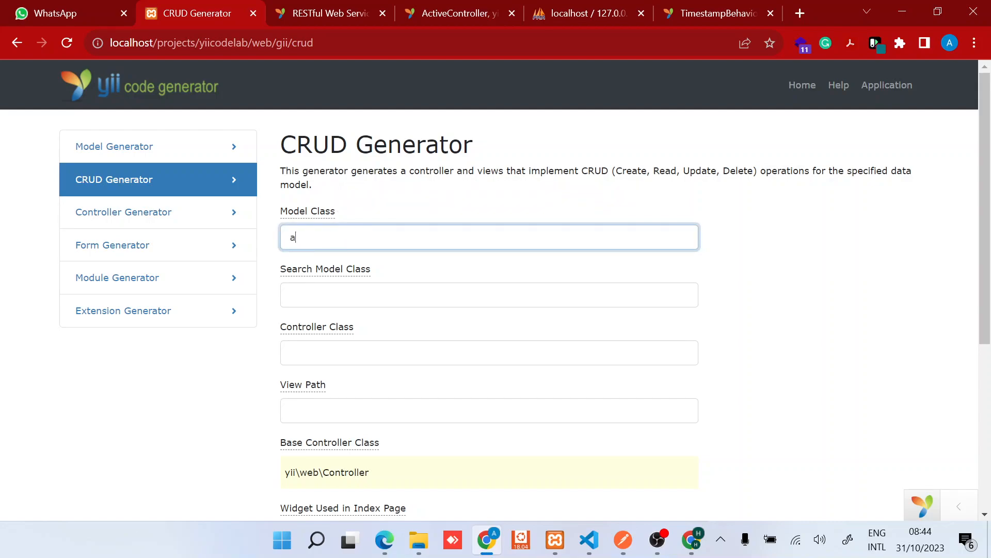
text(pp\)
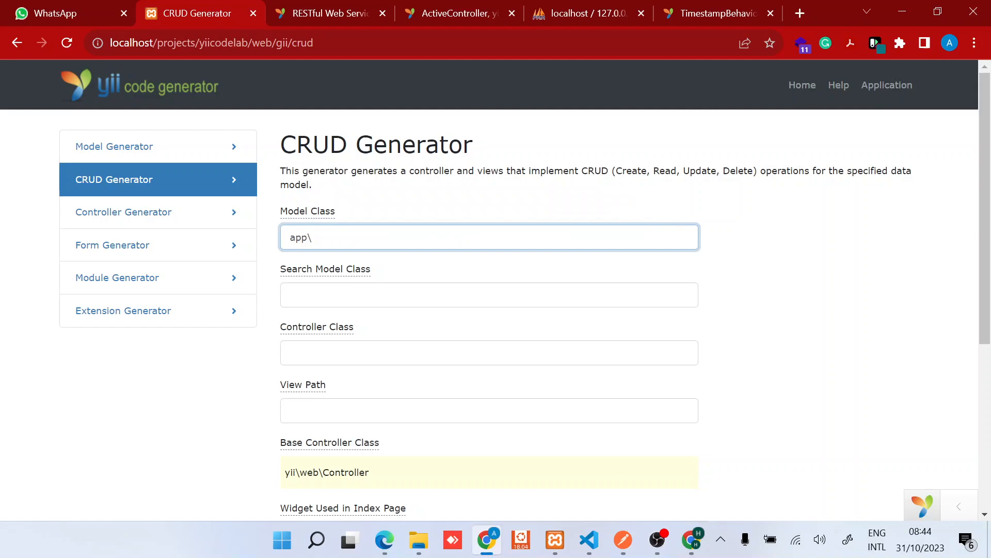
text(models)
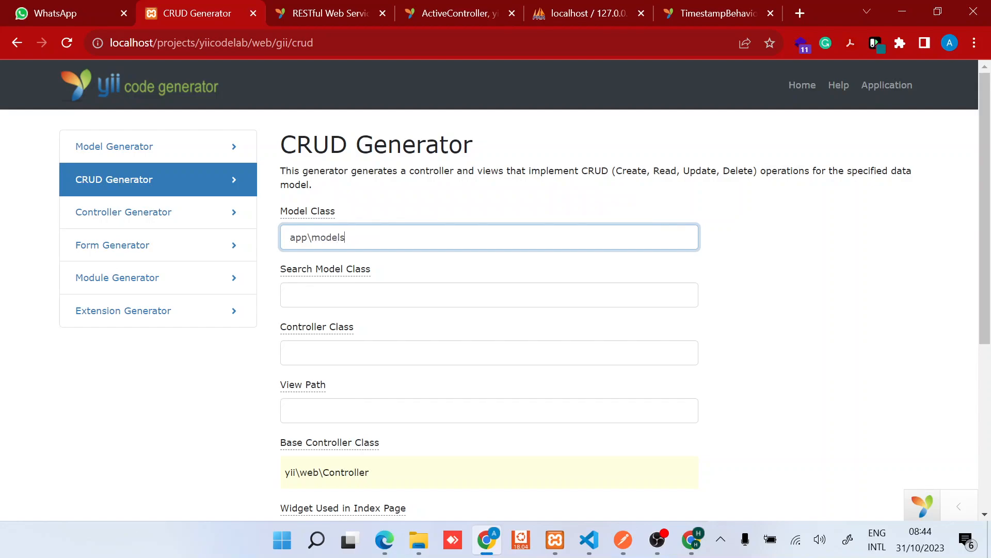
text(\Blog)
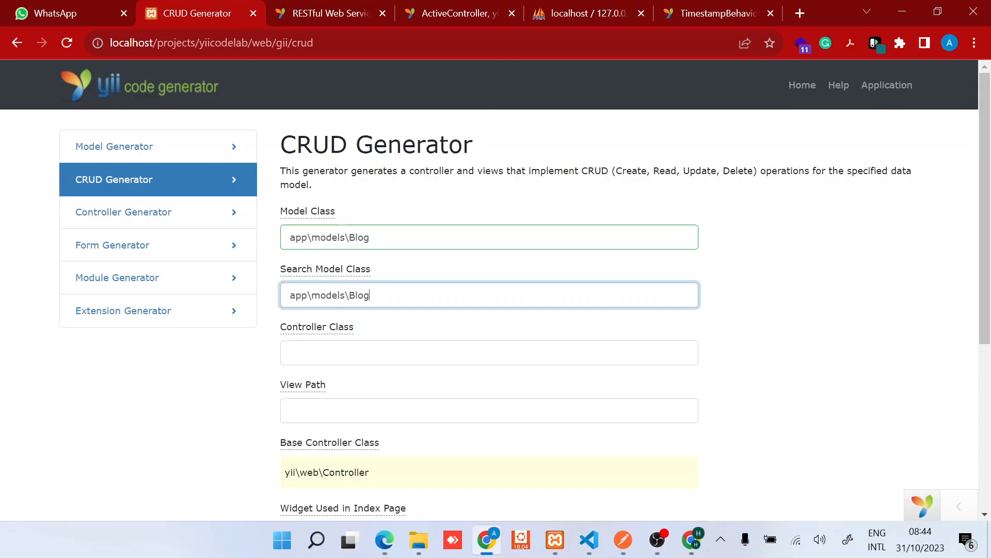
text(Search)
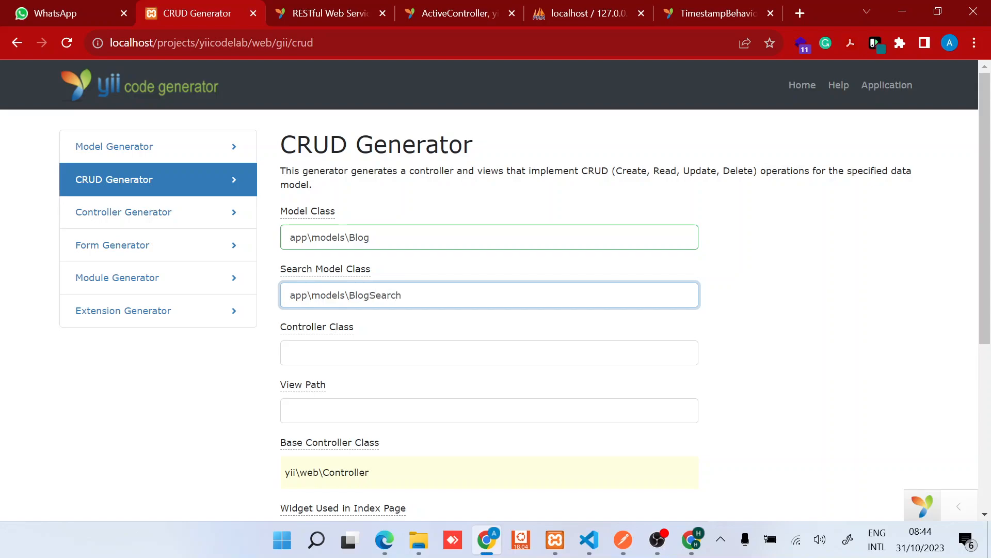
mouse_move(359, 274)
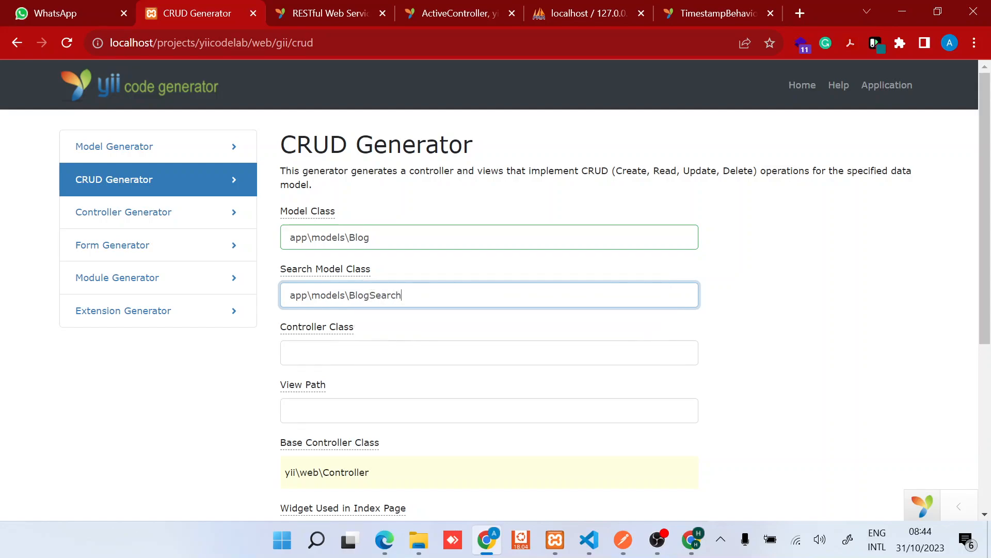
Enter app\controllers\BlogController as the Controller Class
text(app\)
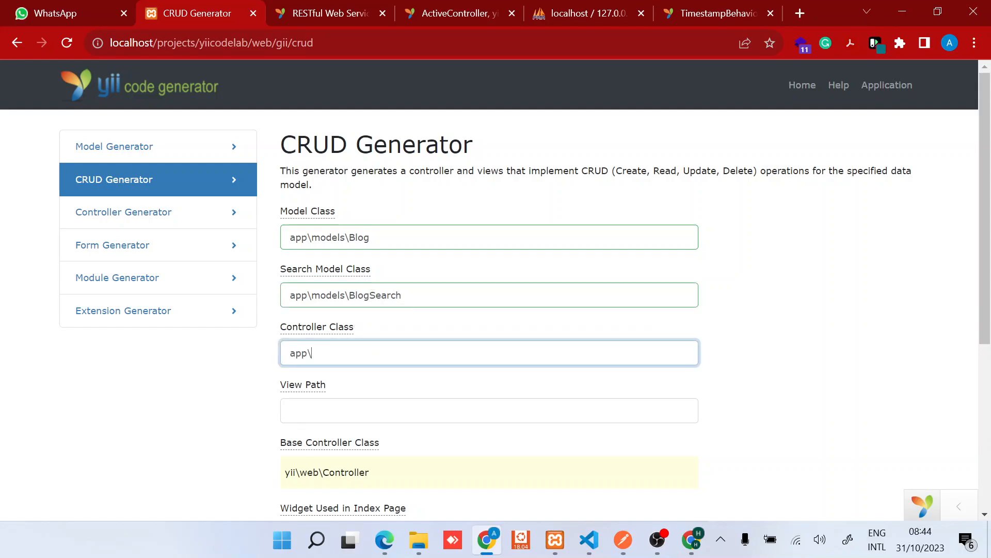
text(controllers\Blog)
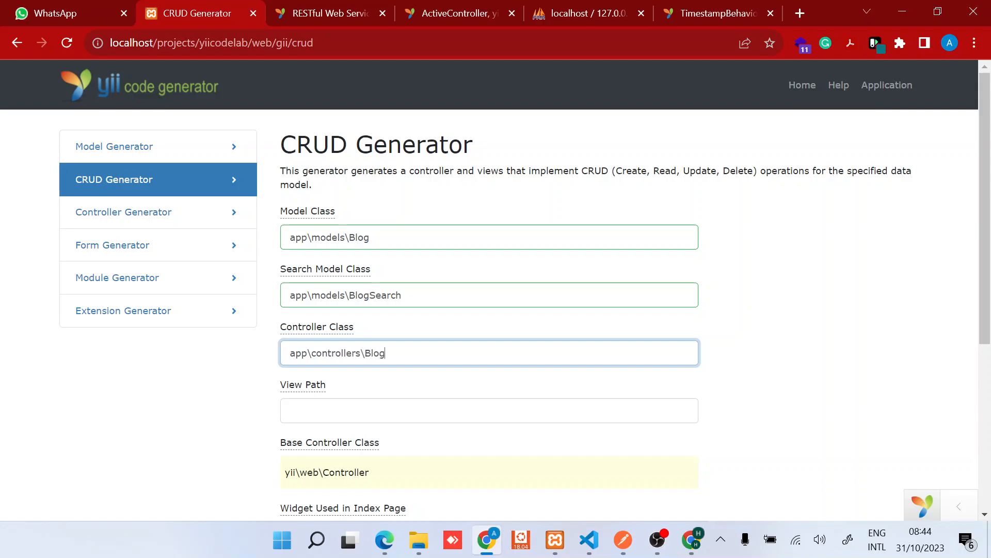
mouse_move(328, 334)
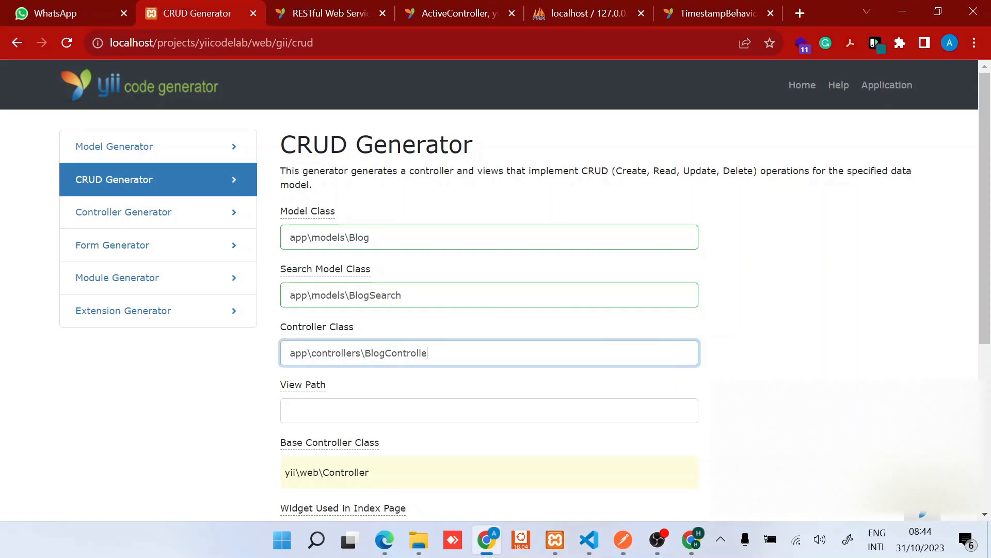
scroll(down, 3)
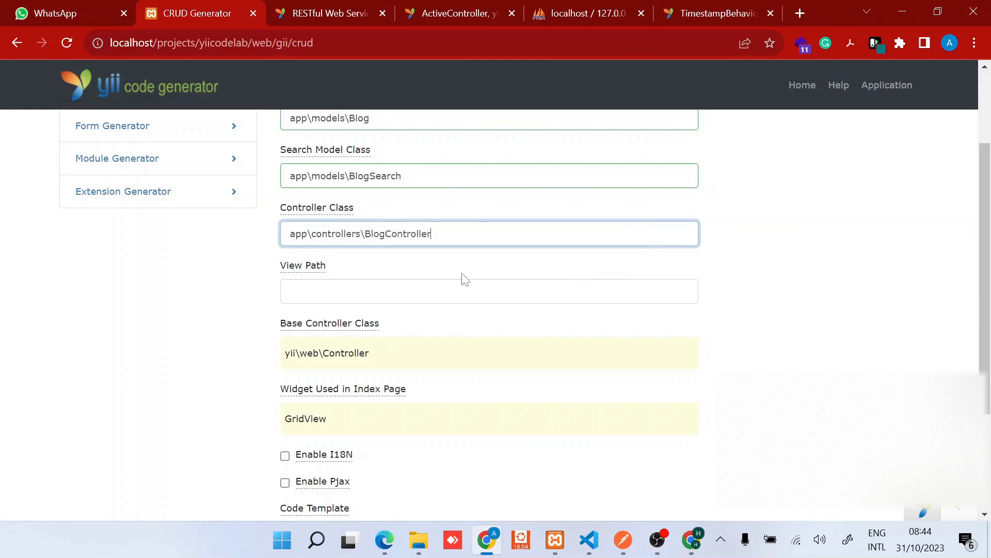
double_click(397, 233)
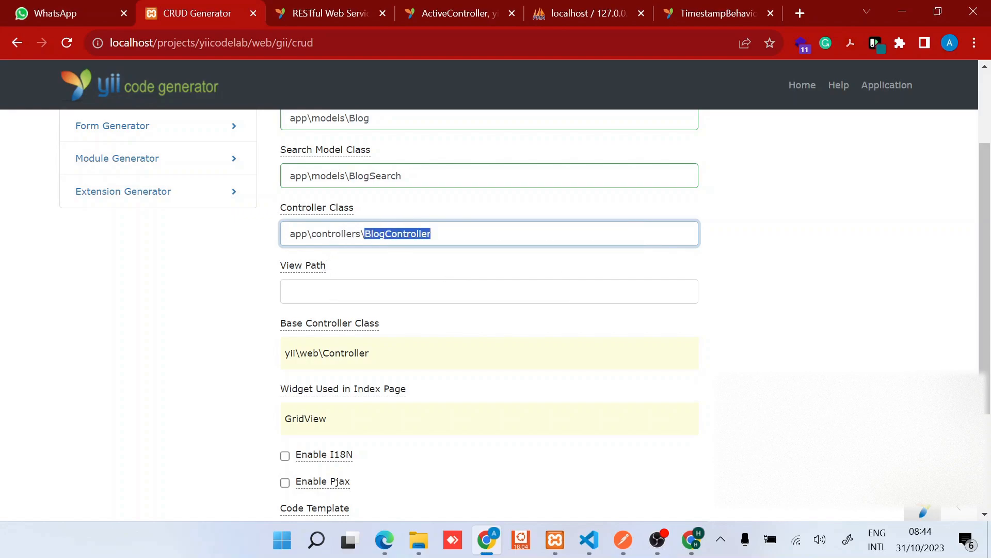
click(486, 234)
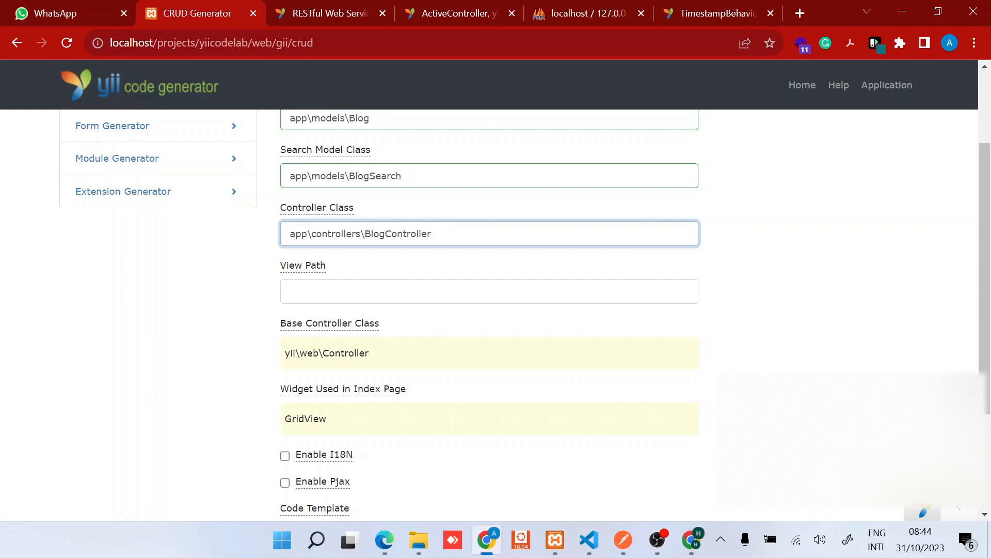
mouse_move(303, 266)
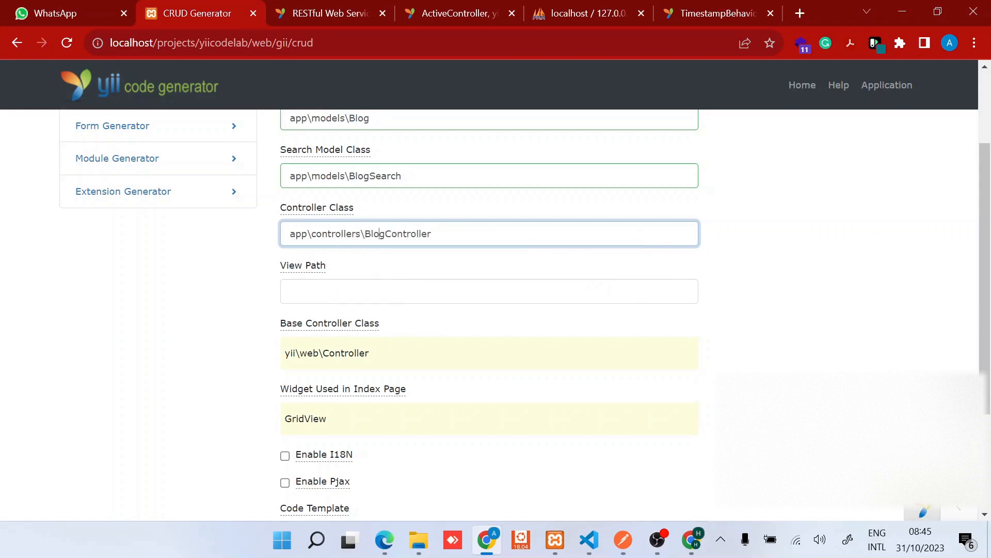
Preview the list of BlogController, BlogSearch and blog view files to be generated
scroll(down, 3)
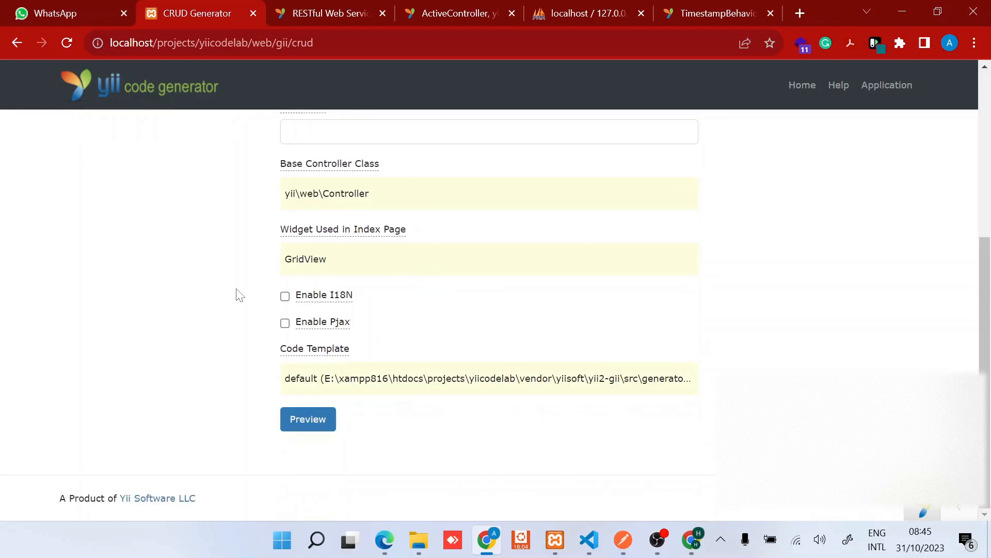
click(308, 418)
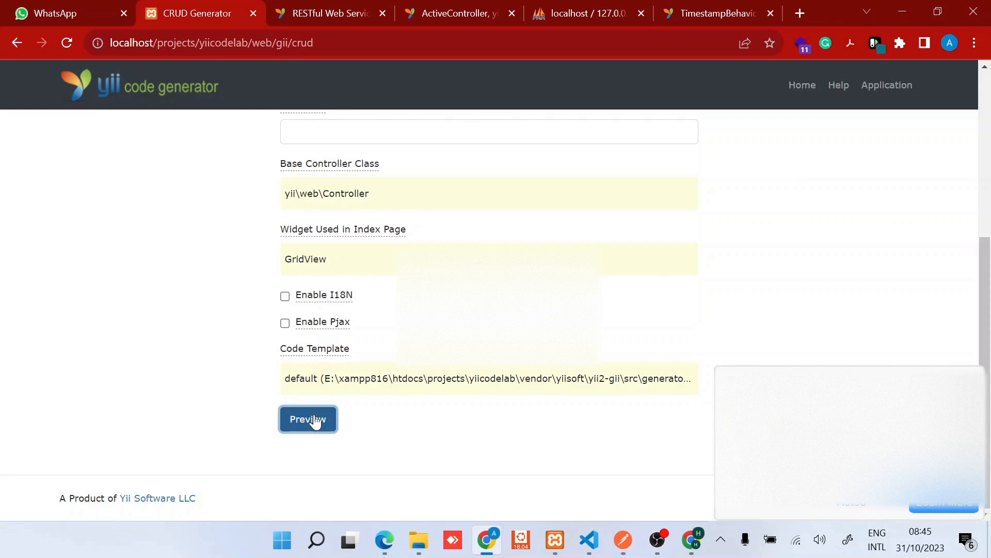
click(308, 419)
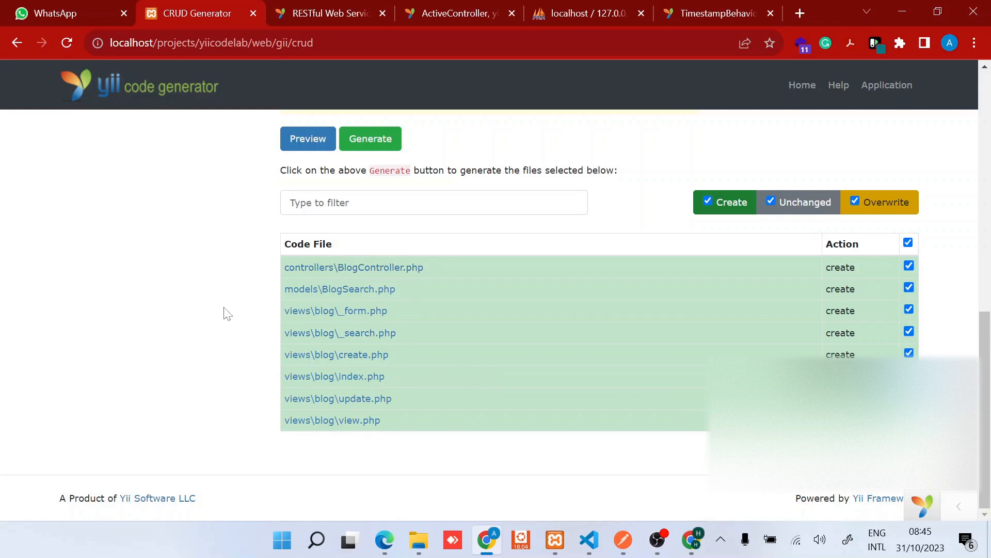
mouse_move(324, 354)
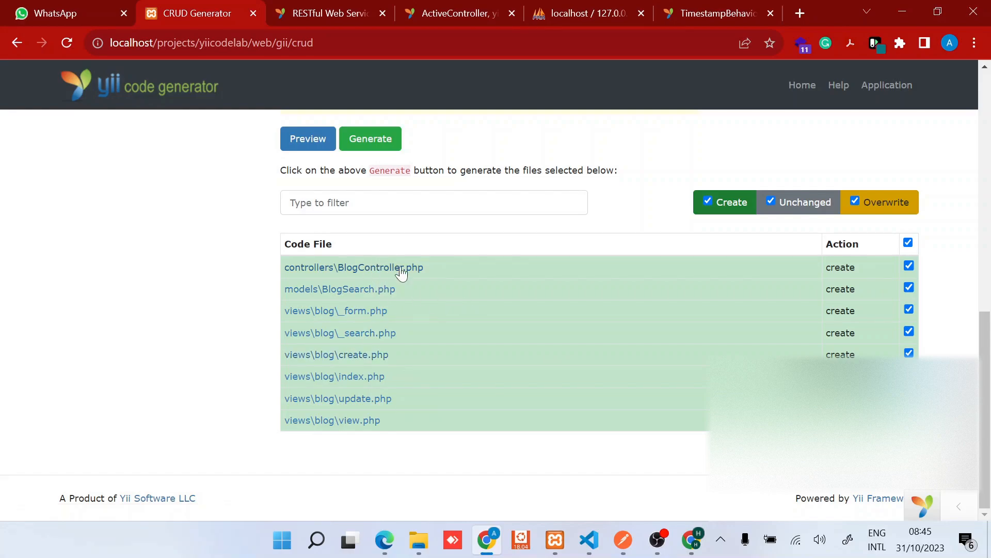
mouse_move(372, 347)
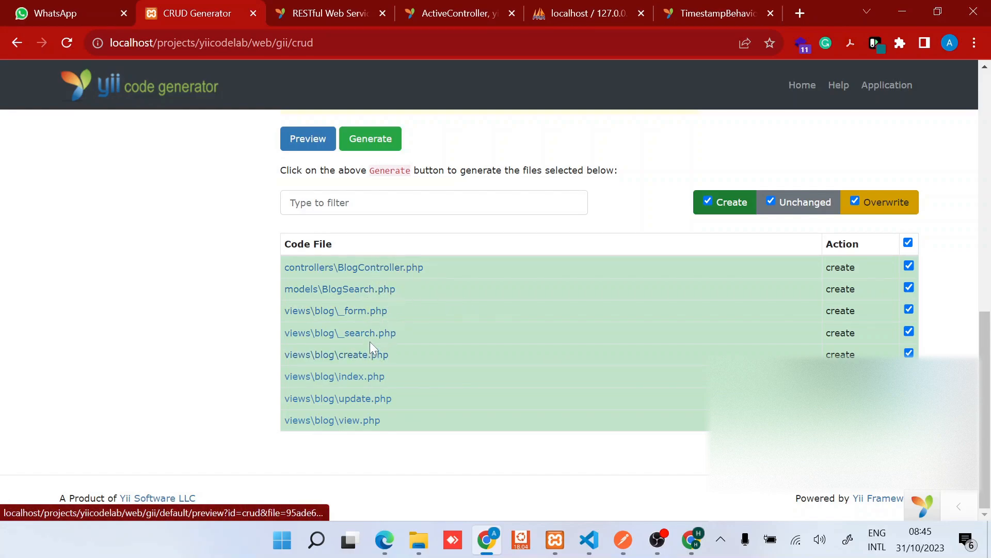
mouse_move(285, 438)
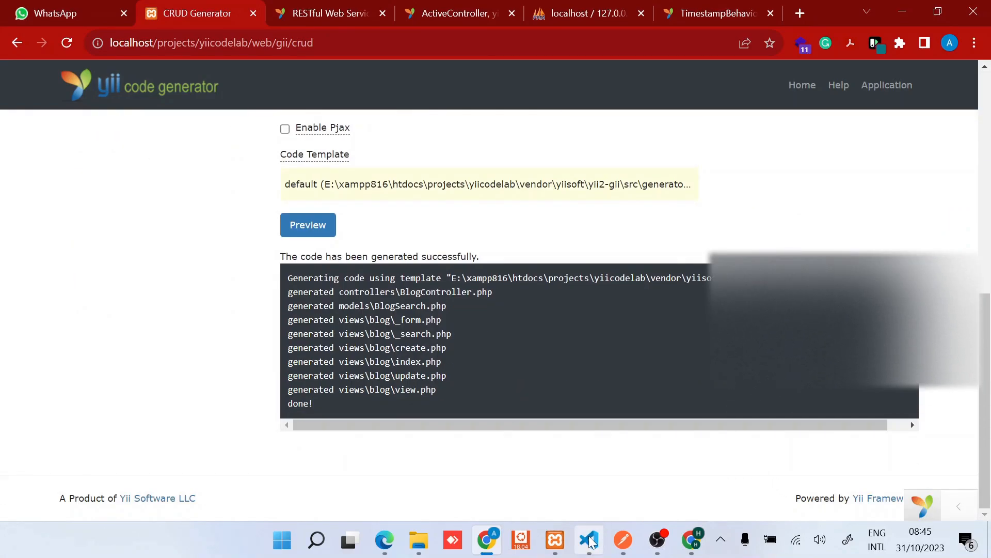
In VS Code, review the generated BlogController.php and BlogSearch.php
click(587, 541)
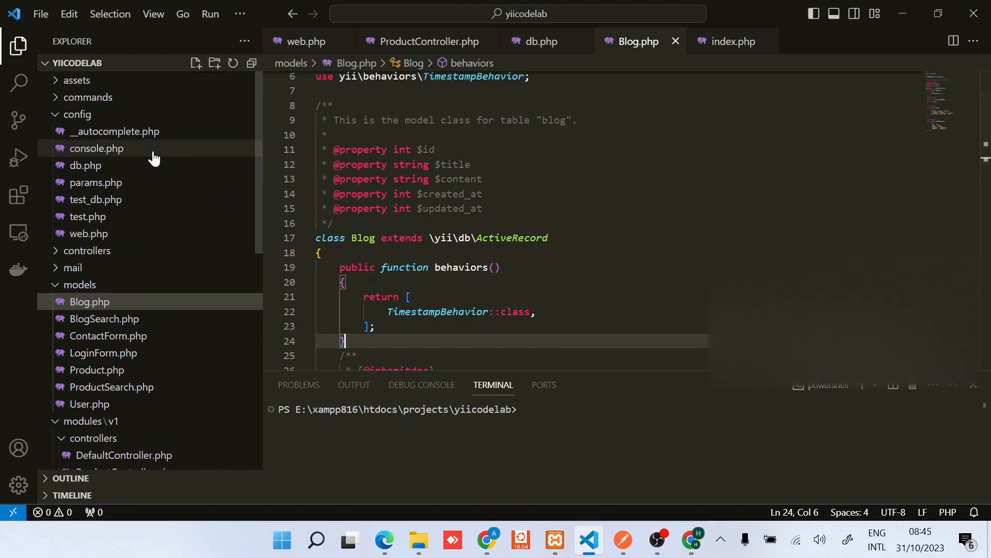
click(77, 115)
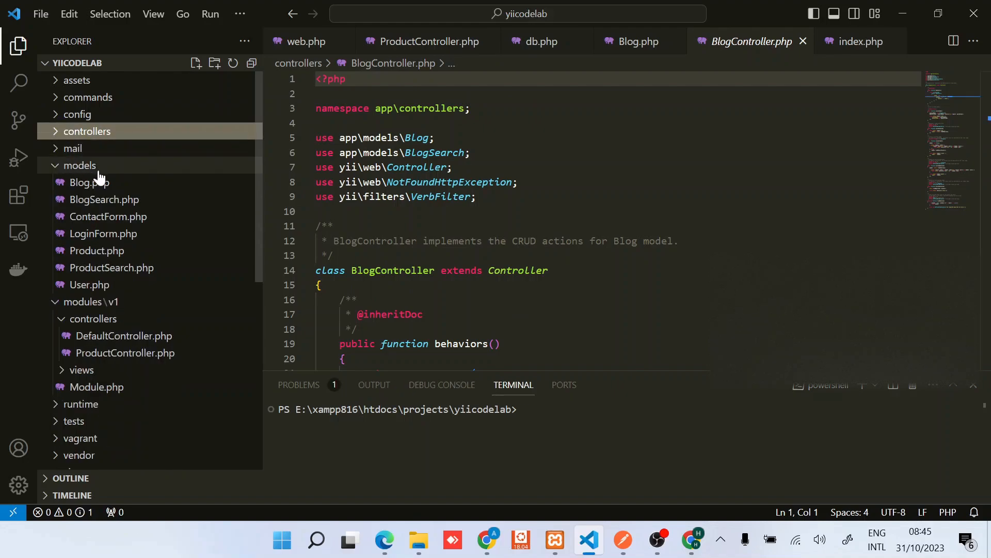
click(79, 166)
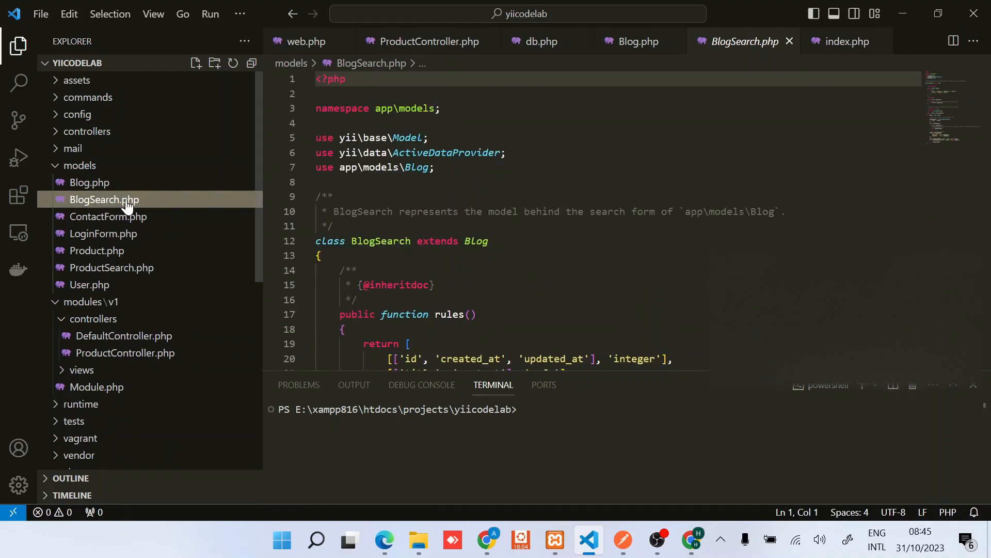
scroll(down, 3)
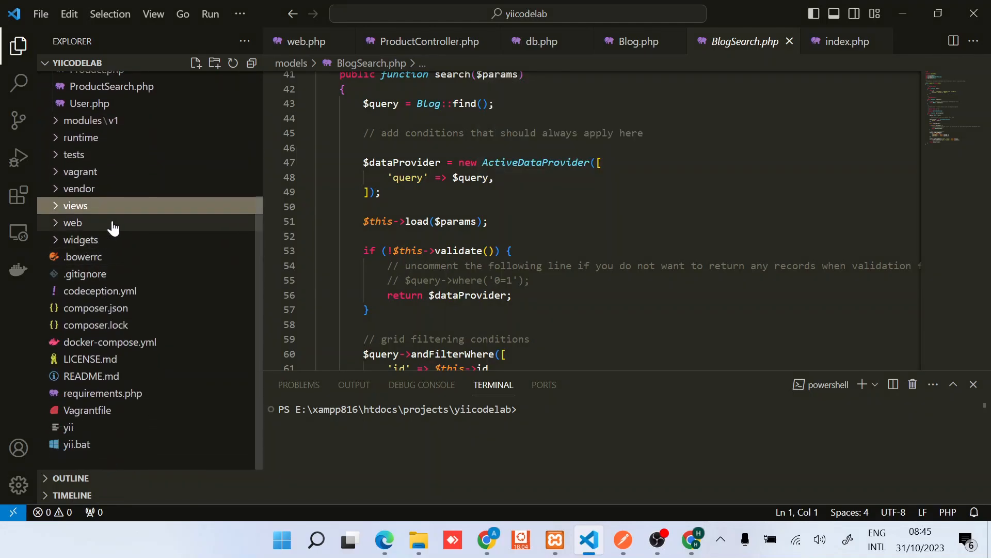
Review the generated blog view files (_search, view), then return to the browser
click(74, 206)
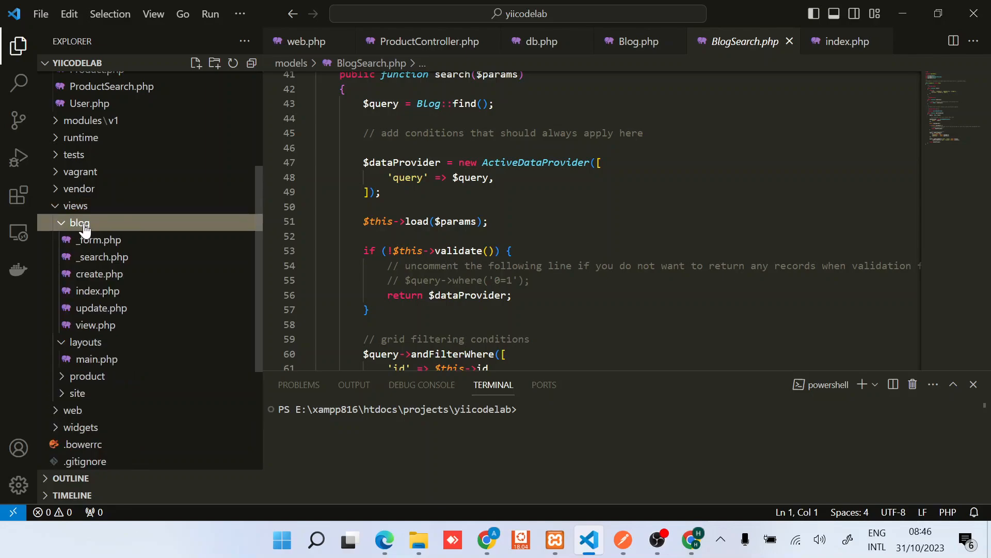
mouse_move(111, 256)
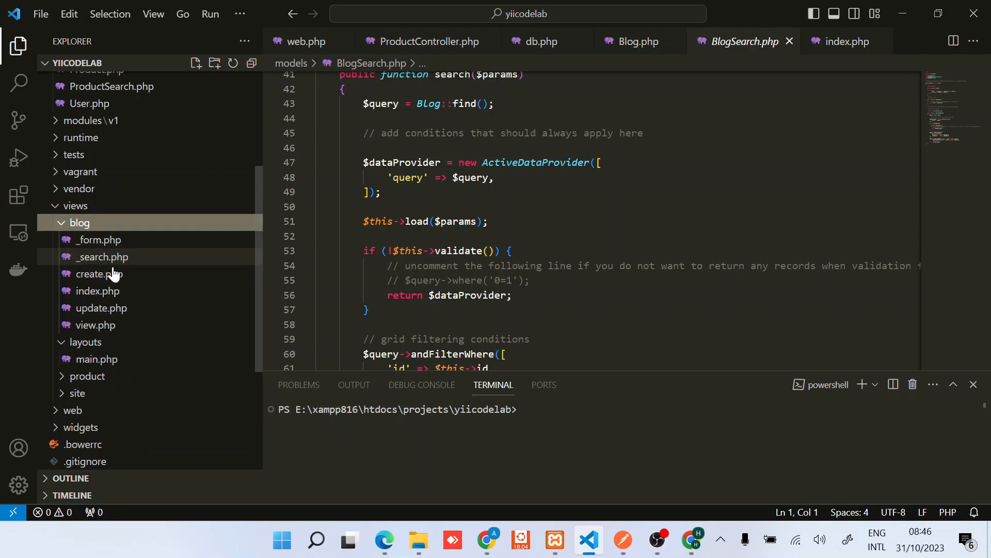
mouse_move(112, 247)
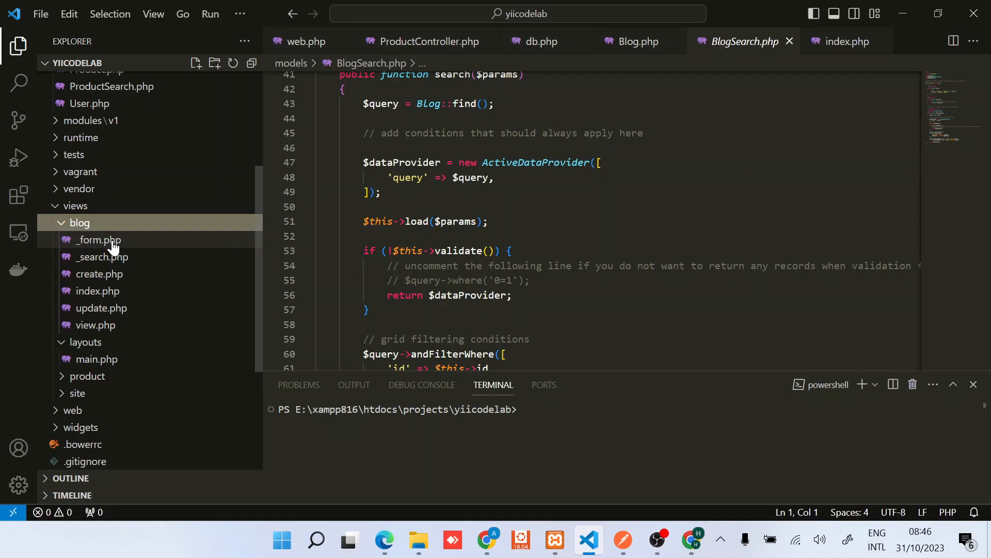
click(101, 257)
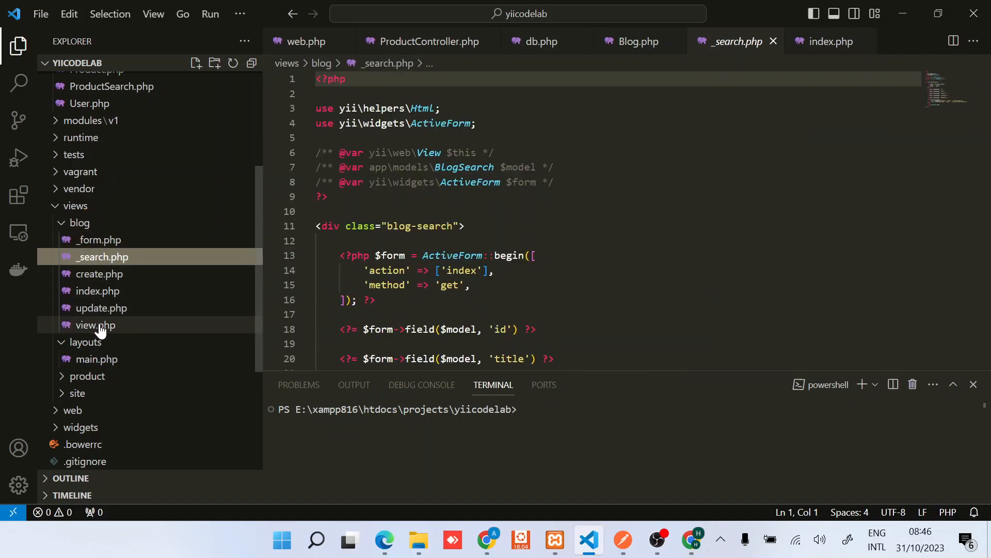
click(95, 324)
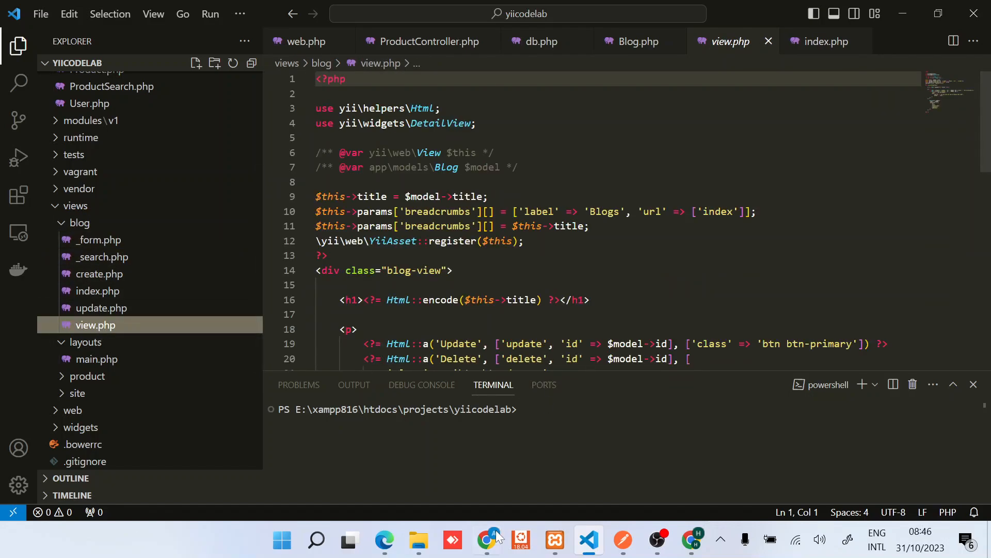
click(487, 540)
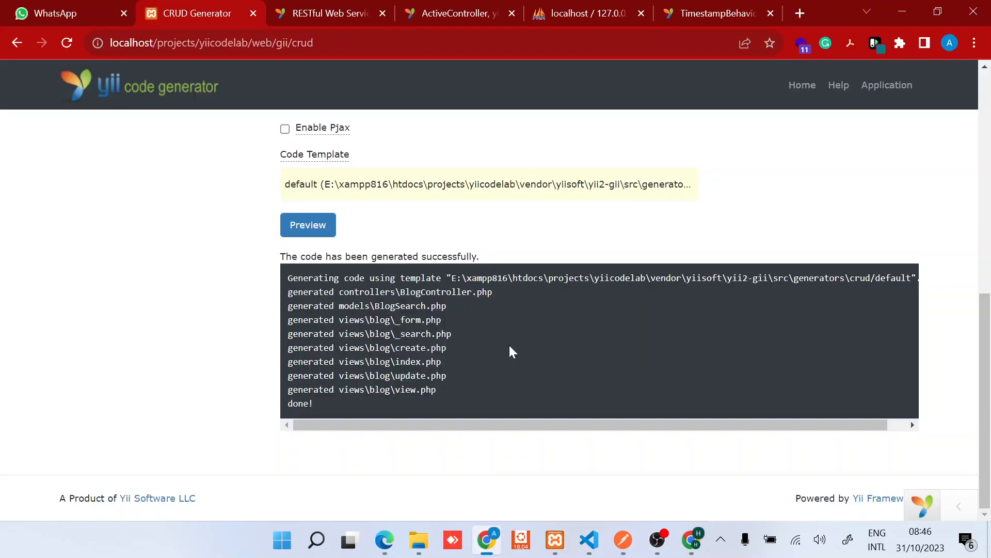
Navigate from gii/crud to the blog route, loading the empty Blogs index page
click(211, 44)
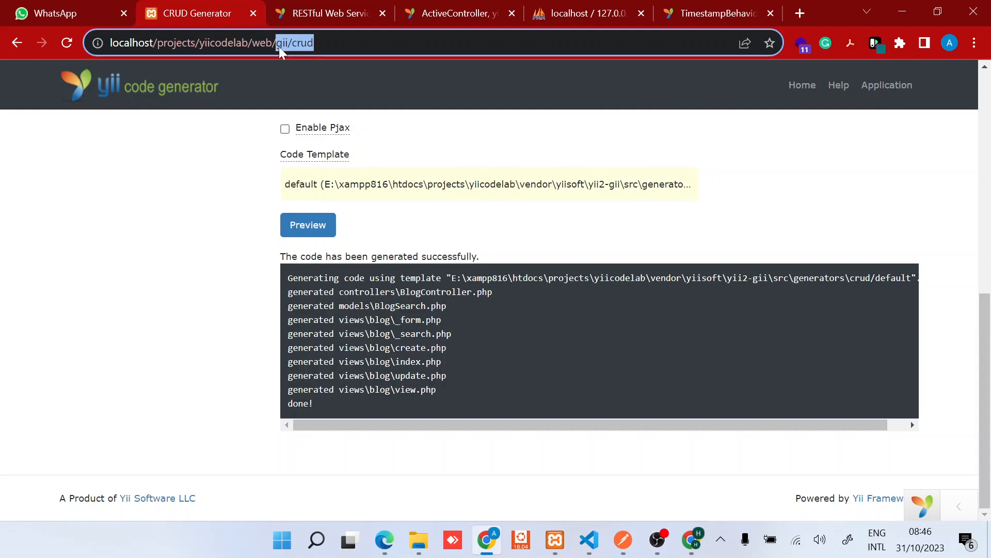
text(blo)
key(Enter)
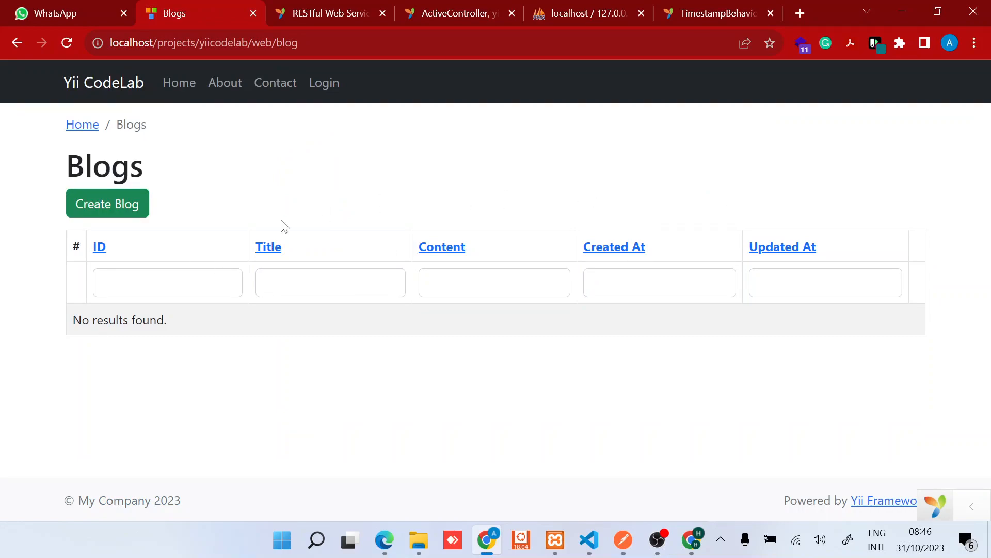
Create a new blog with title and content 'Test blog' and save it
click(107, 203)
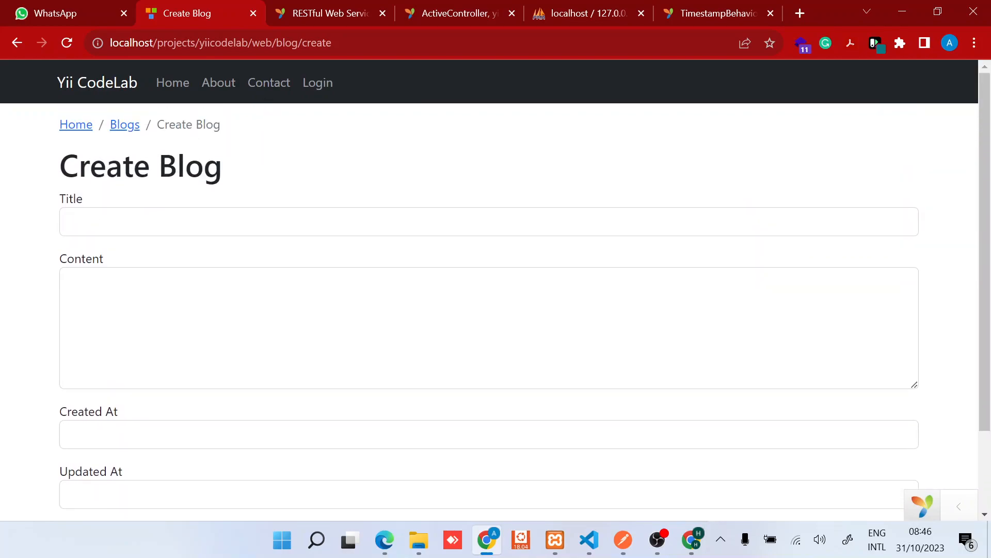
scroll(down, 3)
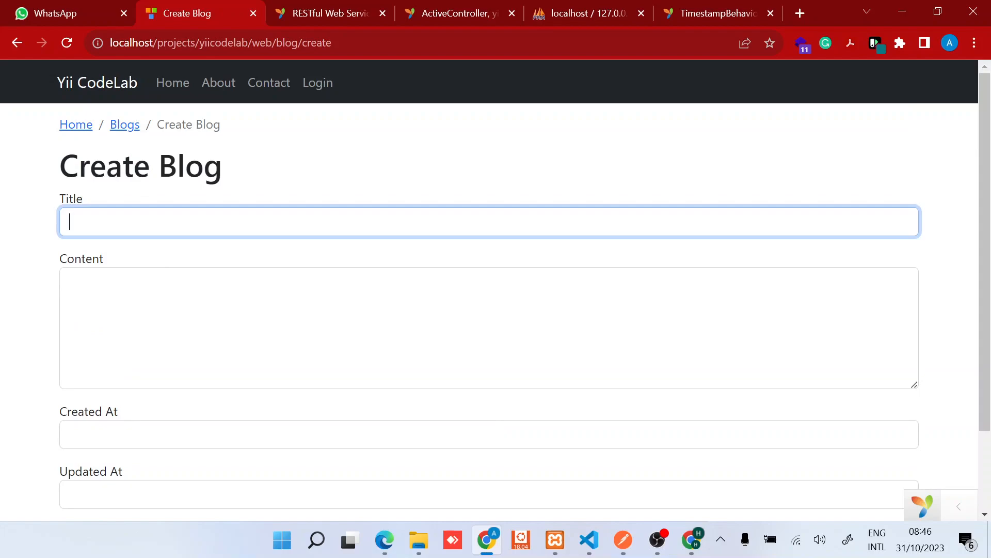
text(Test blog)
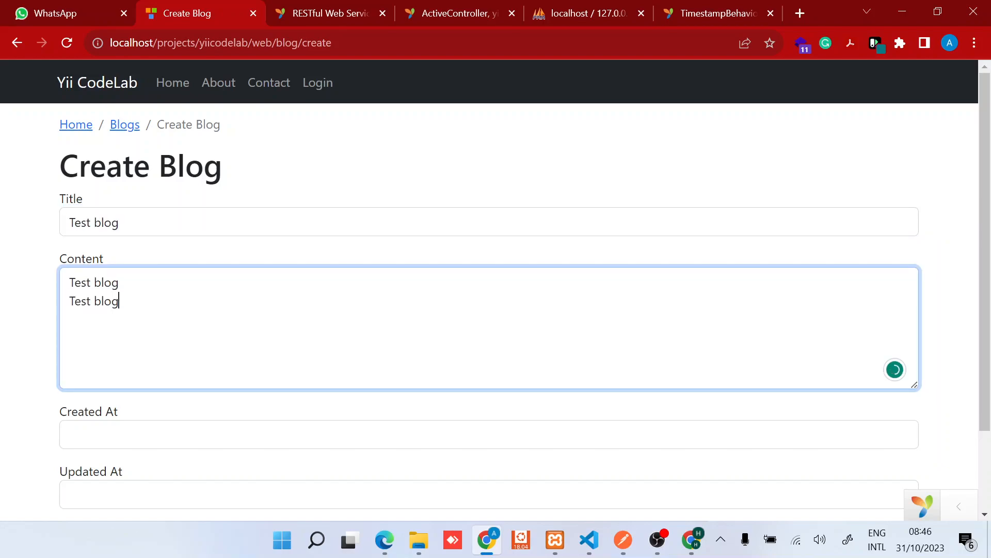
text(Test blogTest blog)
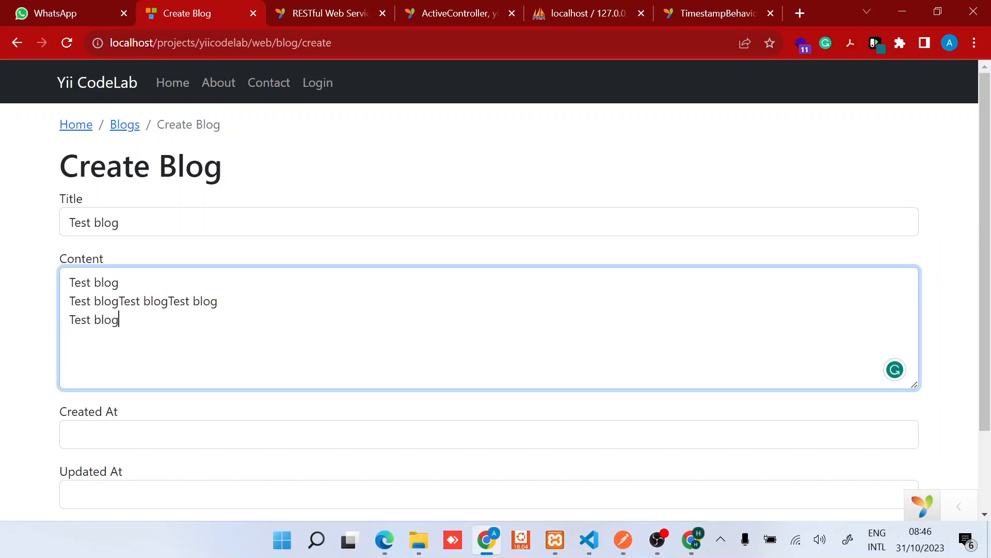
scroll(down, 3)
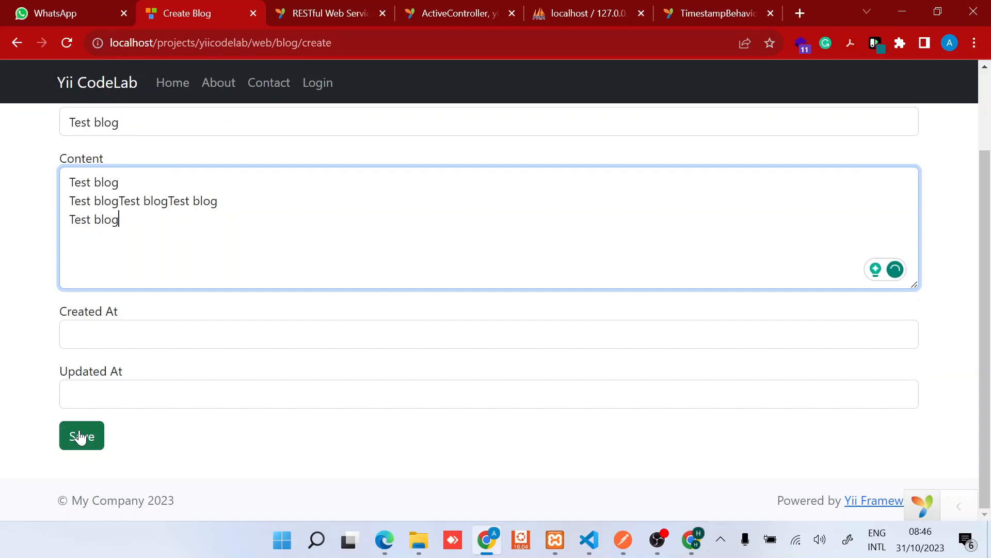
click(81, 436)
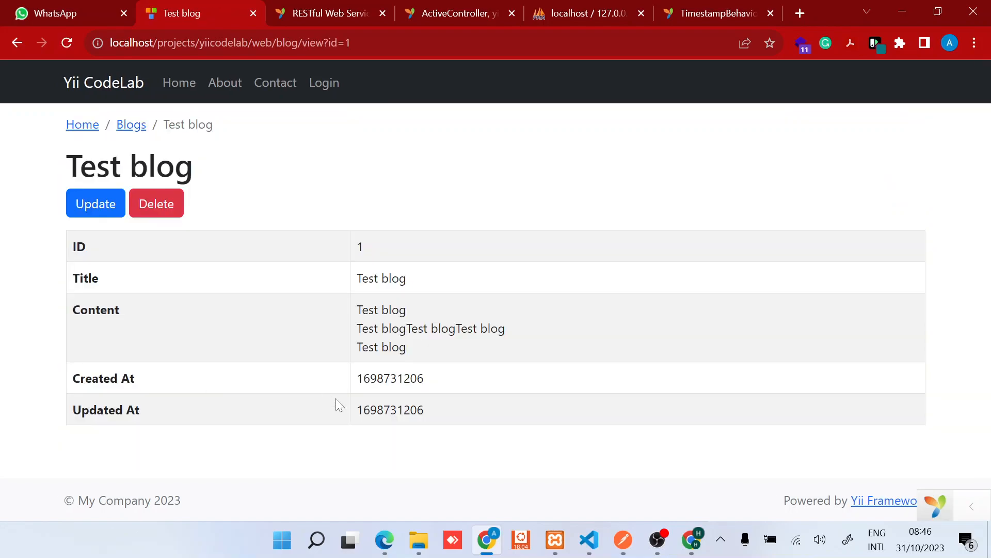
Check the auto-filled Updated At timestamp and return to the Blogs list
double_click(94, 378)
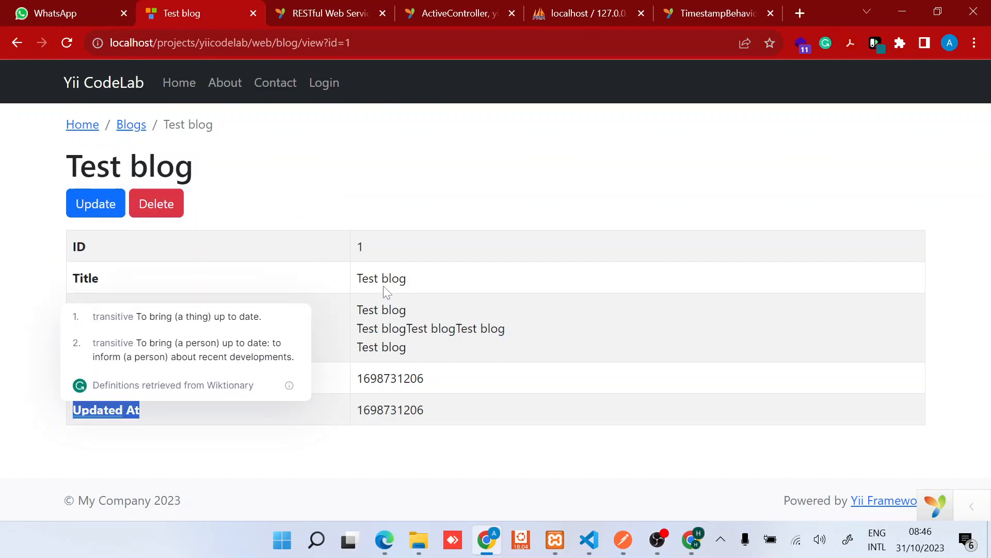
double_click(381, 278)
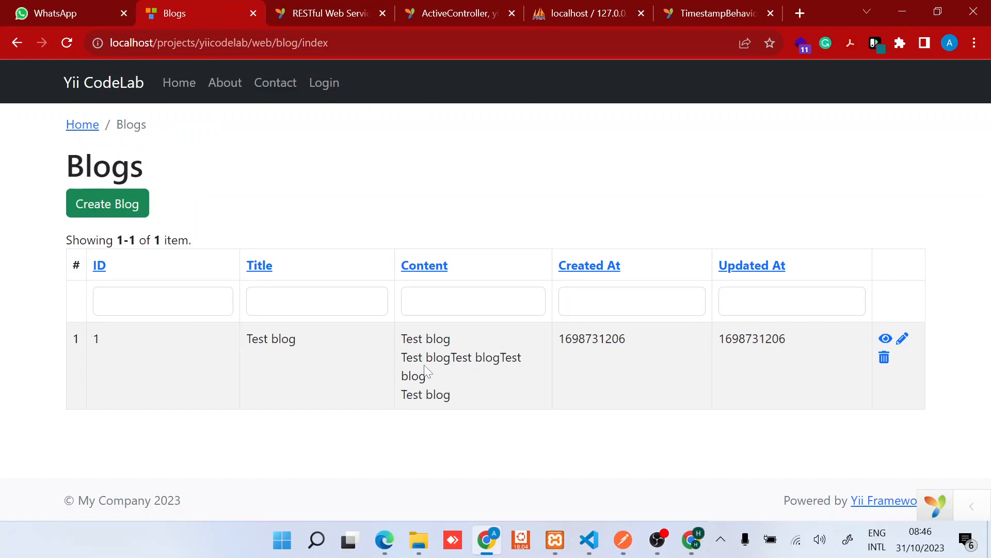
mouse_move(785, 353)
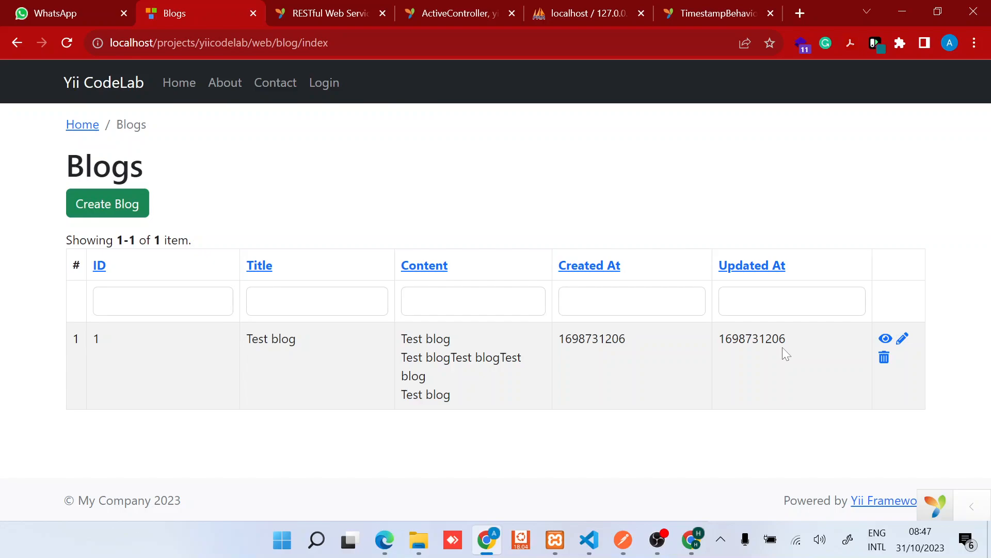
mouse_move(571, 355)
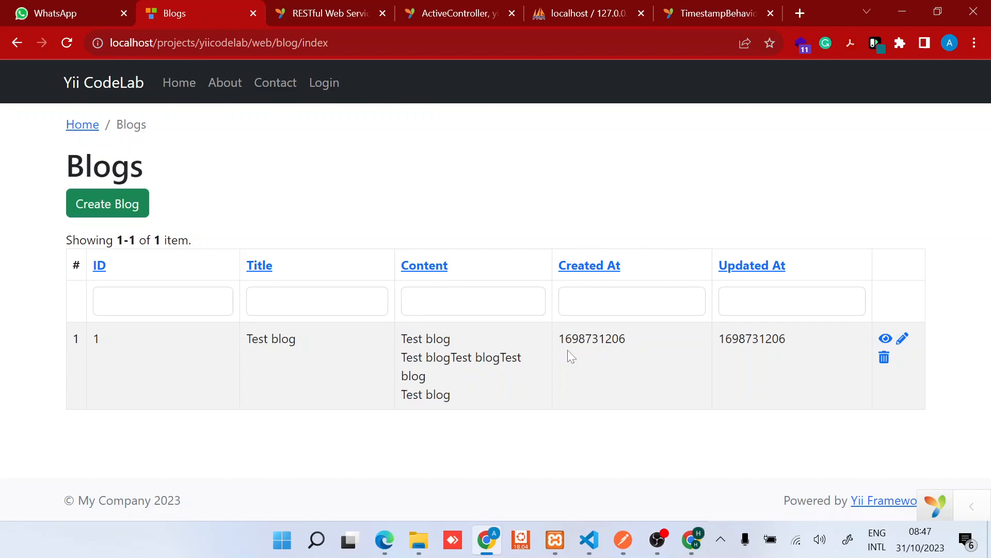
Create a second blog 'Test blog 2', save it, and return to the list showing two items
click(106, 203)
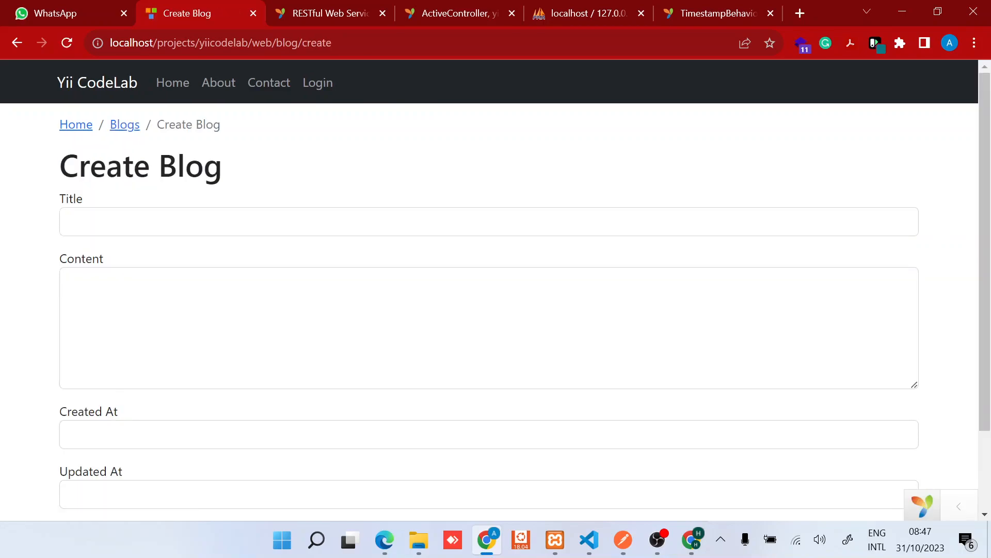
text(Test blog 2)
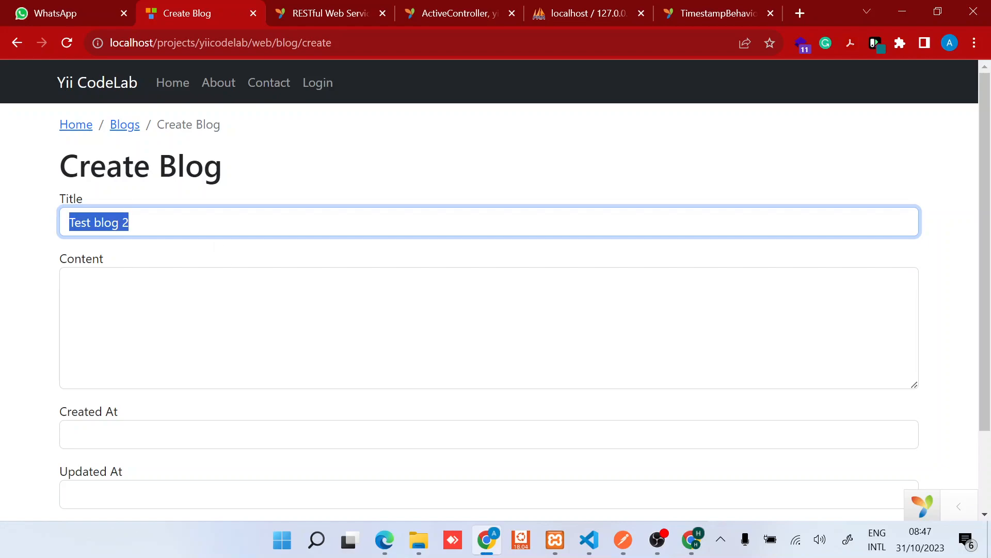
text(Test blog 2)
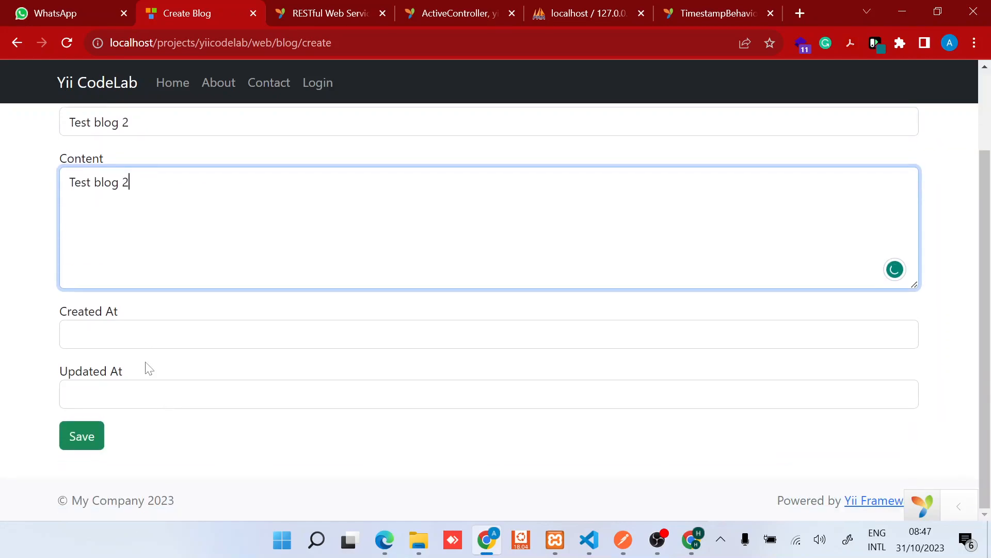
click(81, 436)
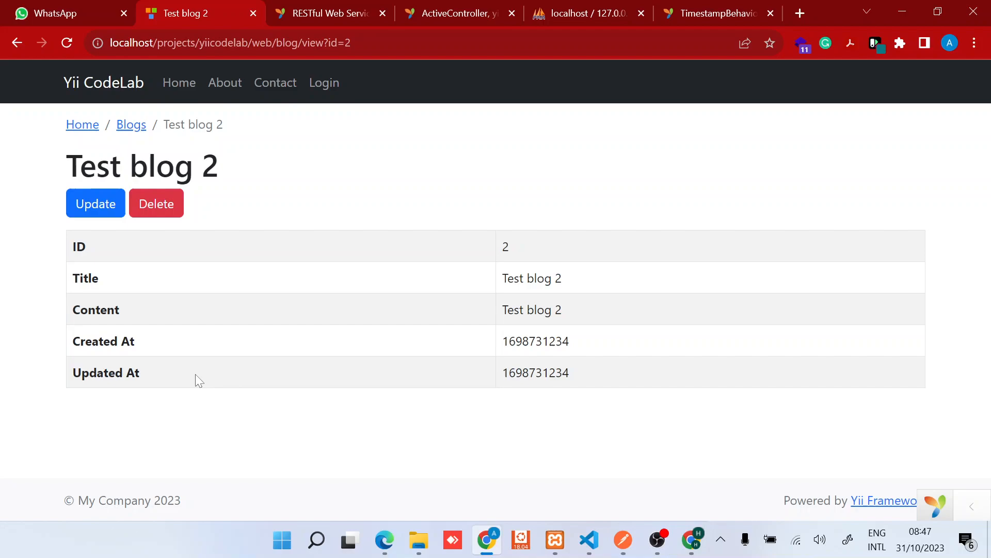
mouse_move(130, 253)
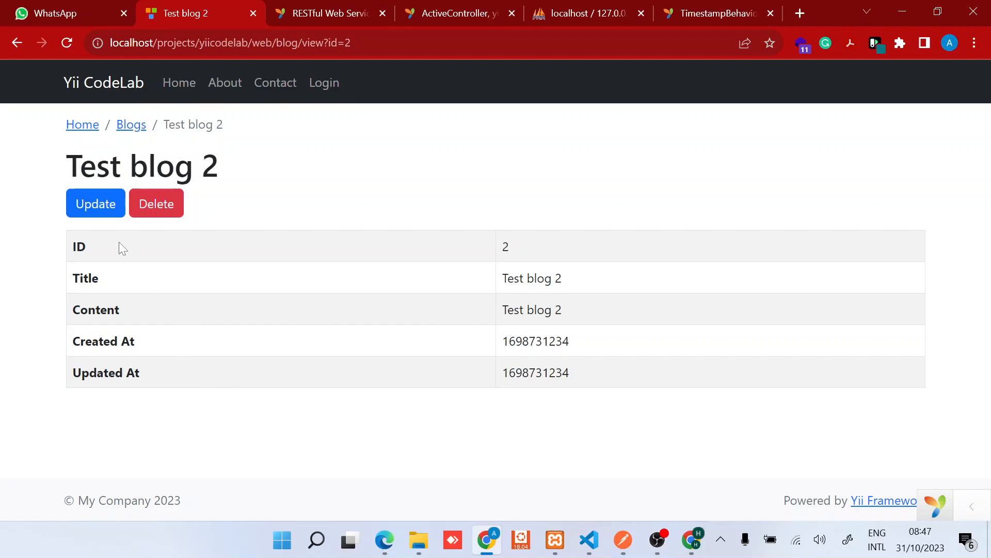
click(131, 125)
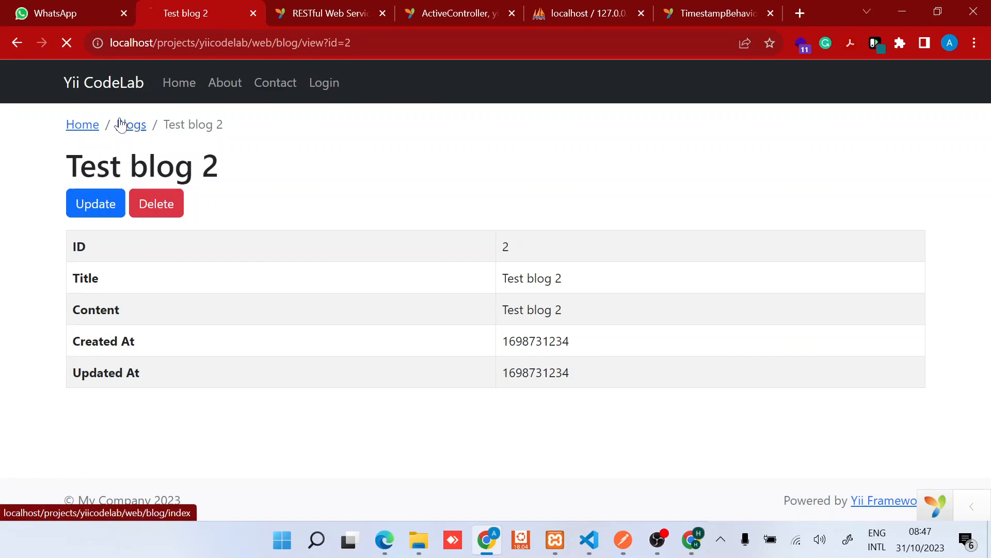
click(131, 125)
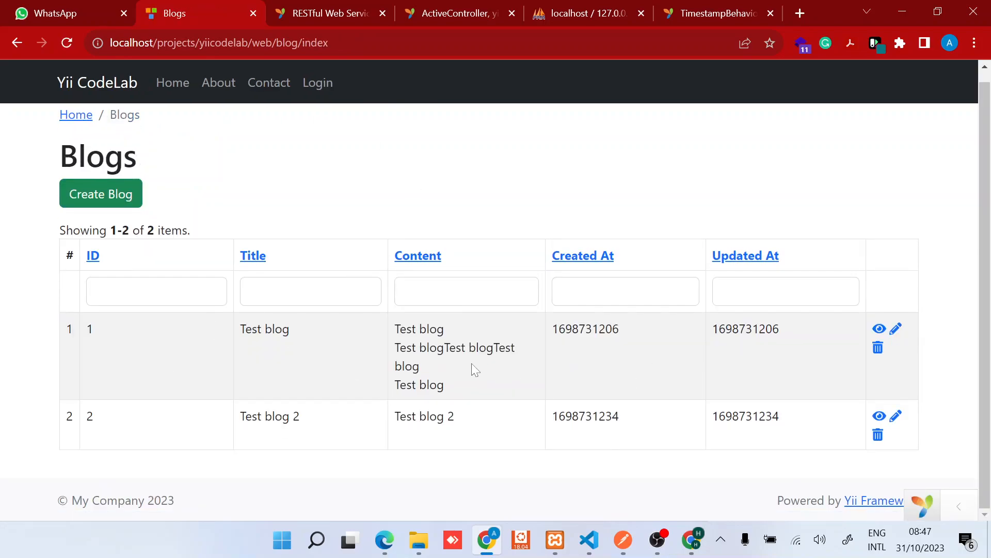
mouse_move(542, 379)
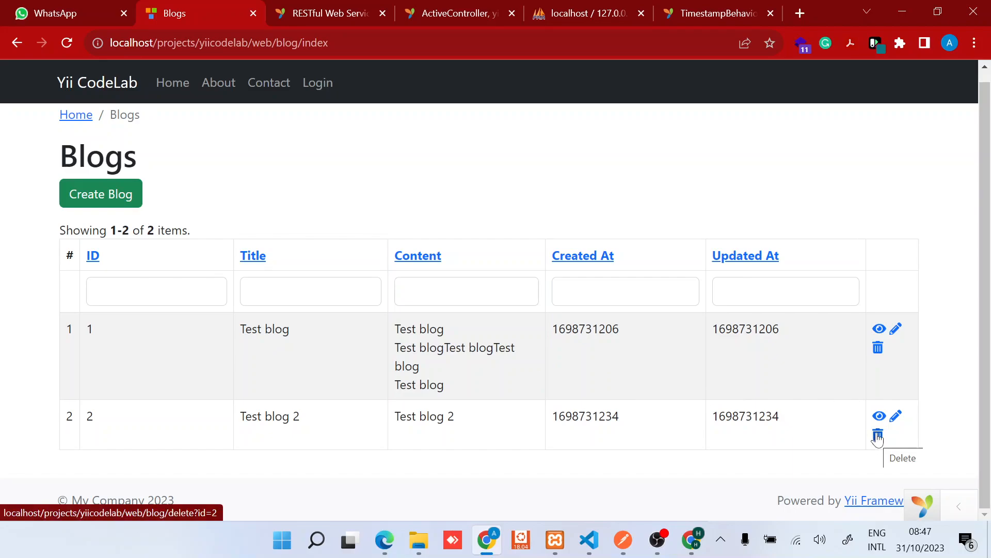
Edit blog 2's title to 'Test blog 2 Test blog 2 Test blog 2', save, and return to the list
click(895, 415)
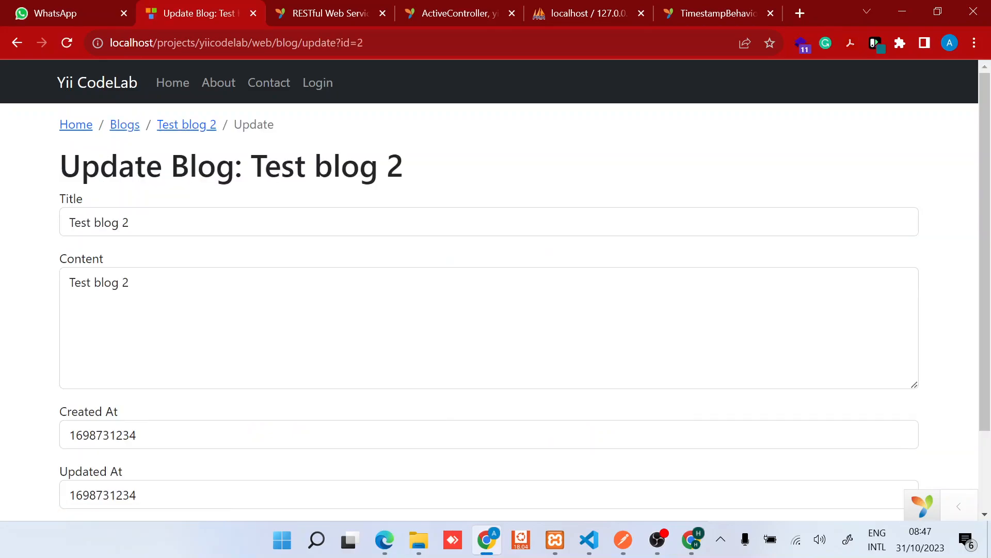
text(Test blog 2 Test blog 2)
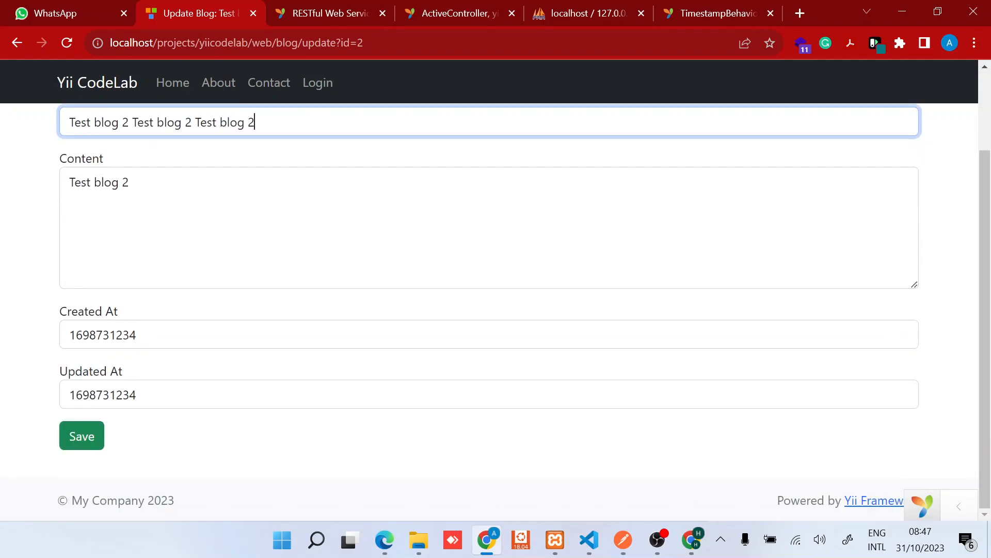
click(81, 436)
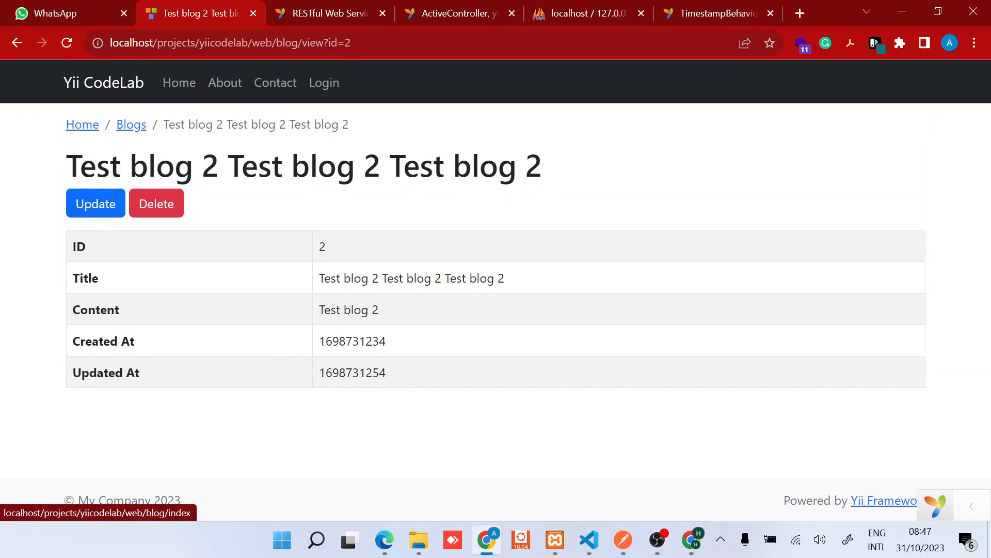
click(131, 125)
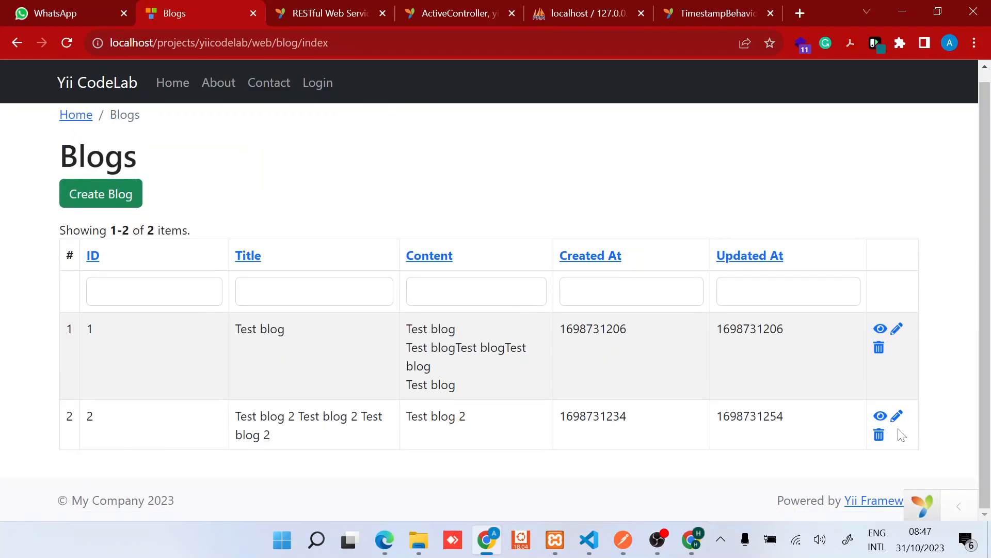
Delete blog 2 via the trash icon and confirm, leaving only Test blog
click(878, 435)
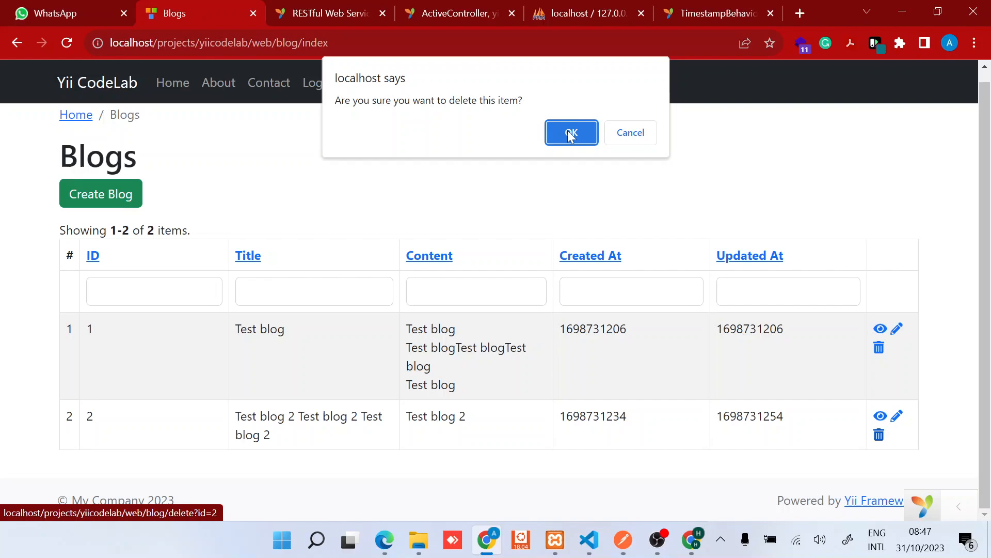
click(570, 132)
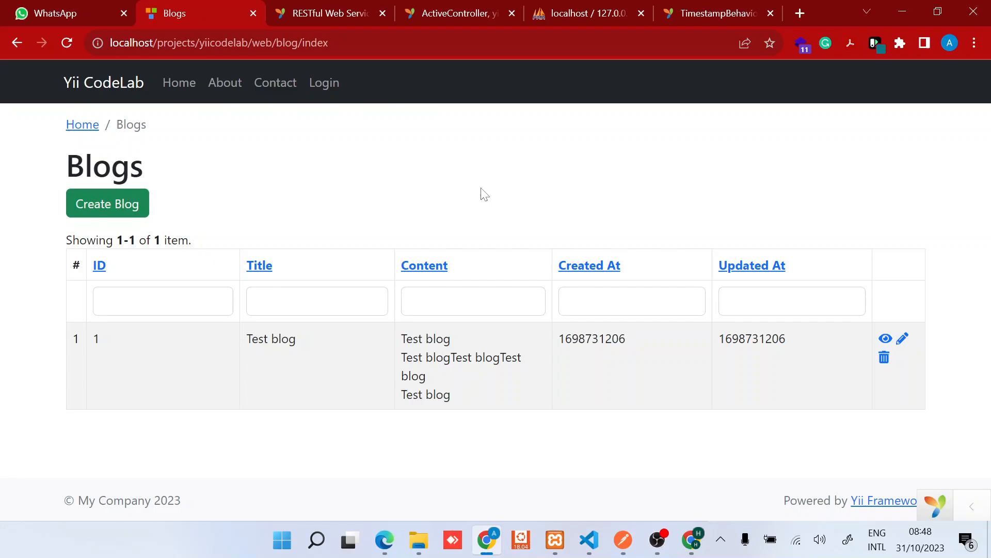
mouse_move(199, 361)
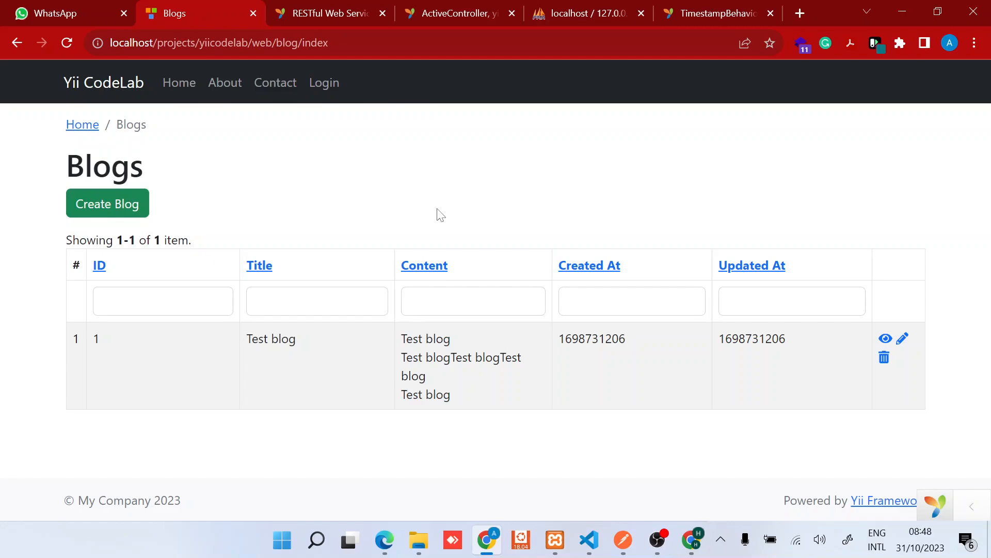
mouse_move(737, 512)
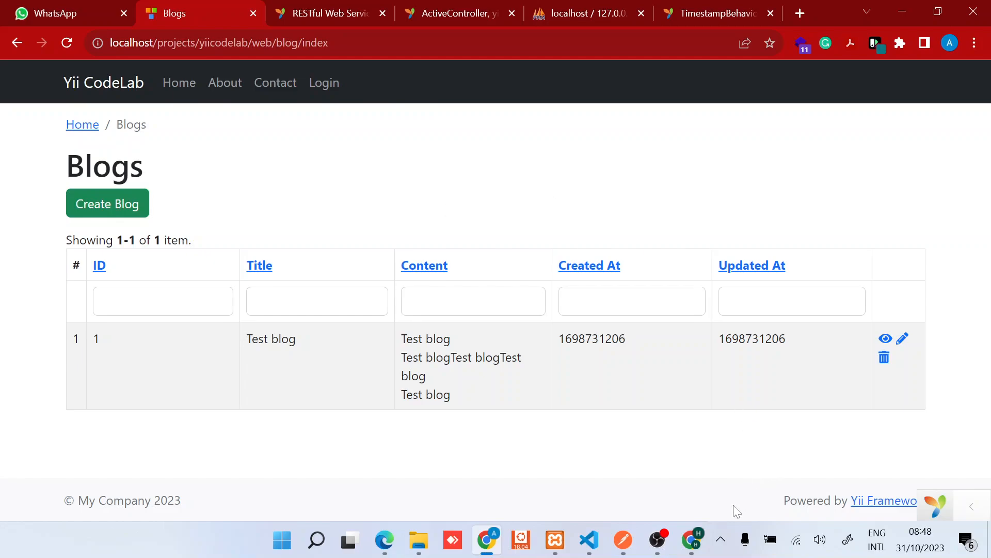